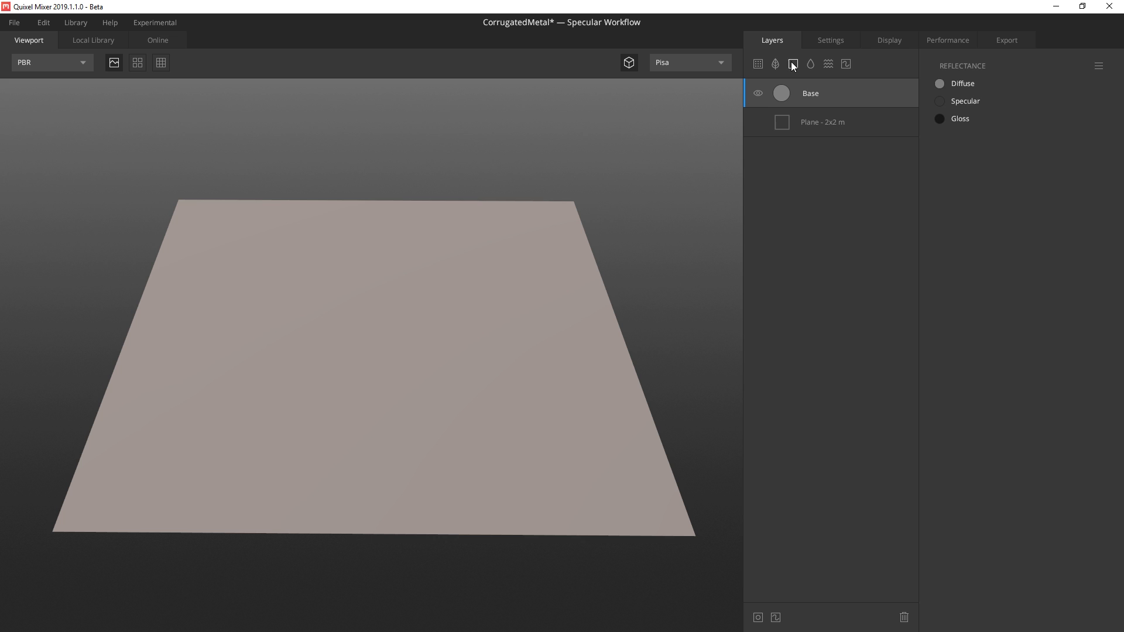
Step: Add a Top Sheet layer with a muted reddish-grey diffuse colour and threshold about 0.67
{"action": "left_click", "coordinate": [792, 64]}
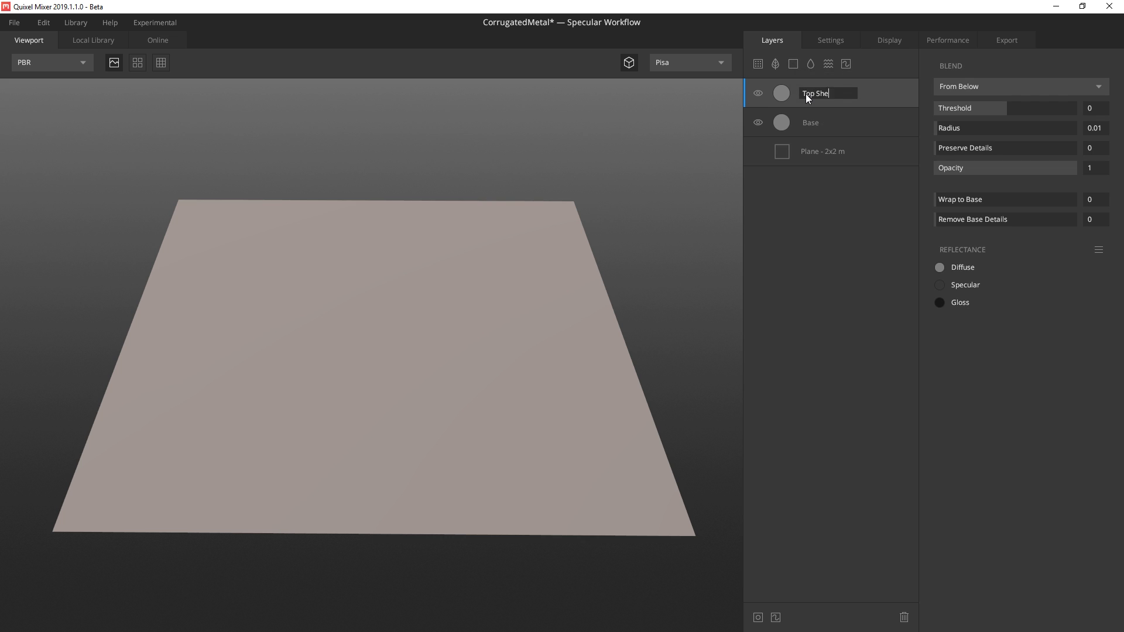
{"action": "left_click", "coordinate": [940, 267]}
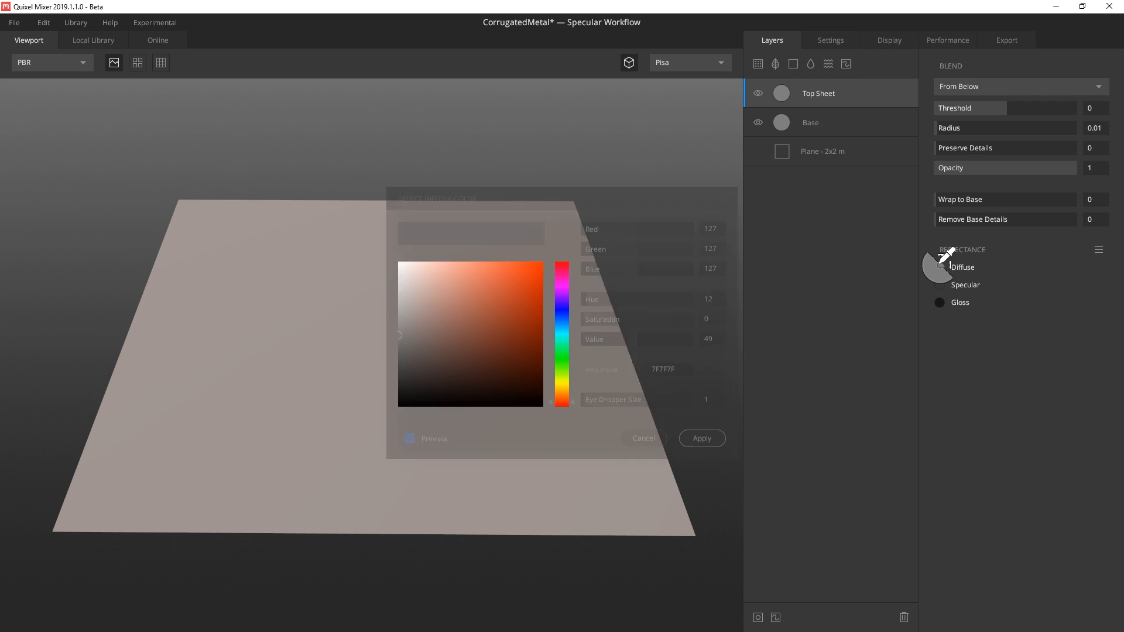
{"action": "left_click", "coordinate": [423, 330]}
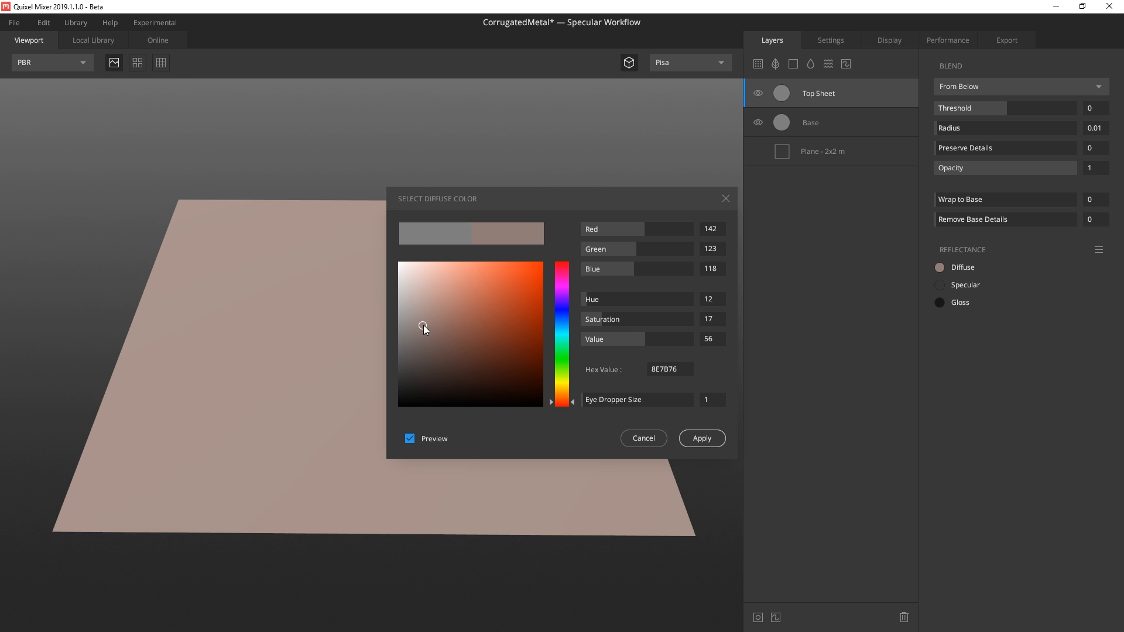
{"action": "left_click", "coordinate": [701, 438]}
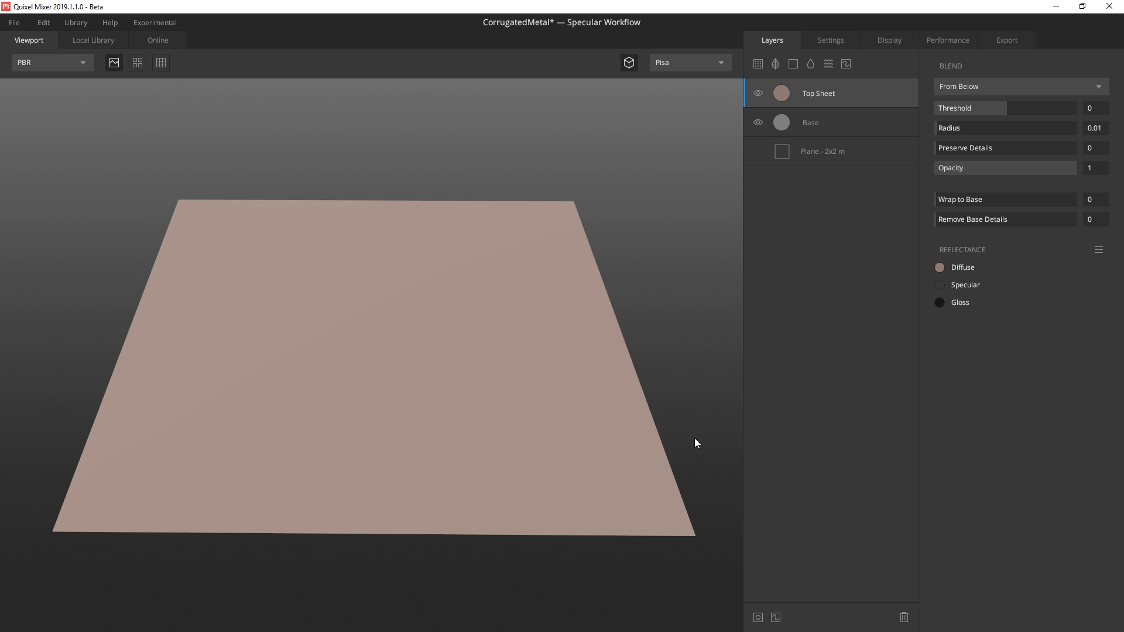
{"action": "left_click_drag", "start_coordinate": [942, 108], "coordinate": [1029, 108]}
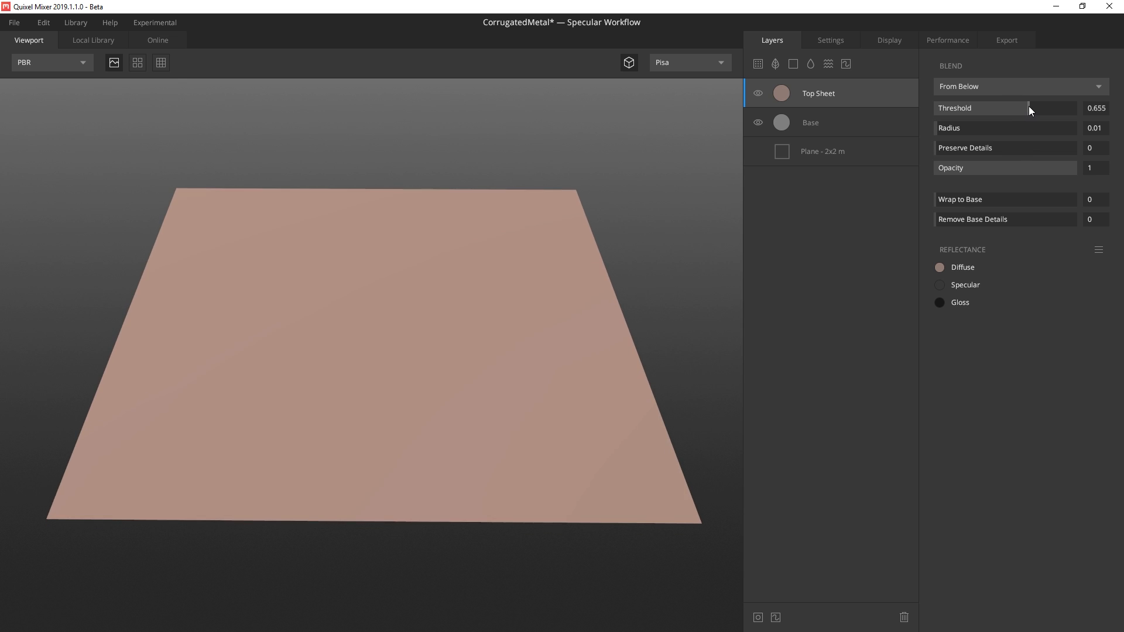
{"action": "left_click_drag", "start_coordinate": [1028, 108], "coordinate": [1032, 108]}
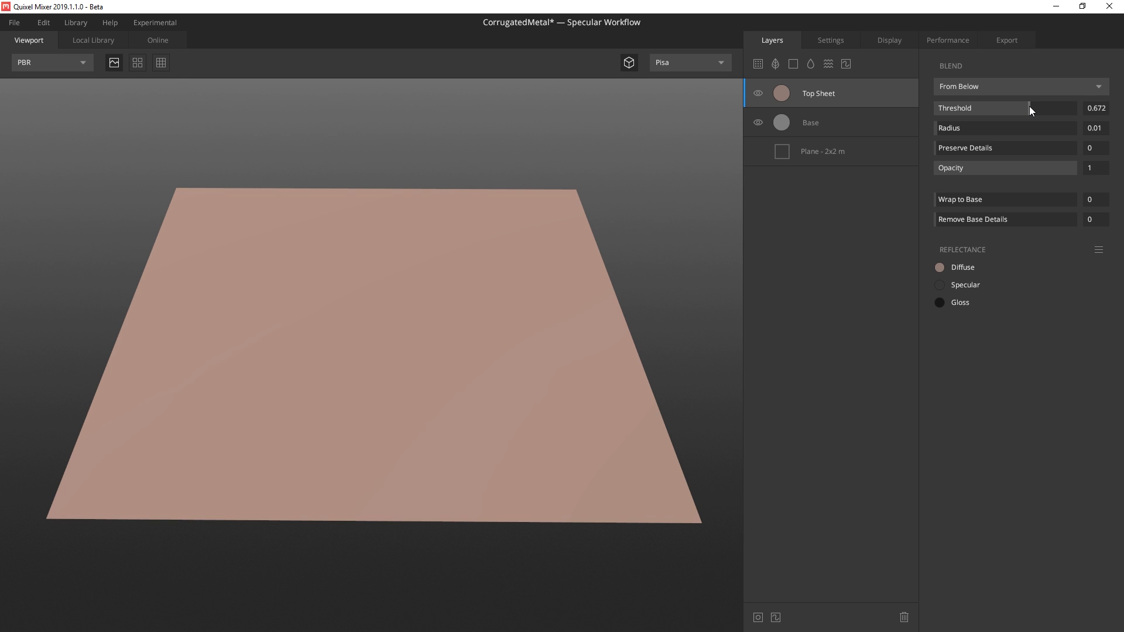
{"action": "mouse_move", "coordinate": [1033, 116]}
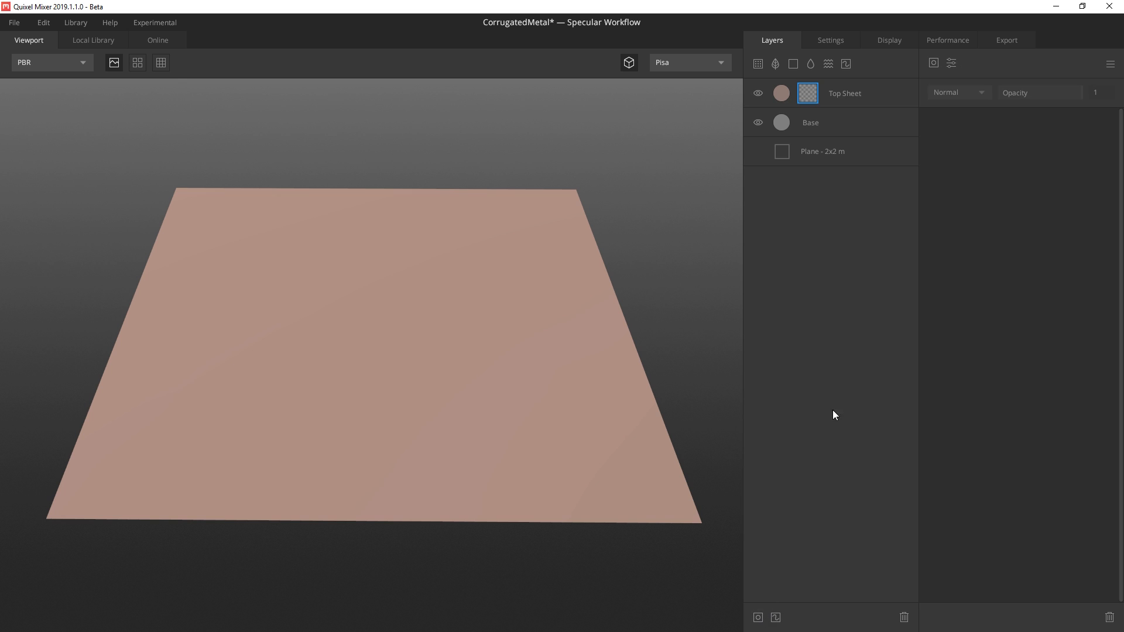
Step: Mask Top Sheet with a 1x2 checker multiplied by a -90° gradient, range 0.5, opacity 0.44
{"action": "left_click", "coordinate": [932, 63]}
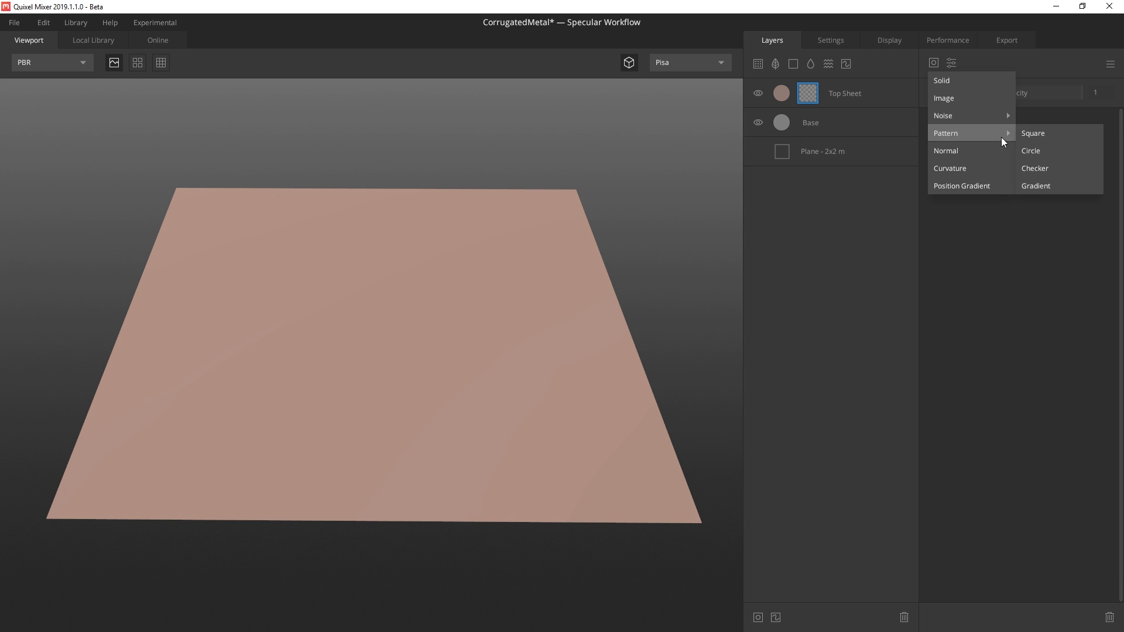
{"action": "left_click", "coordinate": [1034, 168]}
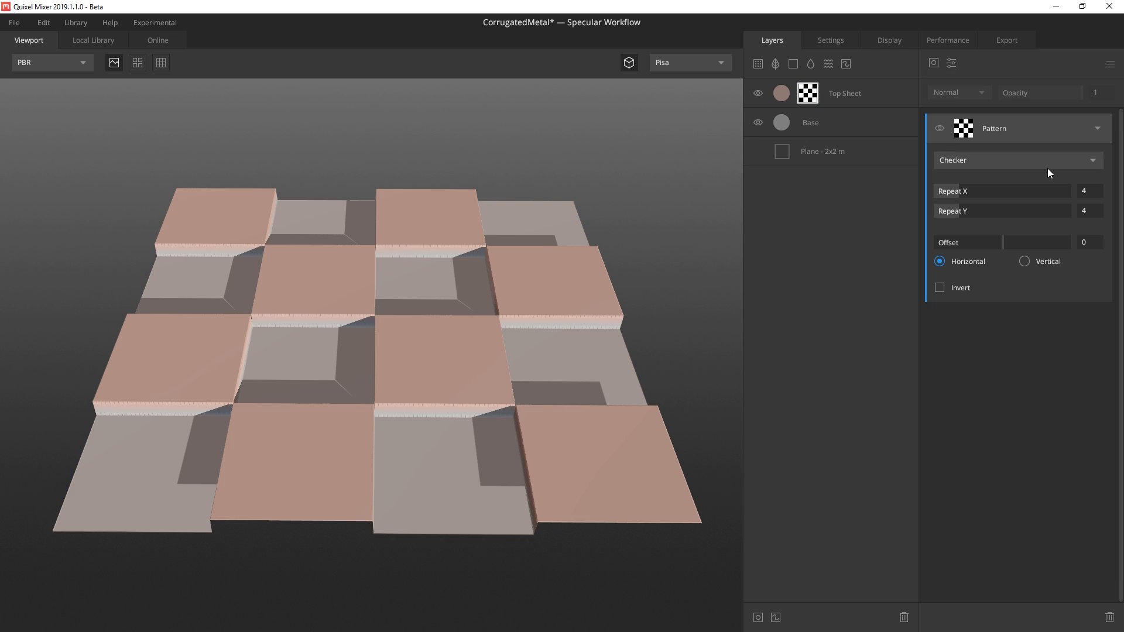
{"action": "mouse_move", "coordinate": [973, 189]}
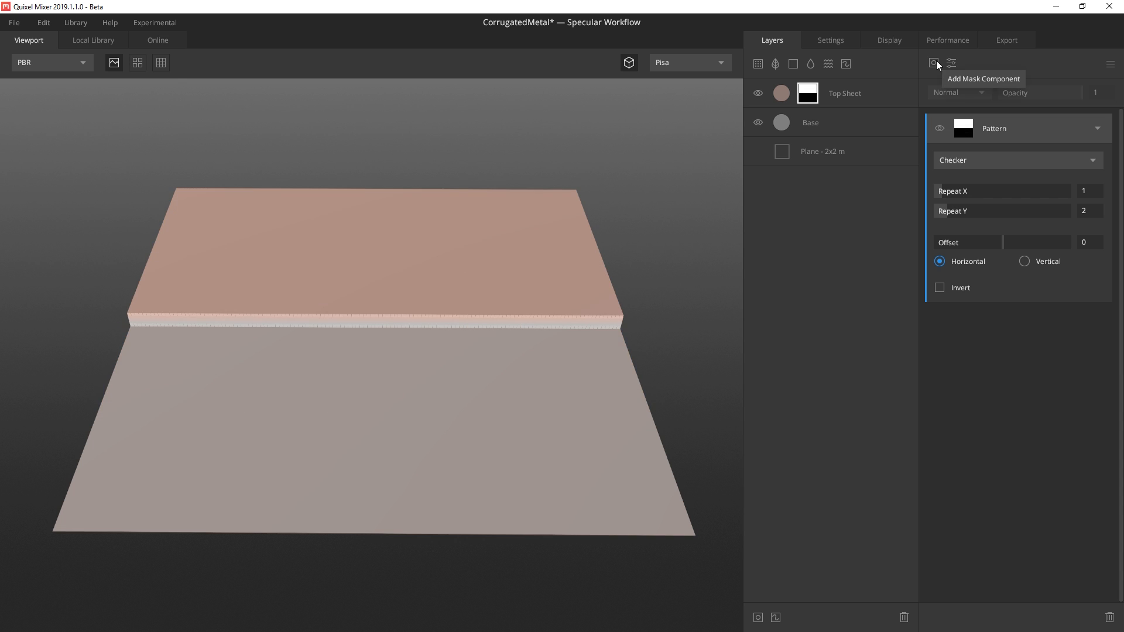
{"action": "left_click", "coordinate": [934, 63]}
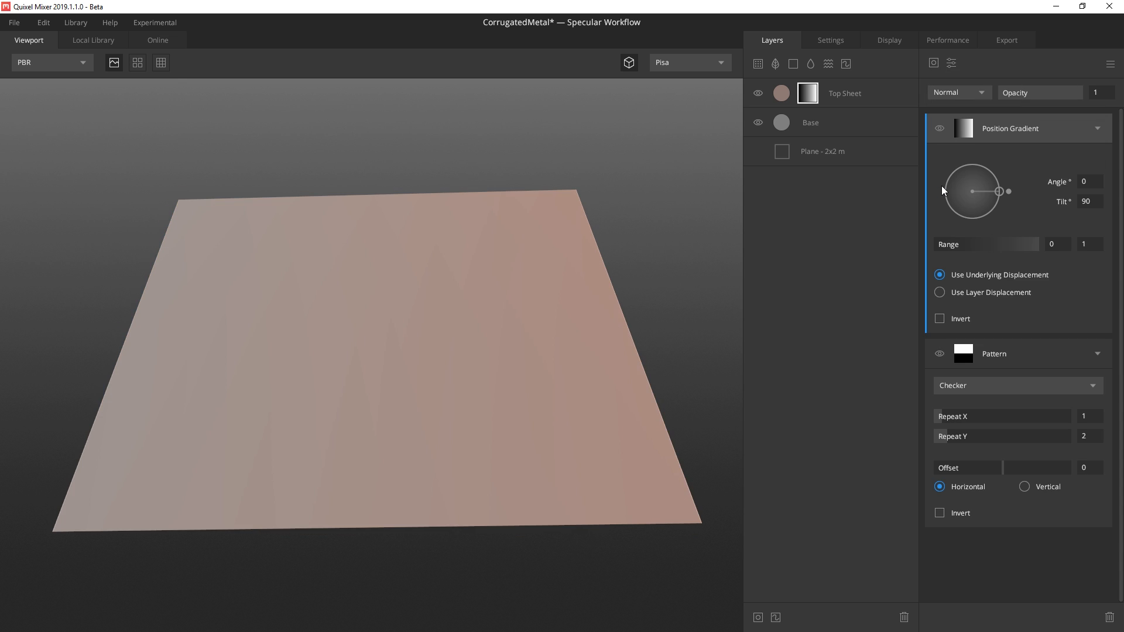
{"action": "mouse_move", "coordinate": [967, 95]}
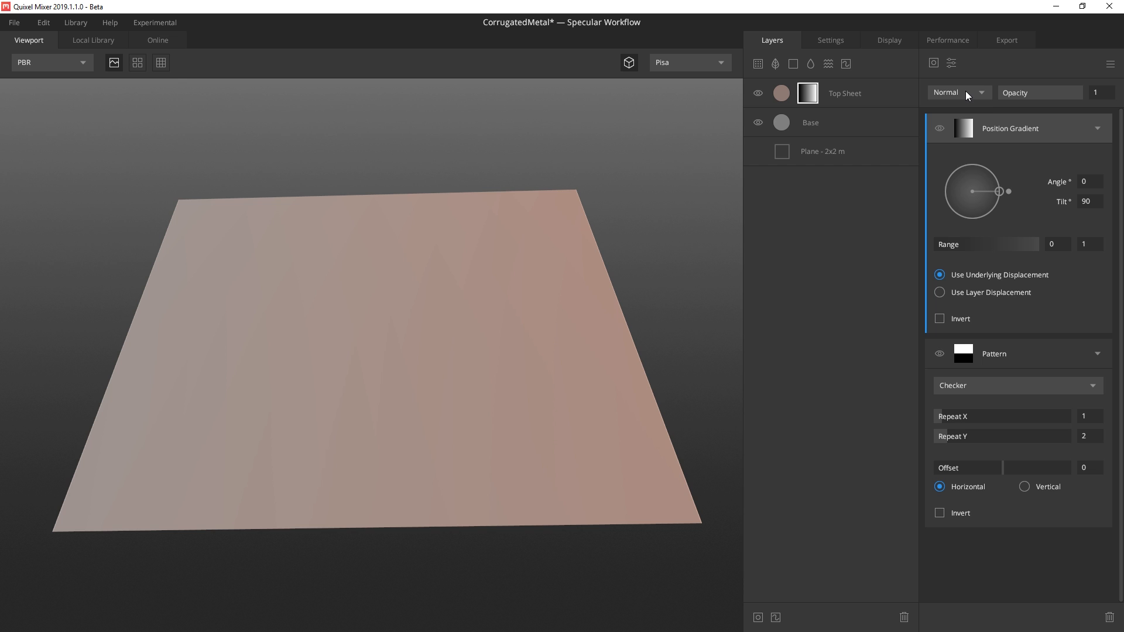
{"action": "left_click", "coordinate": [957, 92]}
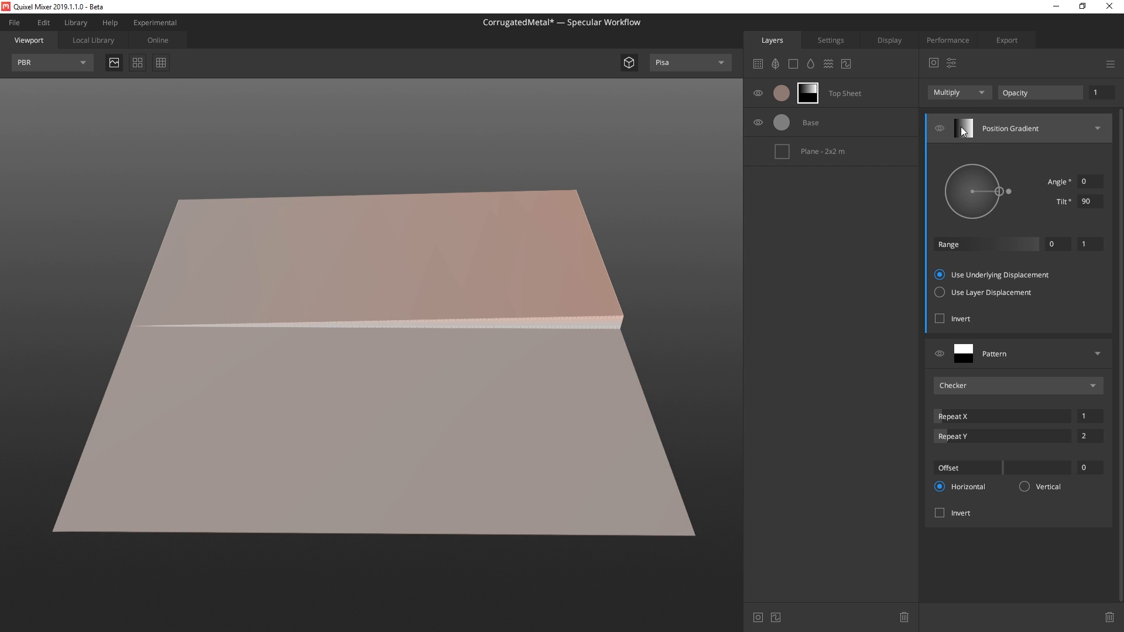
{"action": "left_click_drag", "start_coordinate": [1006, 191], "coordinate": [977, 226]}
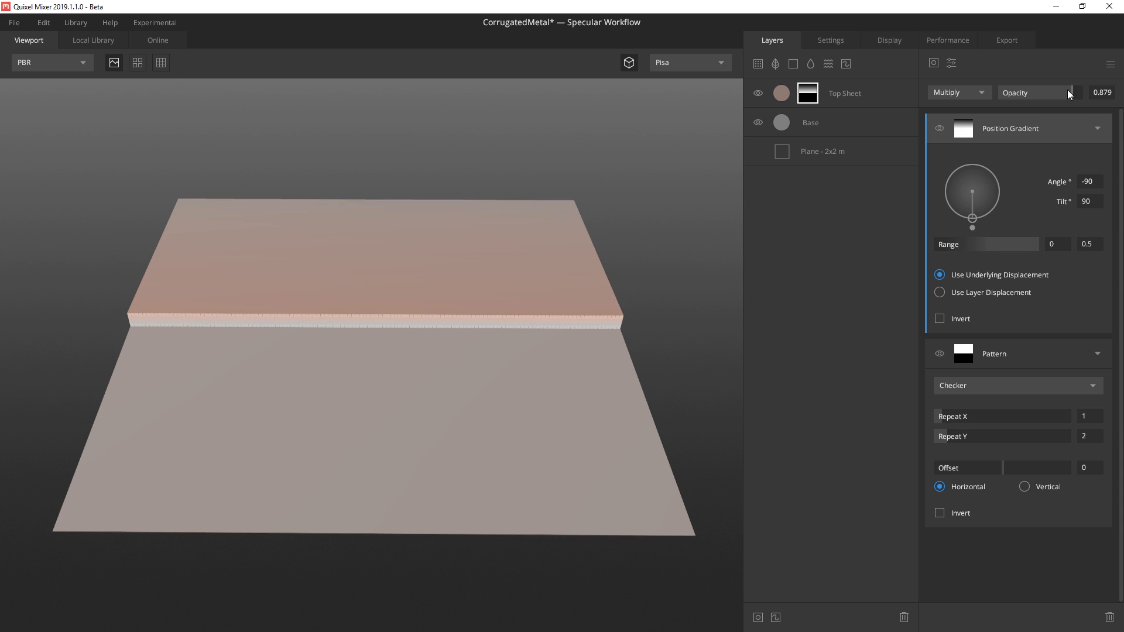
{"action": "left_click_drag", "start_coordinate": [1067, 92], "coordinate": [1035, 92]}
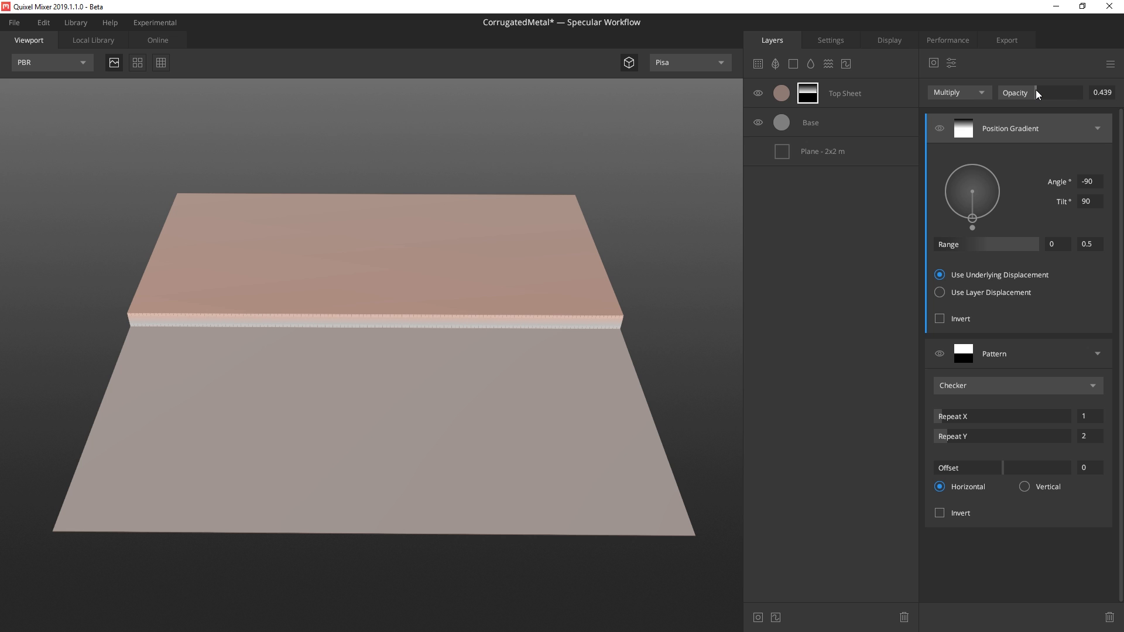
Step: Multiply in 18x0 checker stripes at 0.29, tripled by a Transform with Repetitions 3, 0
{"action": "left_click", "coordinate": [933, 63]}
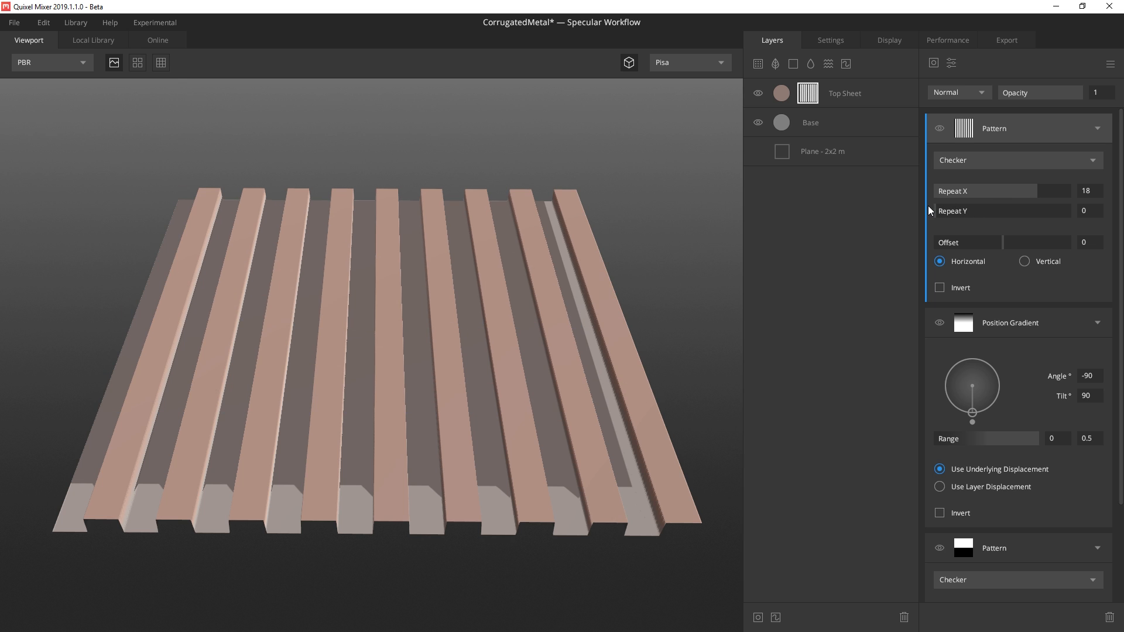
{"action": "left_click", "coordinate": [957, 93]}
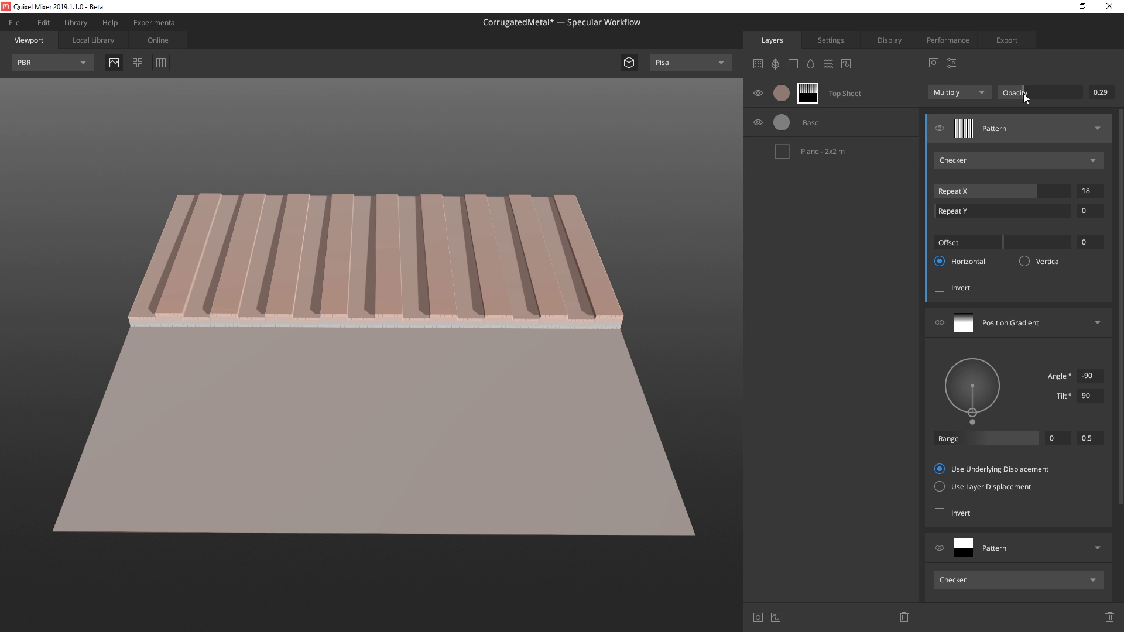
{"action": "mouse_move", "coordinate": [951, 63]}
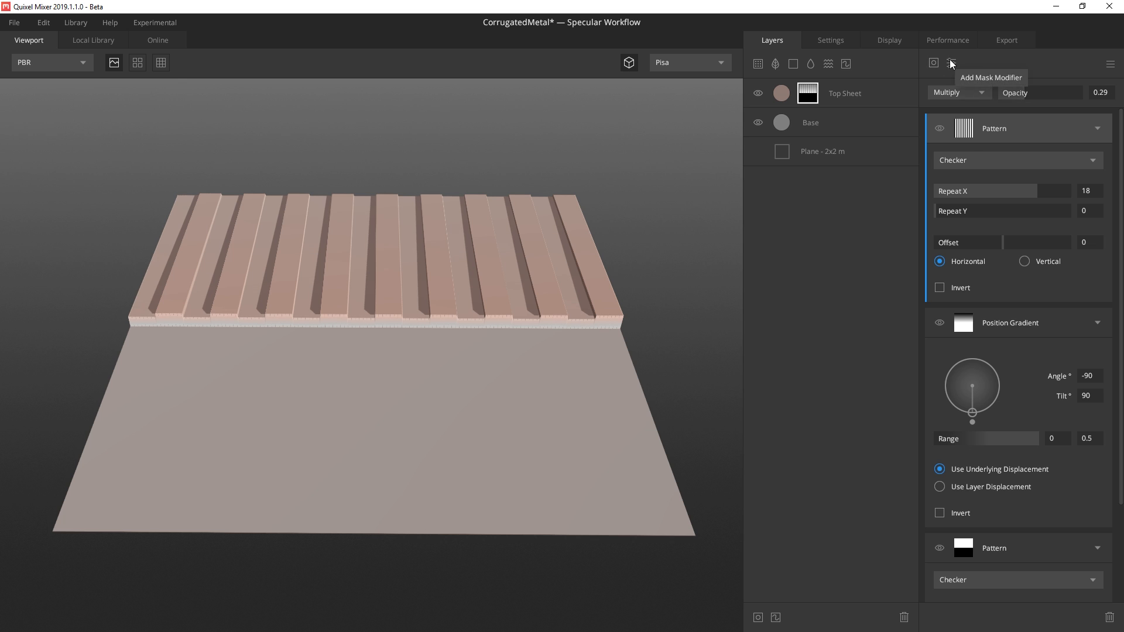
{"action": "left_click", "coordinate": [951, 63]}
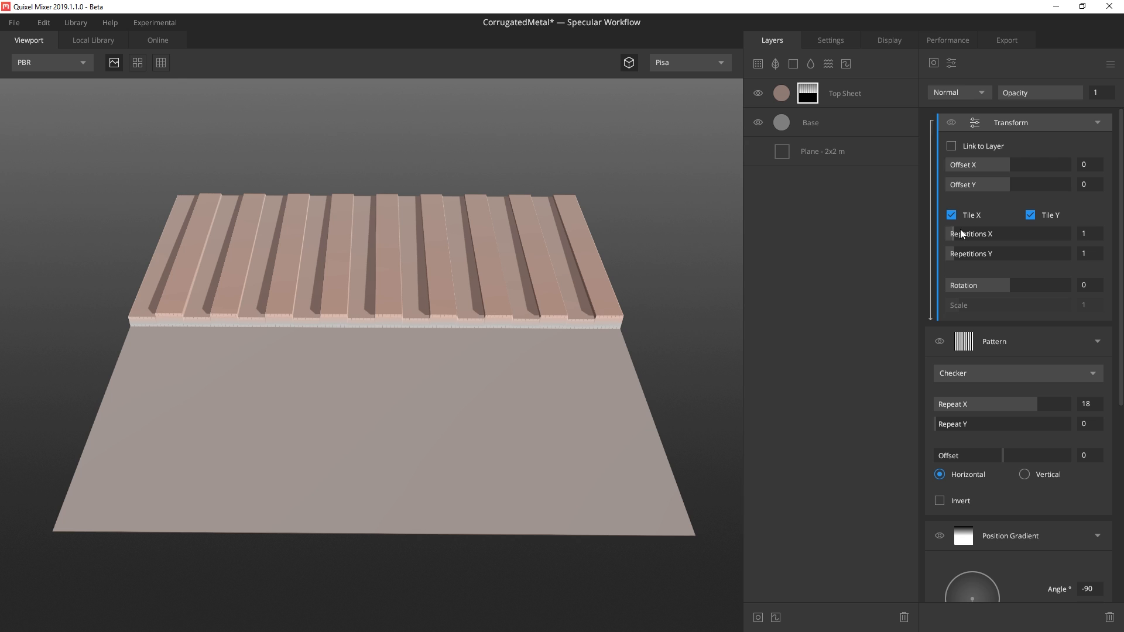
{"action": "left_click", "coordinate": [1089, 233]}
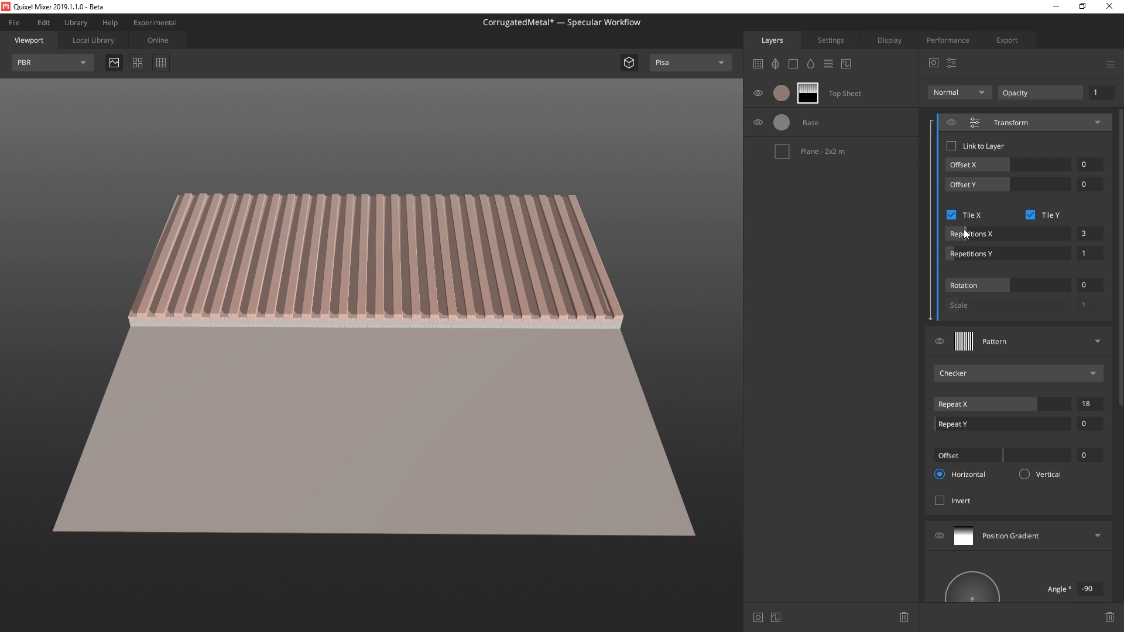
{"action": "left_click", "coordinate": [1088, 252]}
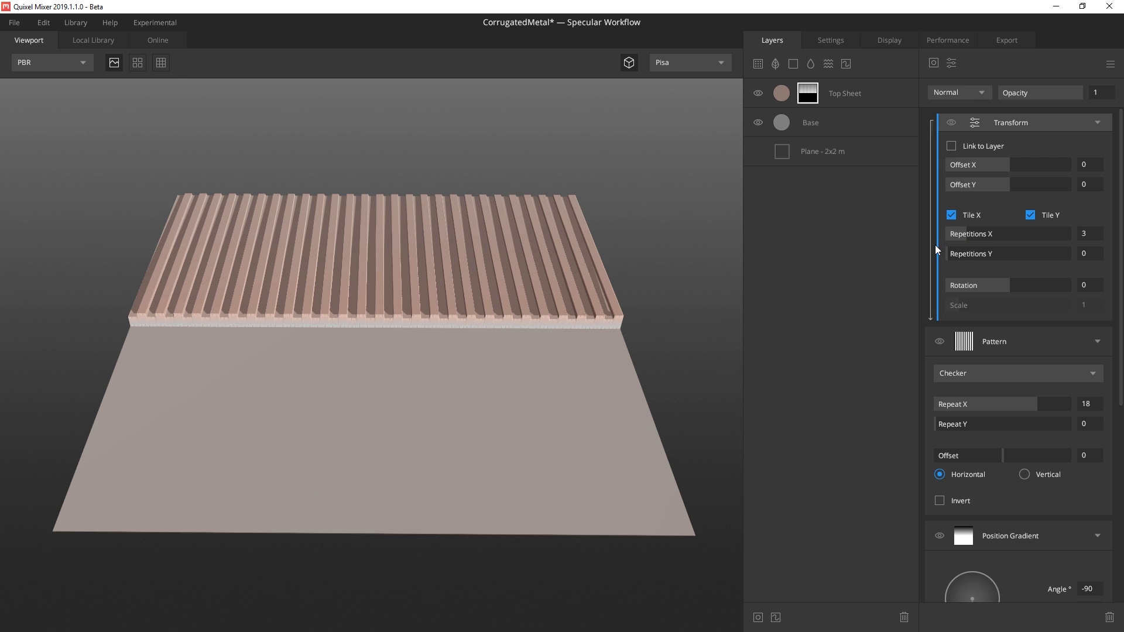
Step: Soften the ridges slightly with a Gaussian Blur modifier
{"action": "left_click", "coordinate": [951, 63]}
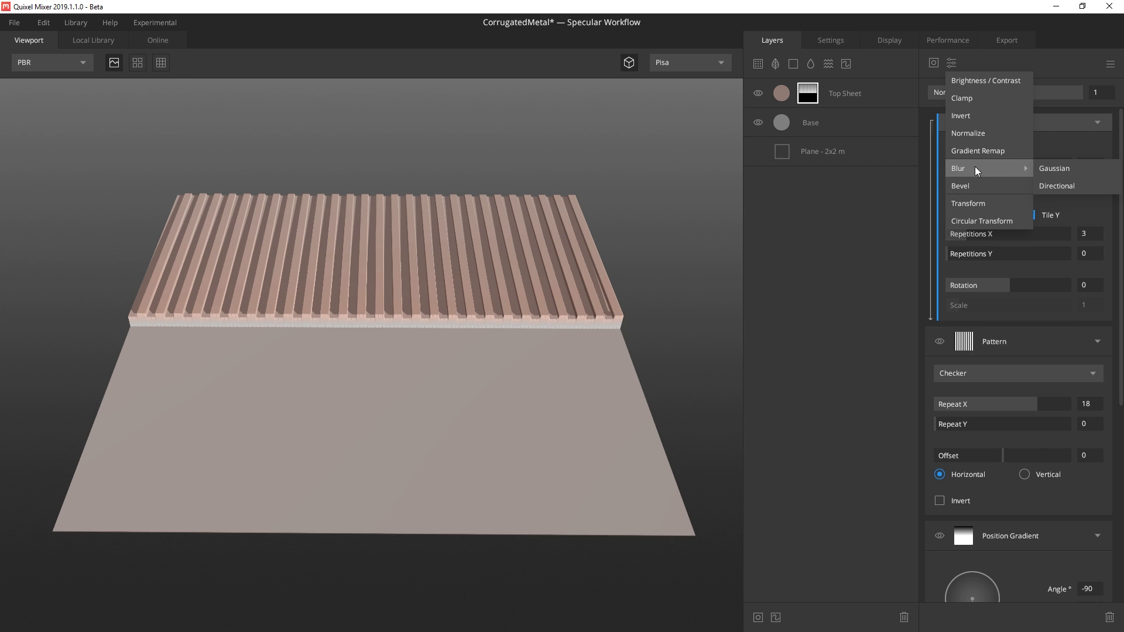
{"action": "left_click", "coordinate": [1054, 168]}
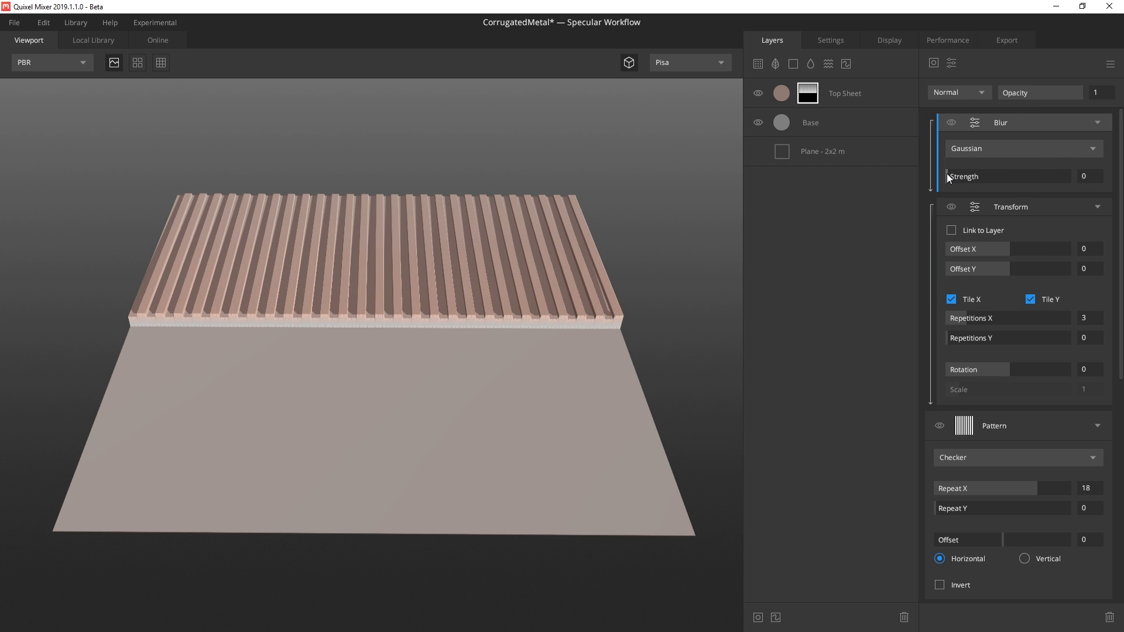
{"action": "left_click_drag", "start_coordinate": [939, 176], "coordinate": [950, 176]}
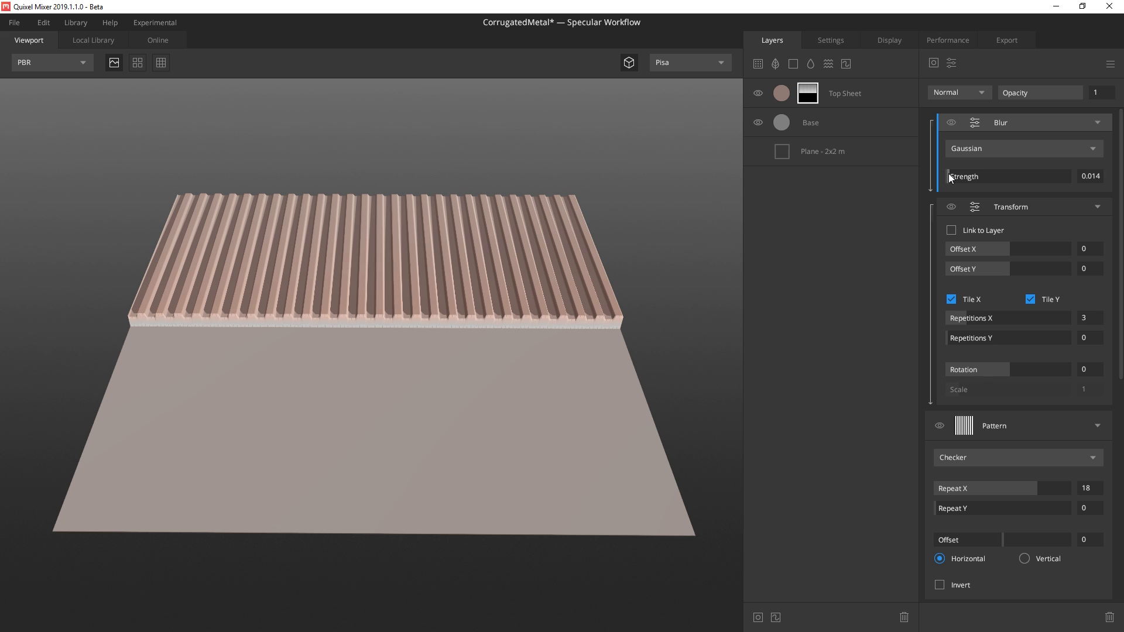
{"action": "left_click_drag", "start_coordinate": [960, 176], "coordinate": [946, 176]}
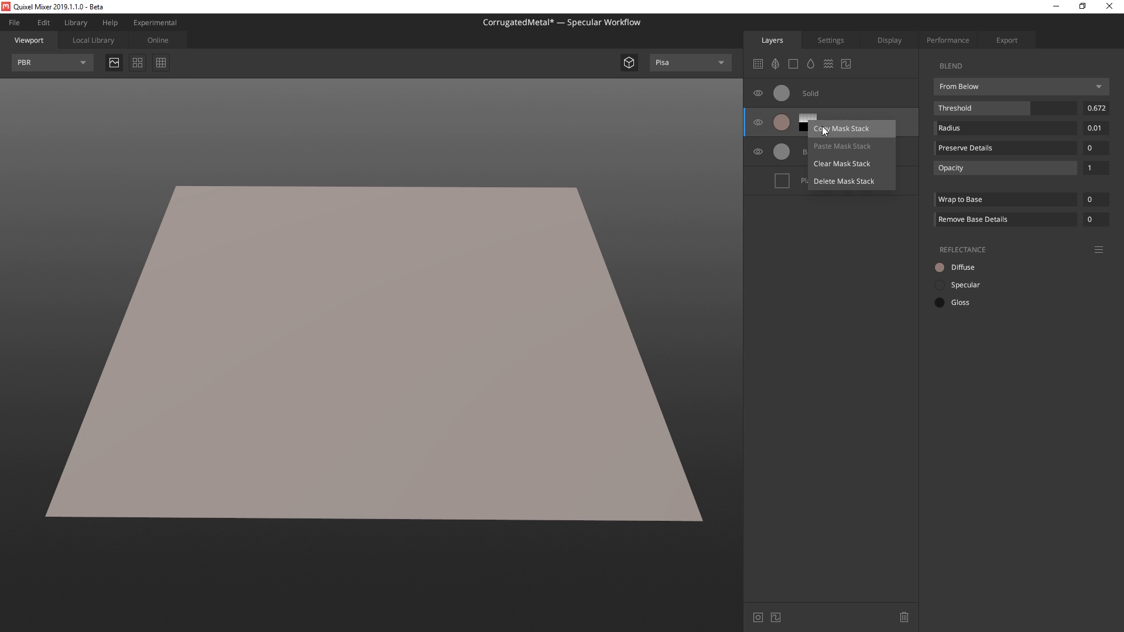
Step: Copy Top Sheet's mask stack onto the grey Solid layer and hide Top Sheet
{"action": "right_click", "coordinate": [811, 93]}
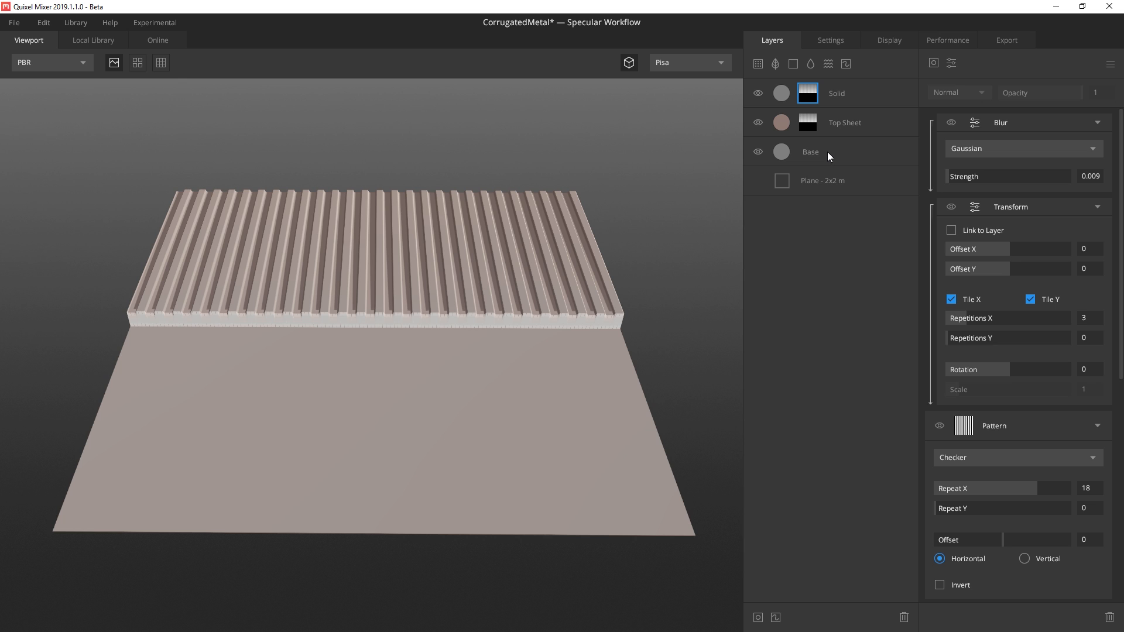
{"action": "left_click", "coordinate": [758, 122]}
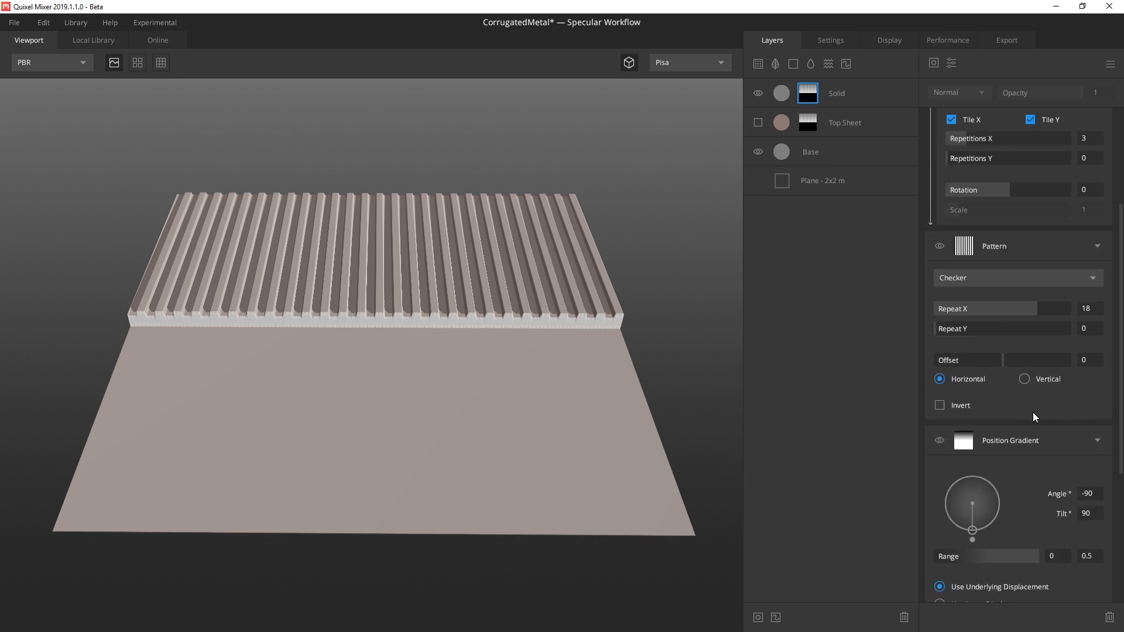
Step: Adjust the Solid mask blur and offset the mask by X about 0.064, Y 0.5
{"action": "scroll", "scroll_direction": "down", "scroll_amount": 3}
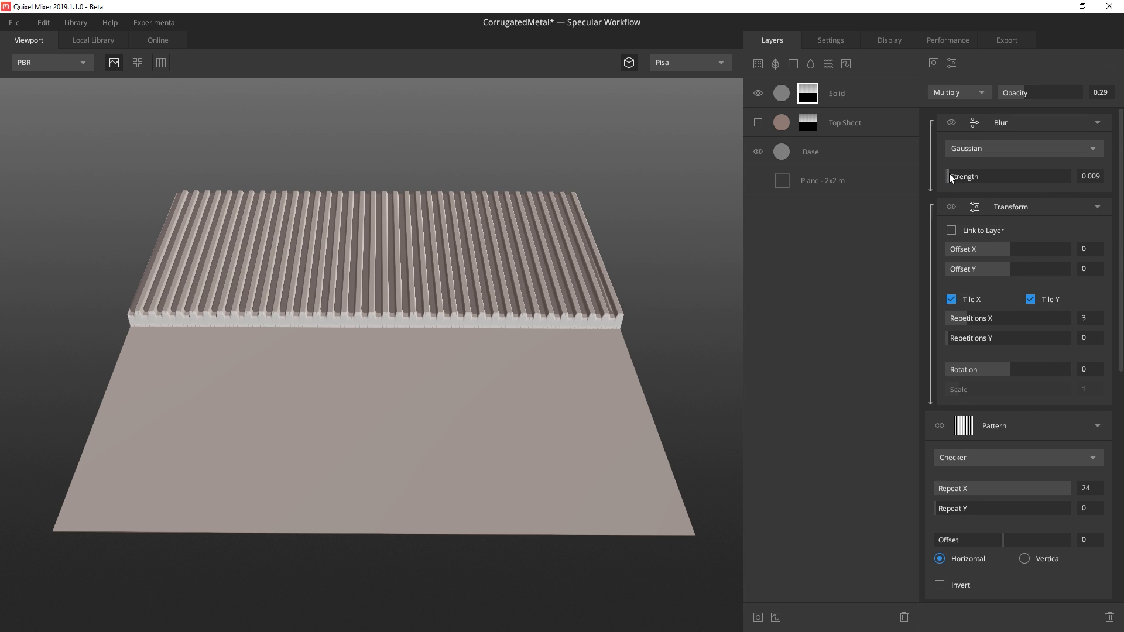
{"action": "left_click_drag", "start_coordinate": [950, 176], "coordinate": [975, 176]}
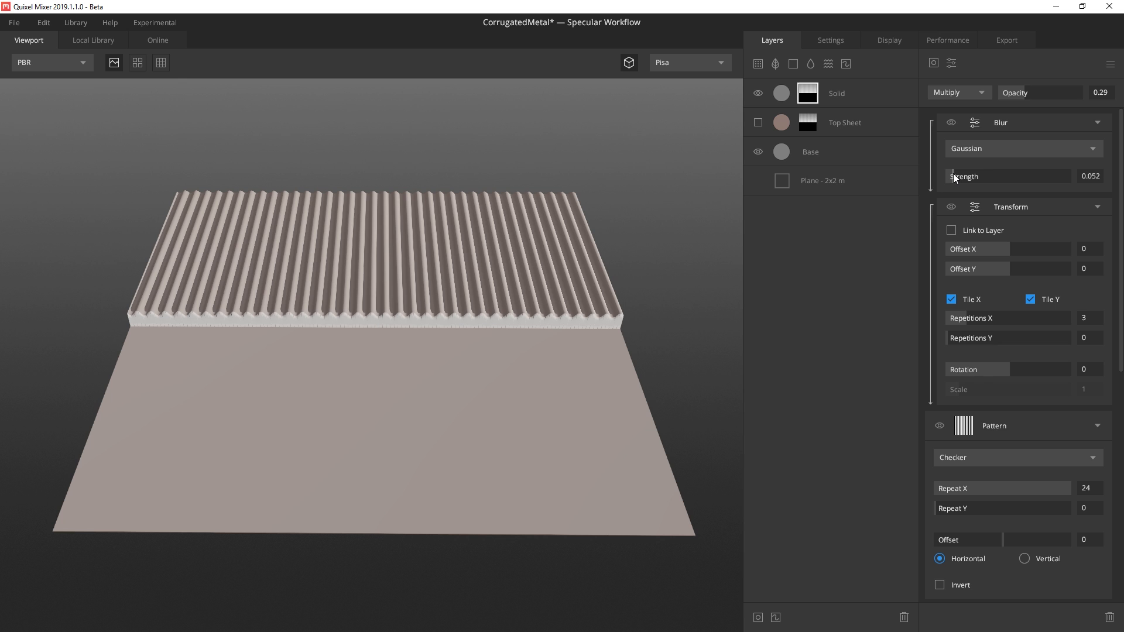
{"action": "left_click_drag", "start_coordinate": [961, 176], "coordinate": [950, 176]}
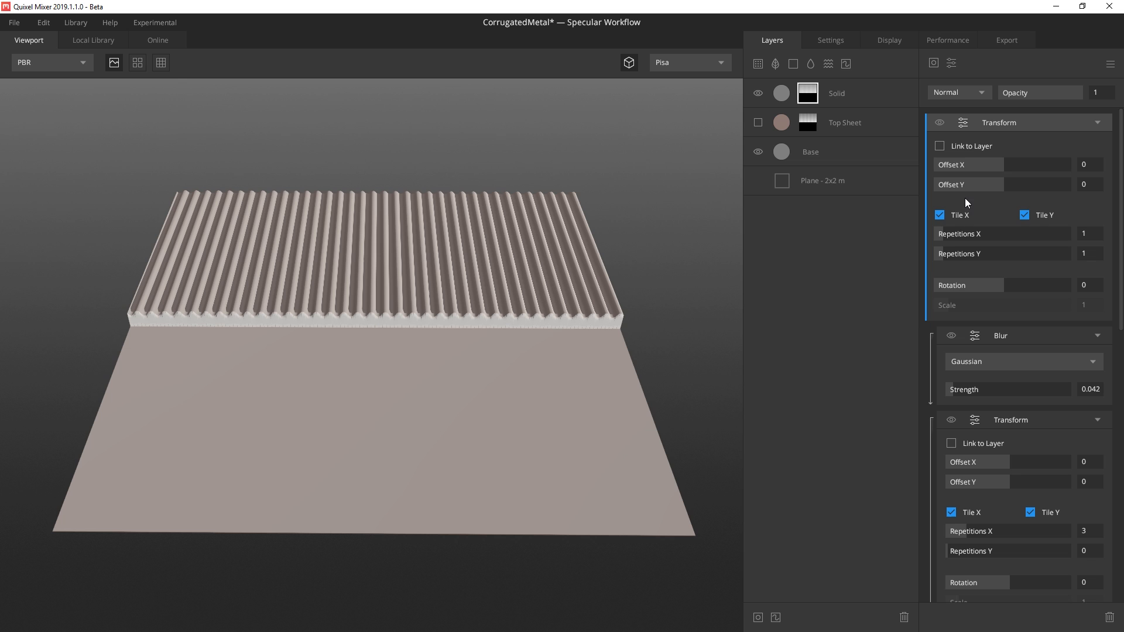
{"action": "left_click_drag", "start_coordinate": [968, 164], "coordinate": [1008, 164]}
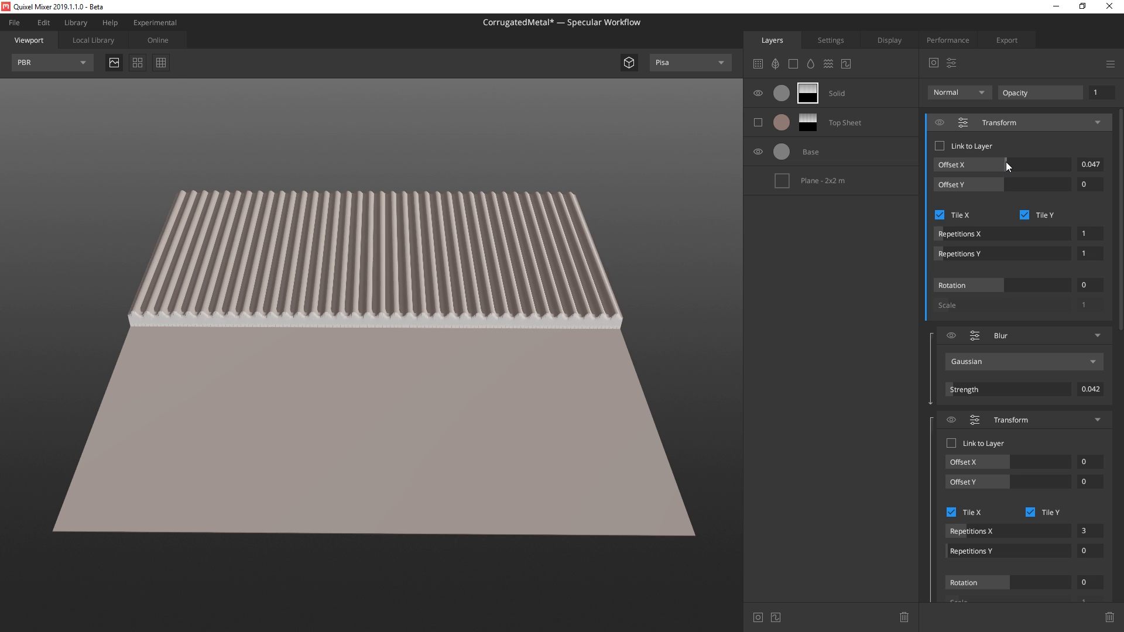
{"action": "left_click_drag", "start_coordinate": [974, 164], "coordinate": [1011, 163]}
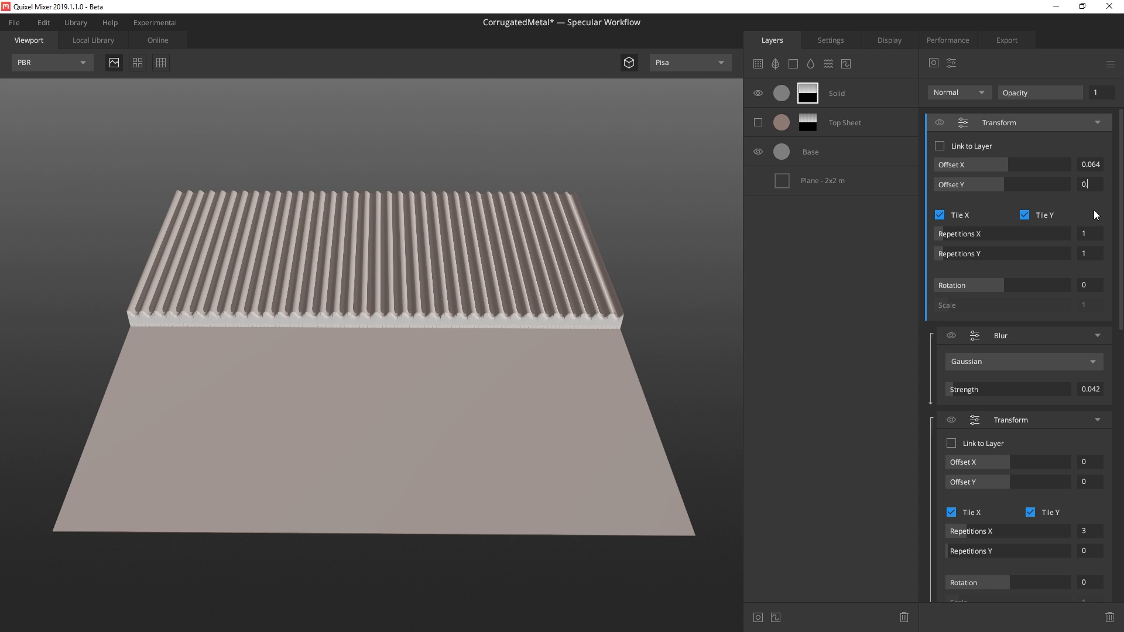
{"action": "type", "text": "0.5"}
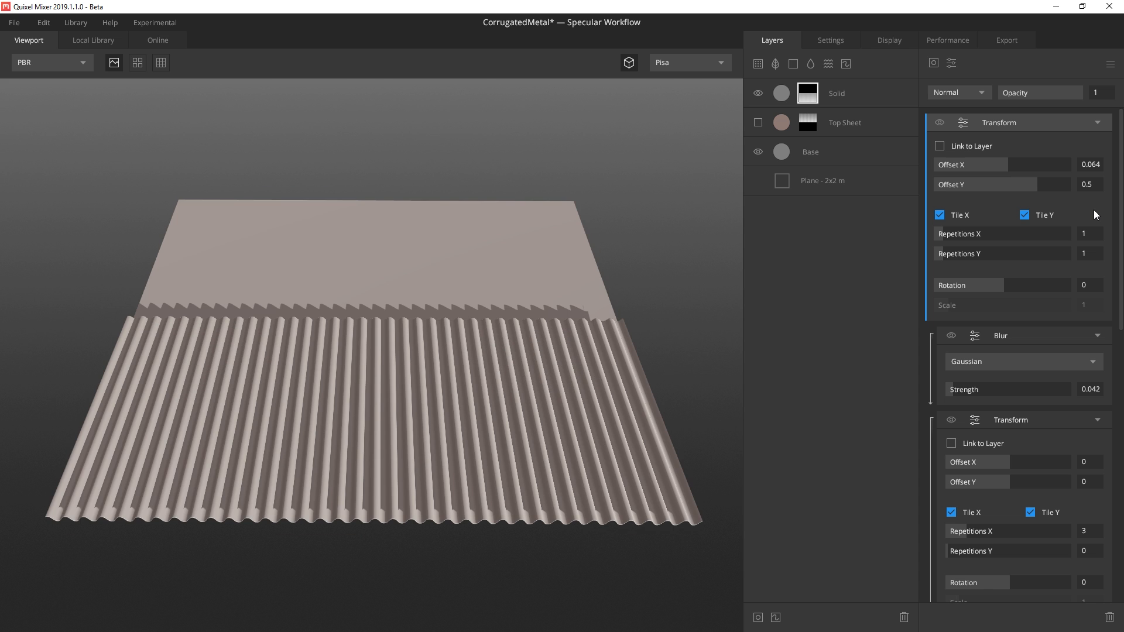
{"action": "mouse_move", "coordinate": [757, 124]}
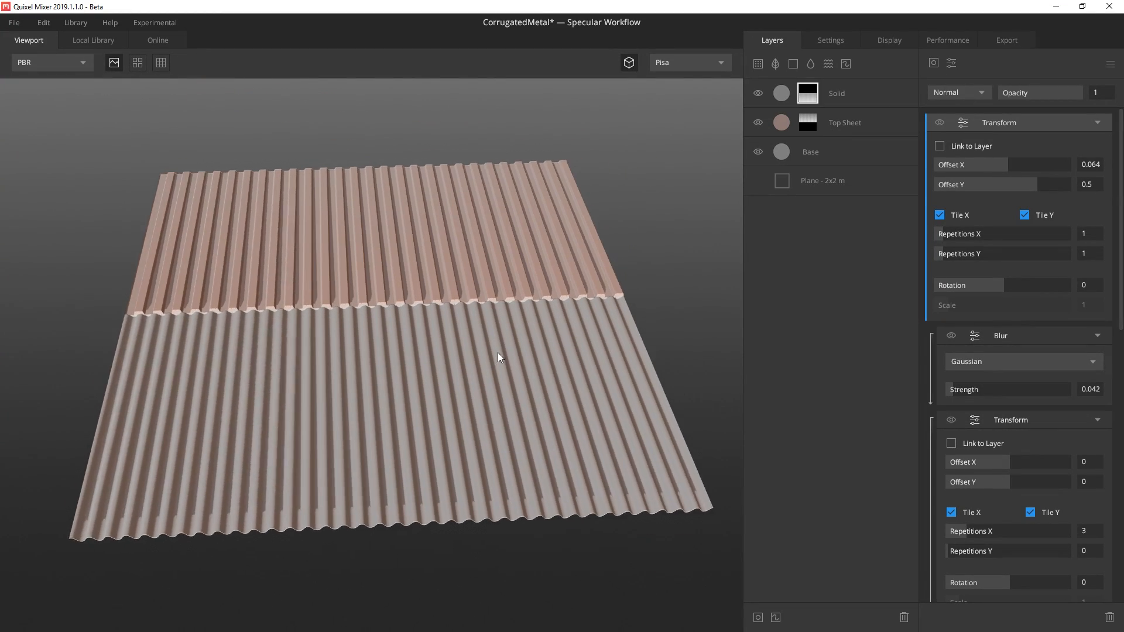
Step: Add the Rusted Metal Sheet 2x2 M surface from the Local Library above Solid
{"action": "left_click", "coordinate": [836, 92]}
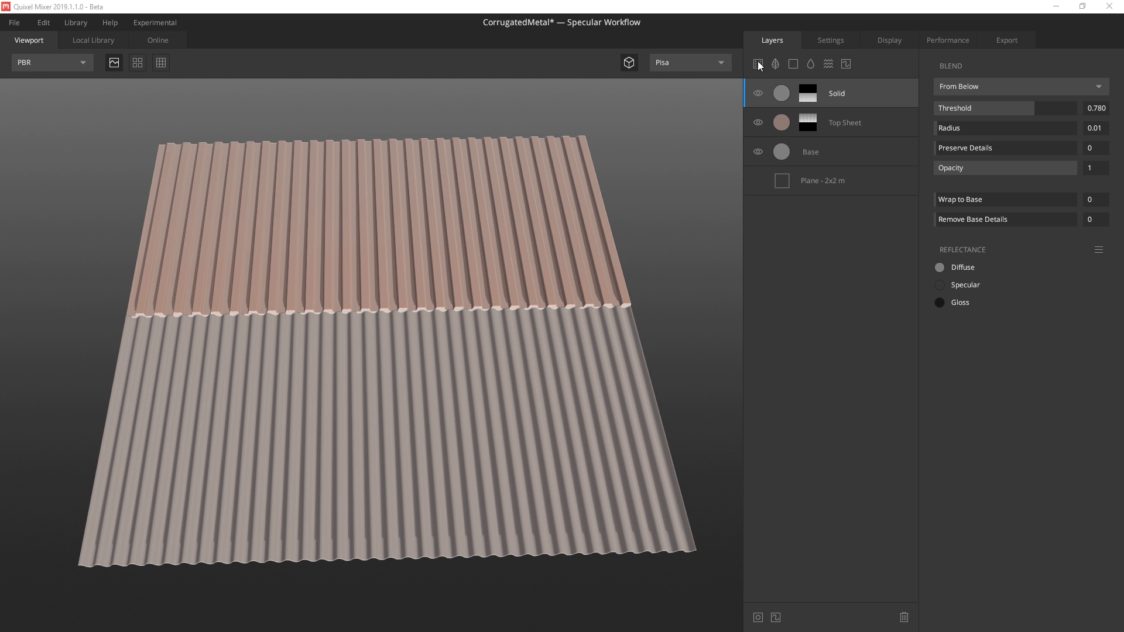
{"action": "left_click", "coordinate": [93, 40]}
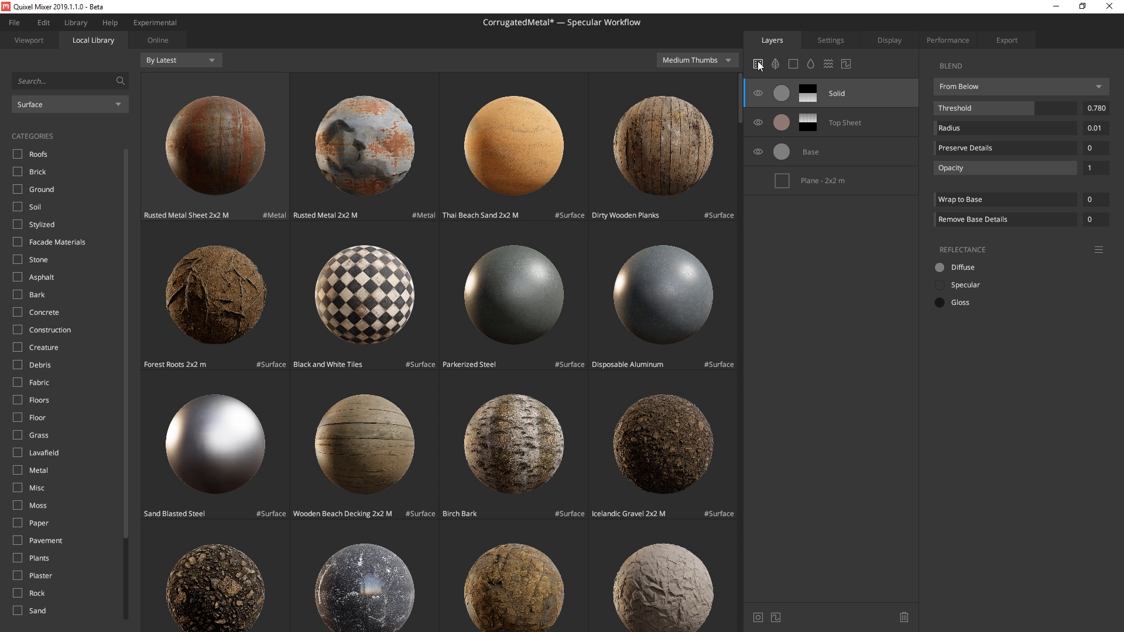
{"action": "left_click", "coordinate": [28, 40]}
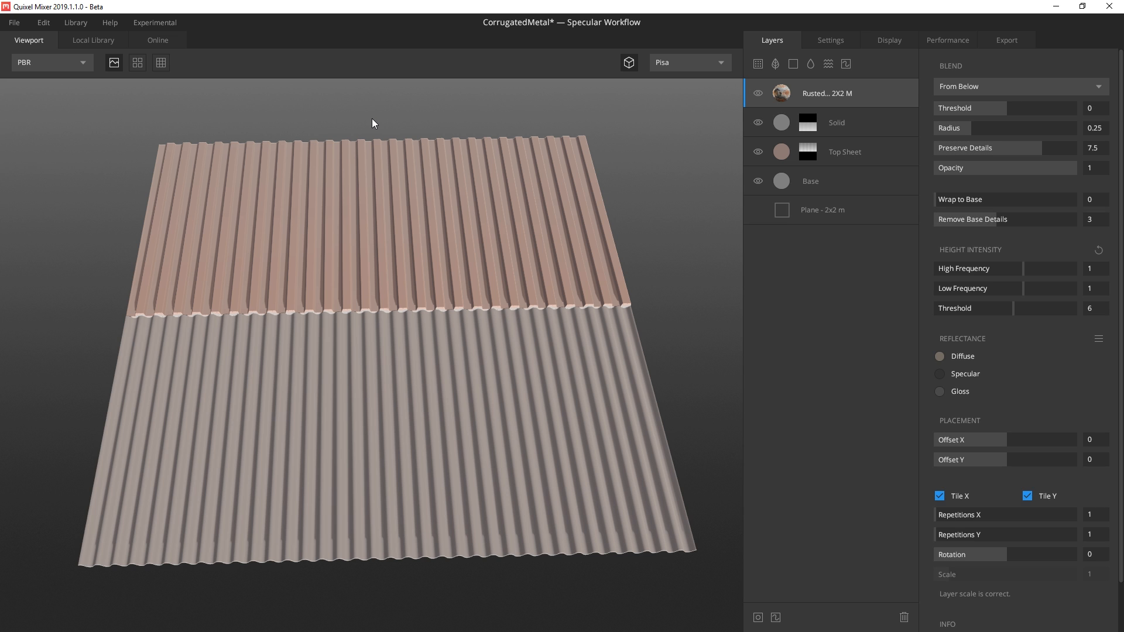
Step: Raise the rust threshold, lower its opacity, wrap it to Base 1, and adjust placement
{"action": "left_click_drag", "start_coordinate": [942, 109], "coordinate": [1029, 108]}
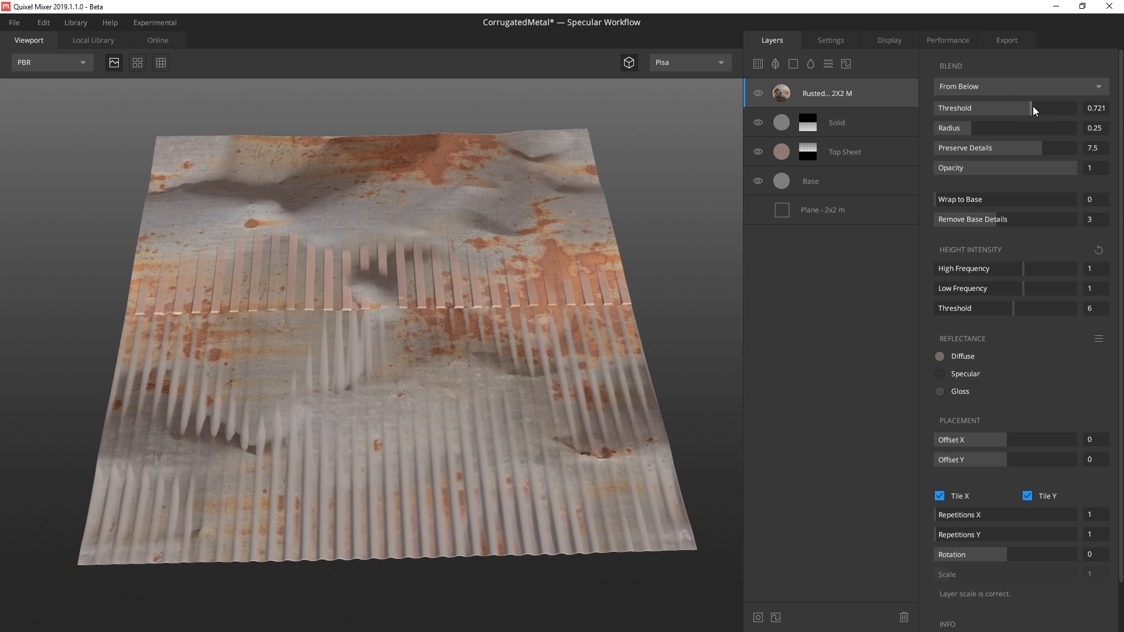
{"action": "left_click_drag", "start_coordinate": [1021, 109], "coordinate": [1046, 109]}
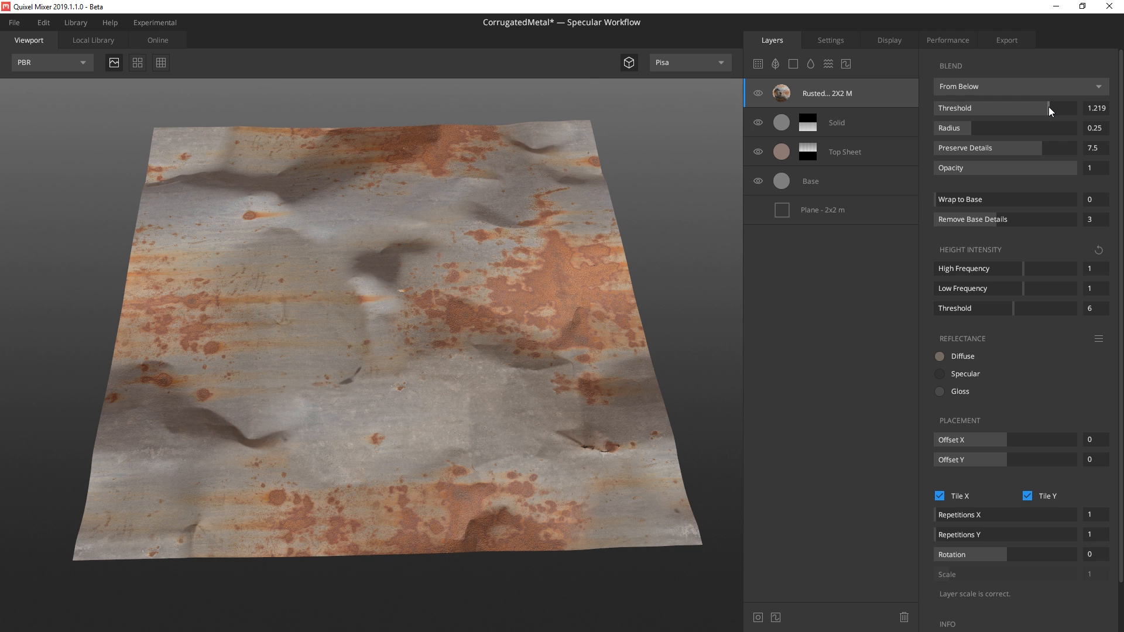
{"action": "left_click_drag", "start_coordinate": [1068, 168], "coordinate": [1038, 168]}
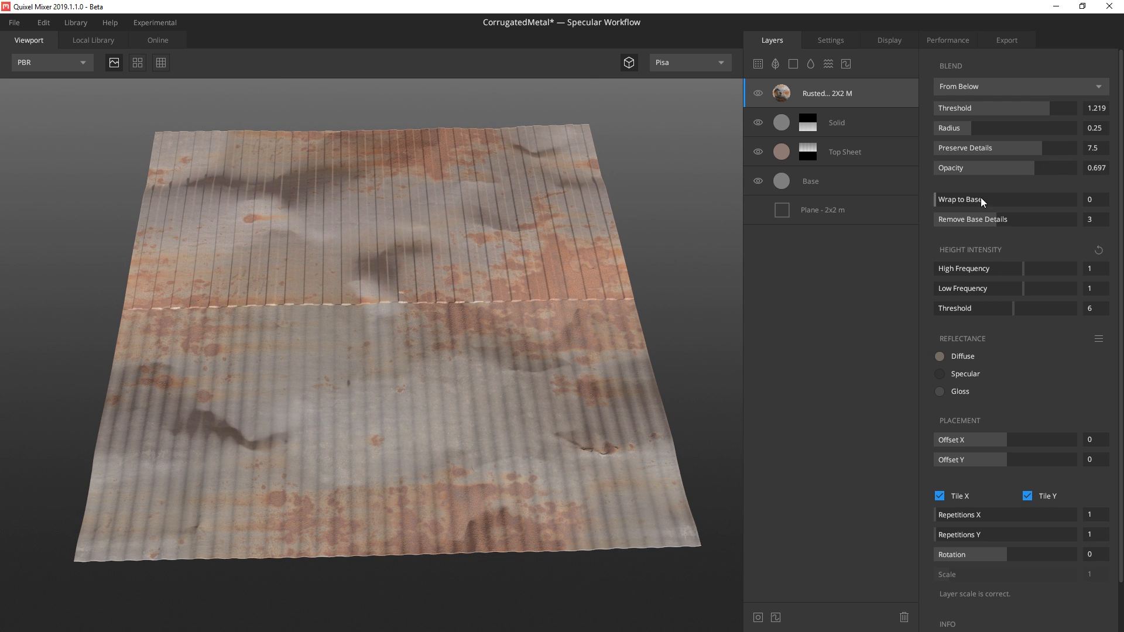
{"action": "left_click", "coordinate": [1095, 199]}
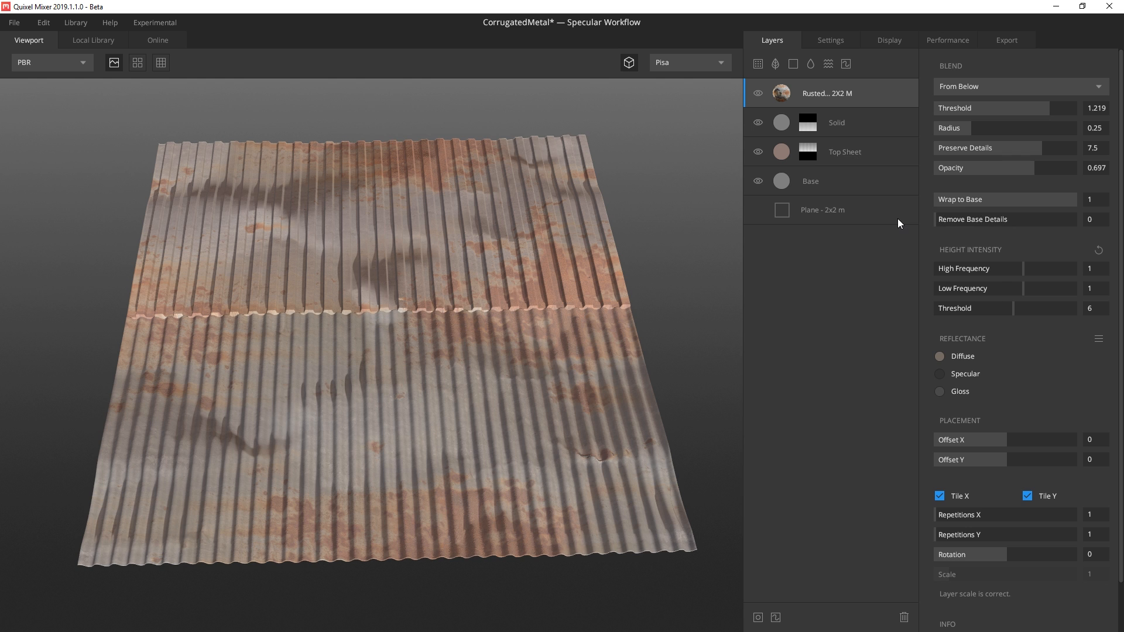
{"action": "left_click_drag", "start_coordinate": [1060, 288], "coordinate": [1011, 288]}
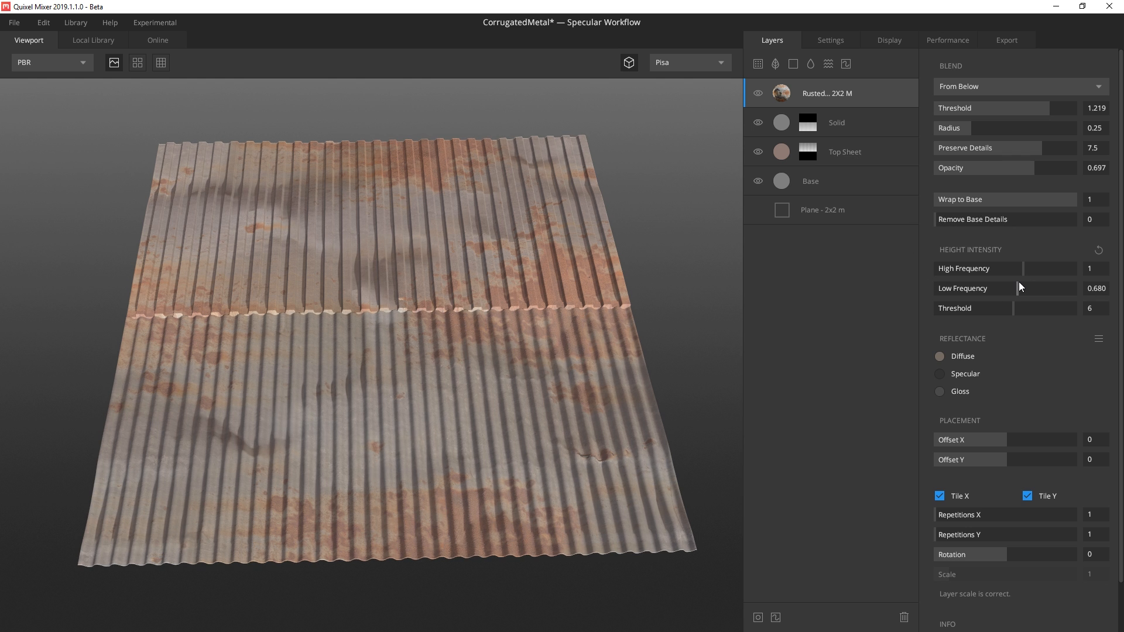
{"action": "left_click_drag", "start_coordinate": [989, 440], "coordinate": [1015, 440]}
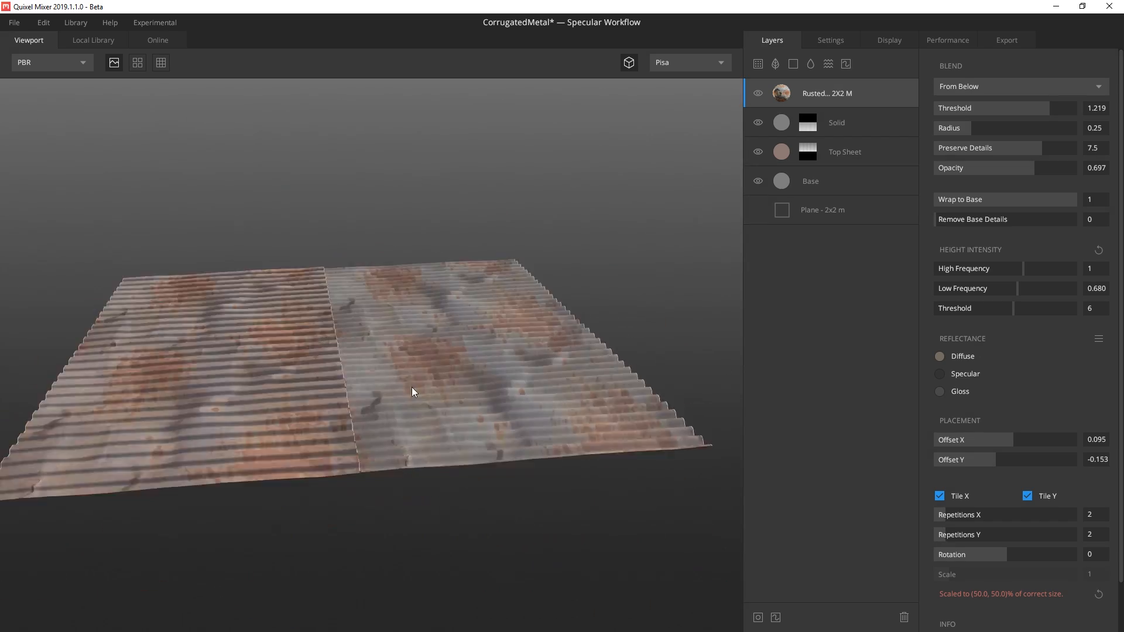
{"action": "left_click_drag", "start_coordinate": [412, 392], "coordinate": [448, 452]}
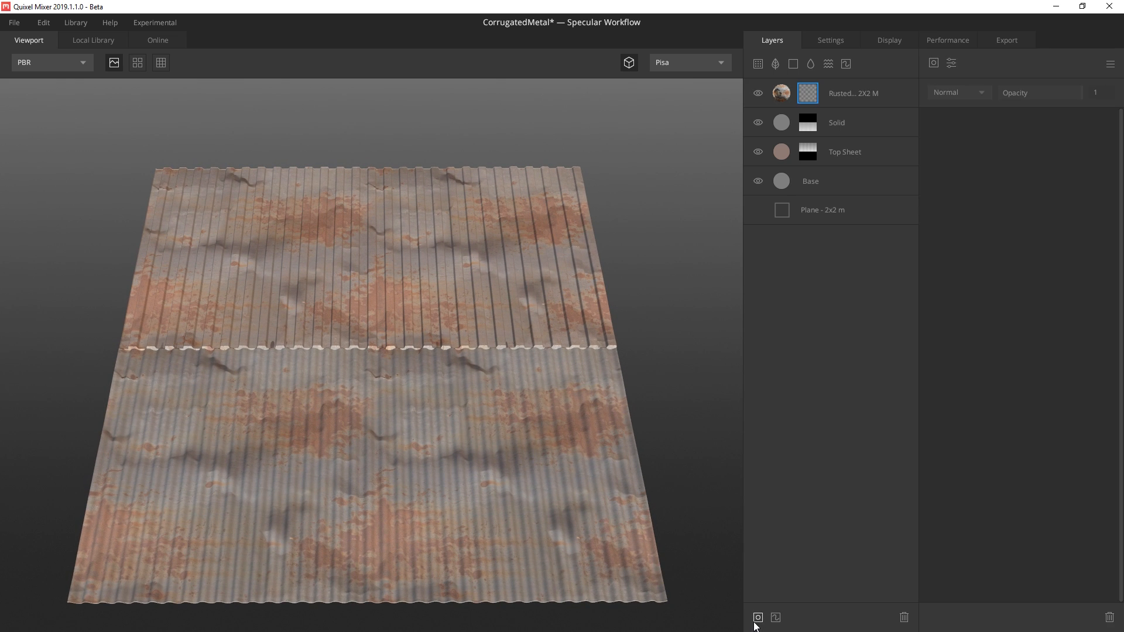
Step: Fill the rust mask with Perlin noise and orbit to check the scattered patches
{"action": "left_click", "coordinate": [933, 63]}
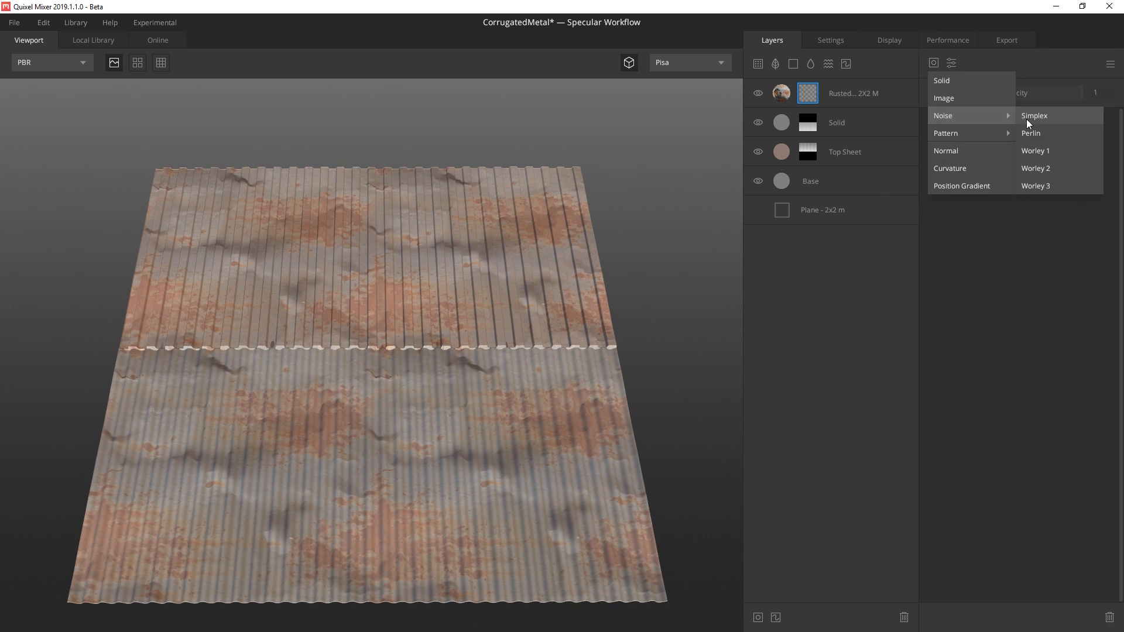
{"action": "left_click", "coordinate": [1030, 133]}
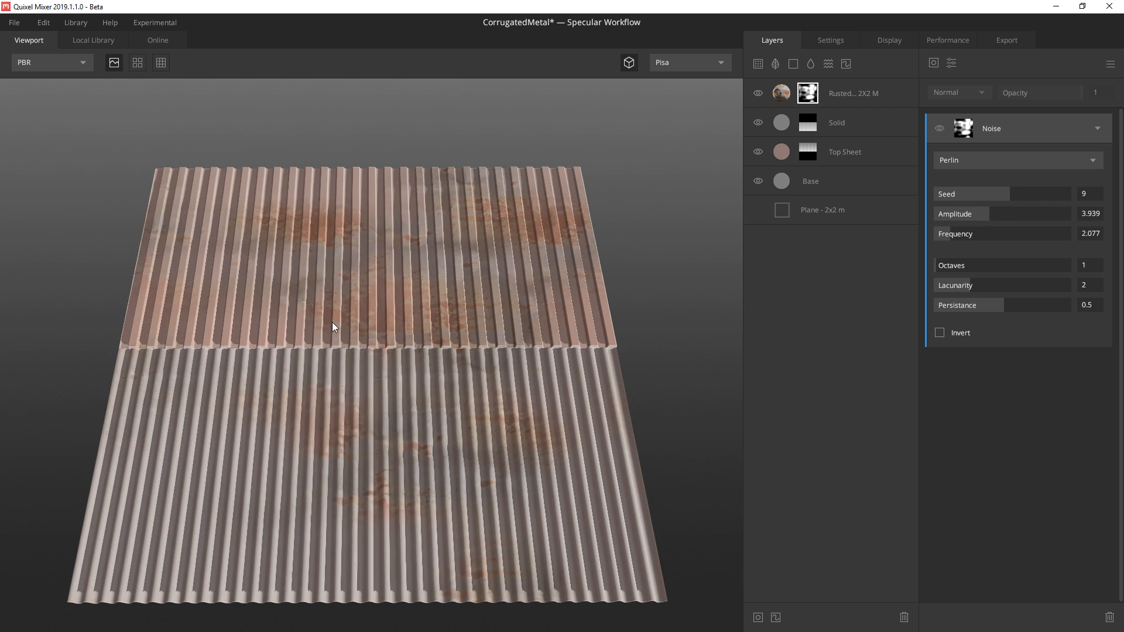
{"action": "left_click_drag", "start_coordinate": [333, 327], "coordinate": [587, 339]}
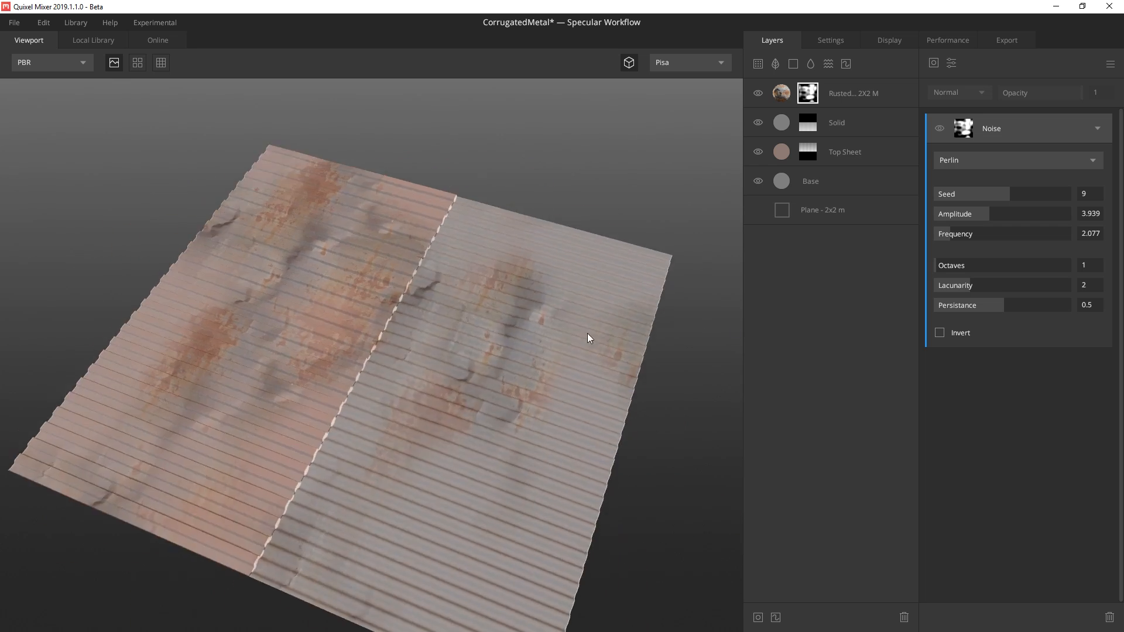
{"action": "left_click_drag", "start_coordinate": [587, 338], "coordinate": [412, 356]}
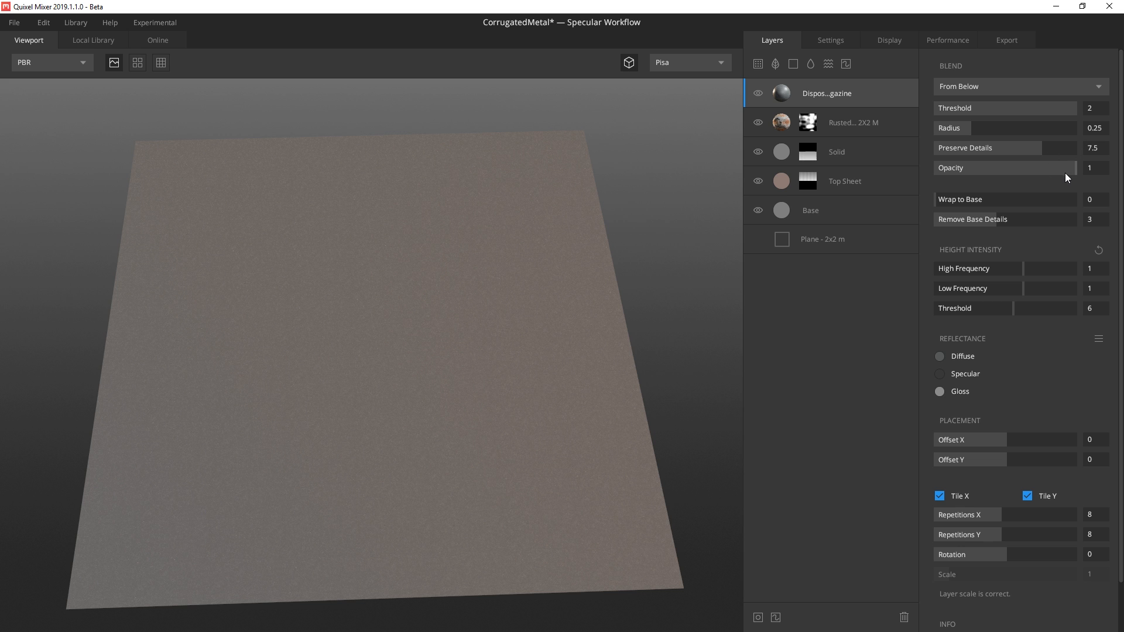
Step: Set the metal surface to about 0.82 opacity, wrapped to Base 1, diffuse colour 2D3030
{"action": "left_click_drag", "start_coordinate": [1075, 168], "coordinate": [1051, 168]}
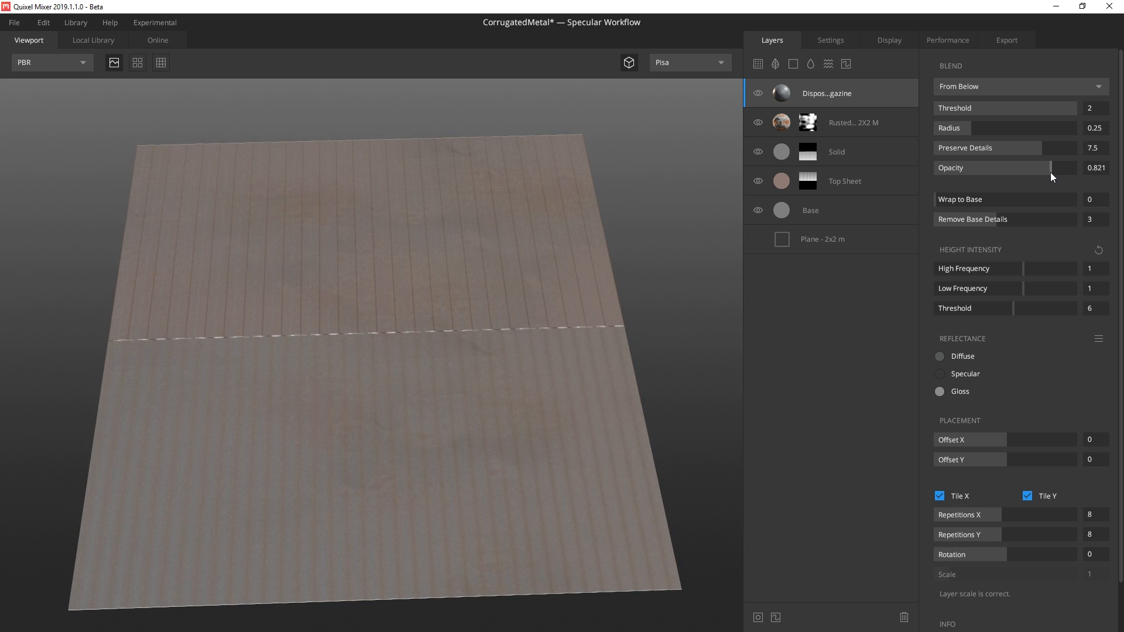
{"action": "left_click", "coordinate": [1088, 198]}
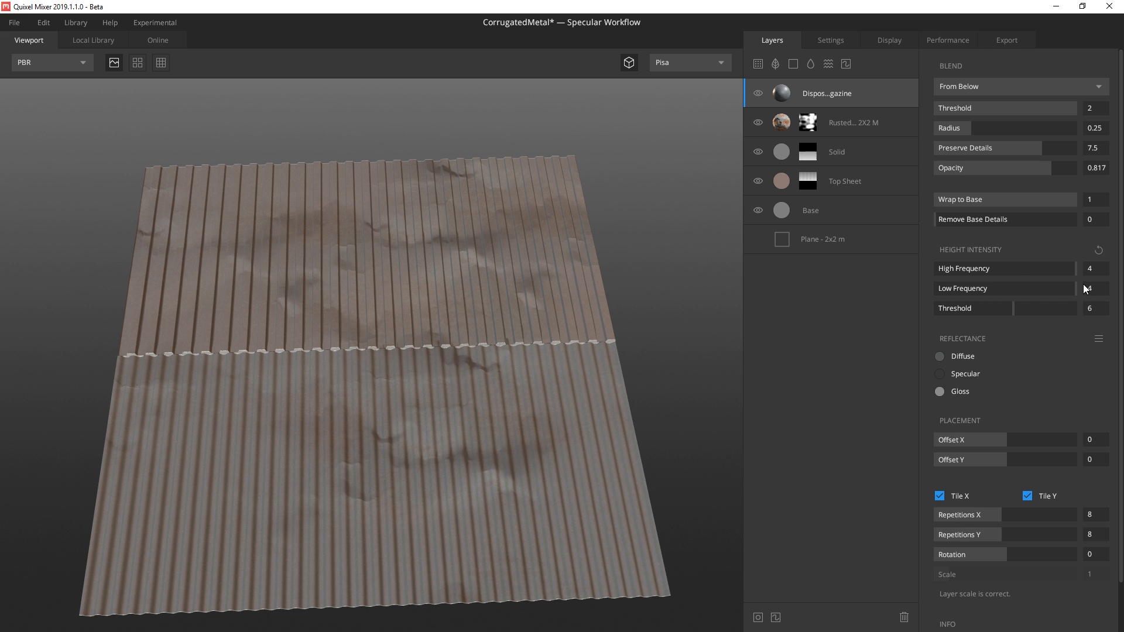
{"action": "left_click", "coordinate": [940, 357]}
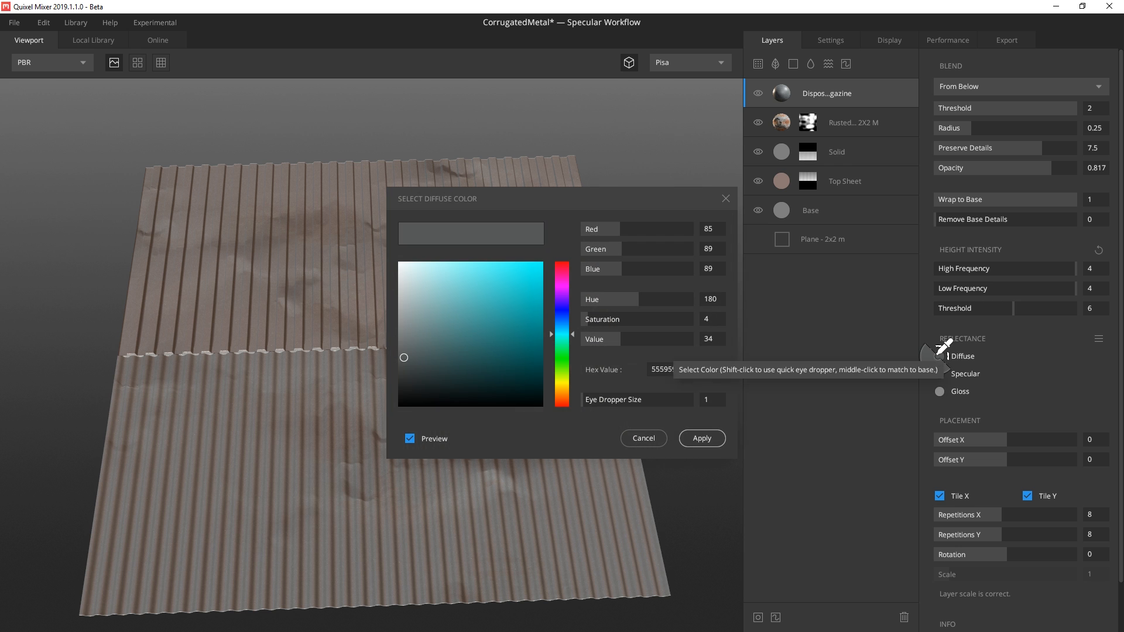
{"action": "type", "text": "2D3030"}
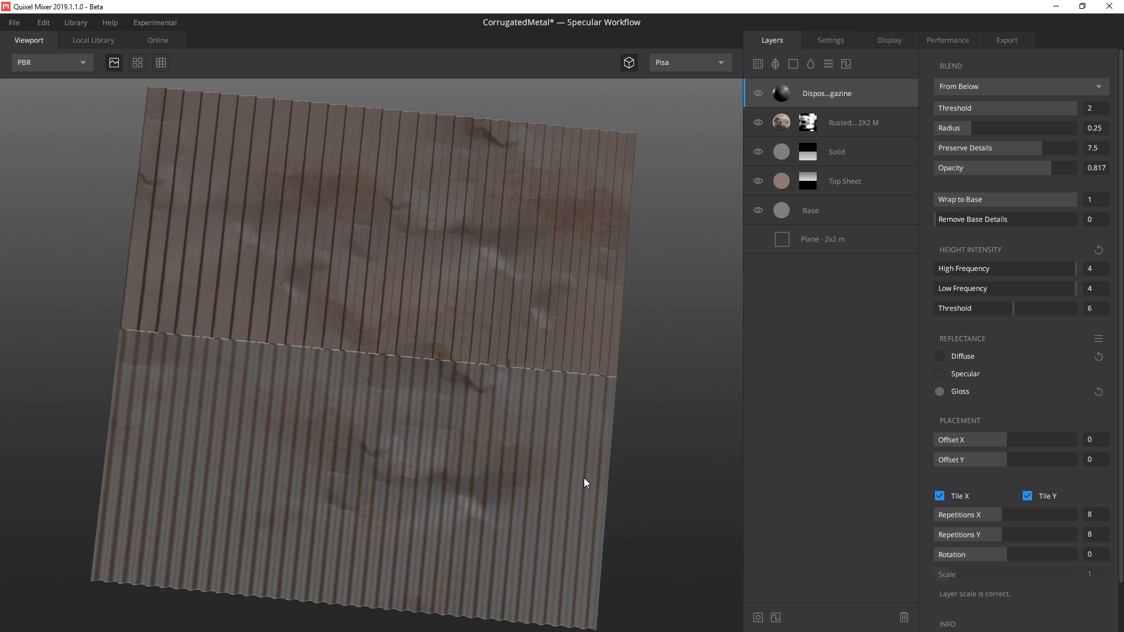
{"action": "left_click_drag", "start_coordinate": [584, 483], "coordinate": [331, 419]}
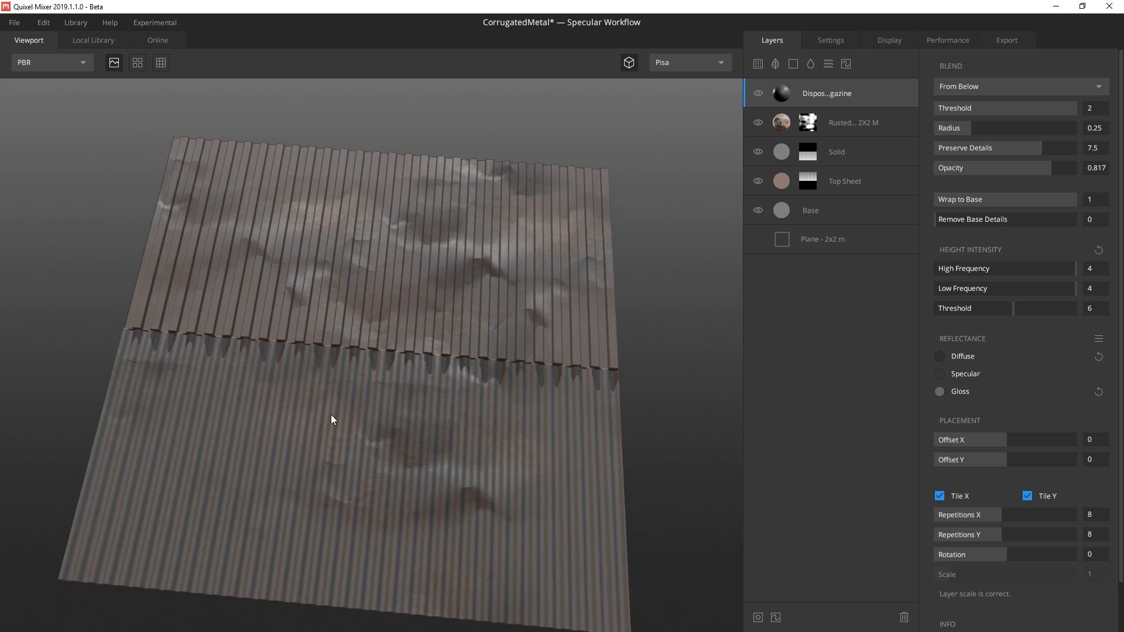
{"action": "left_click", "coordinate": [807, 122]}
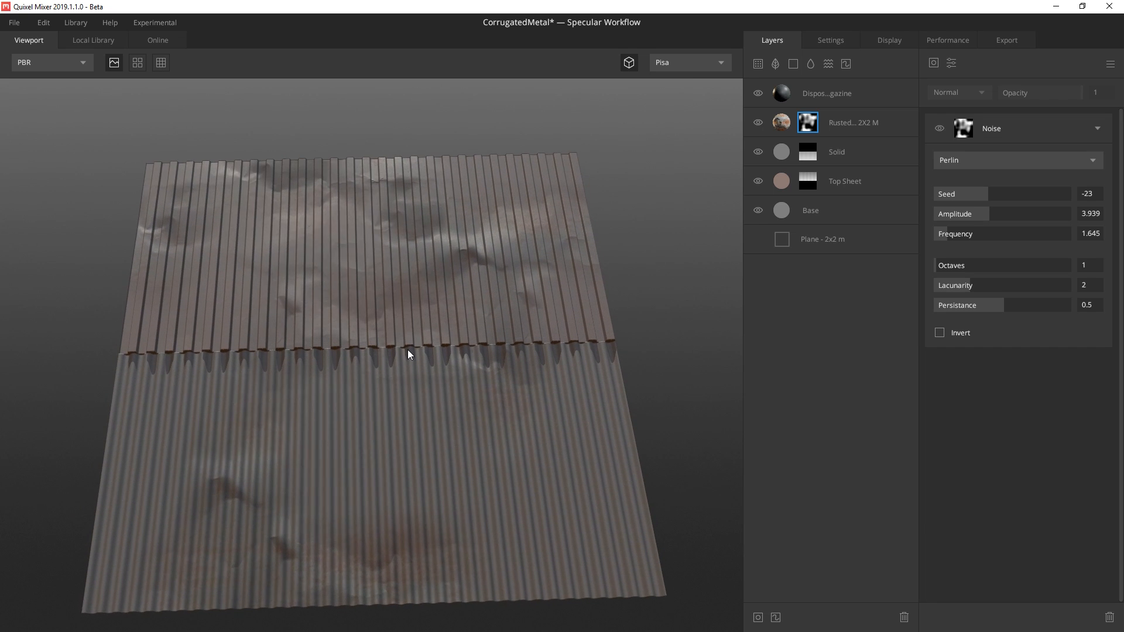
Step: Give the Top Sheet a redder brown diffuse colour
{"action": "left_click", "coordinate": [844, 181]}
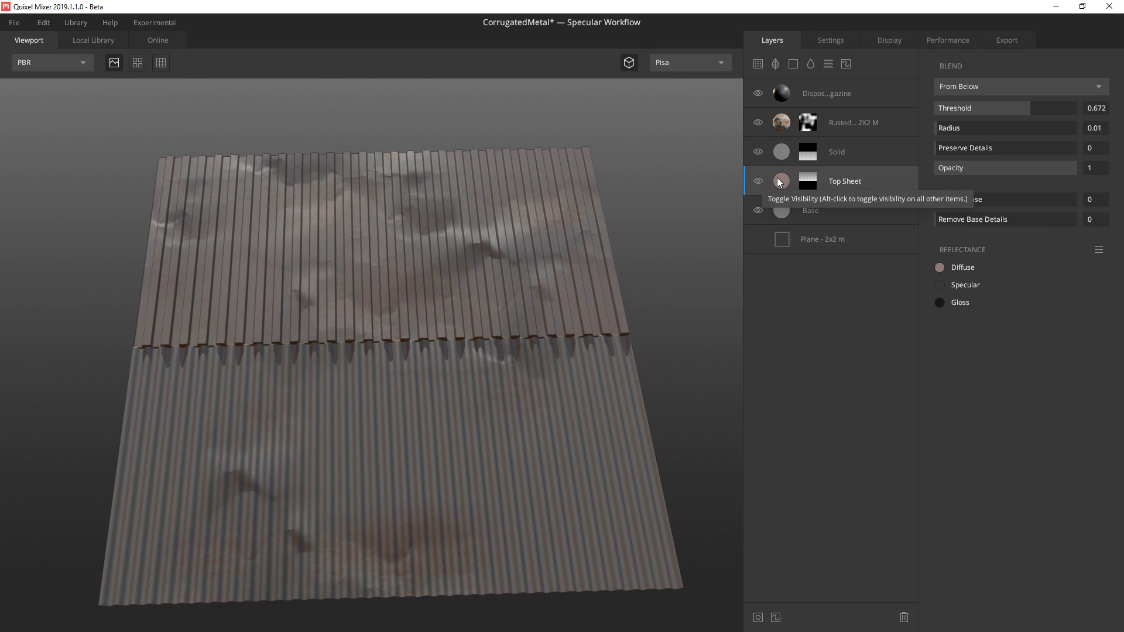
{"action": "left_click", "coordinate": [939, 267]}
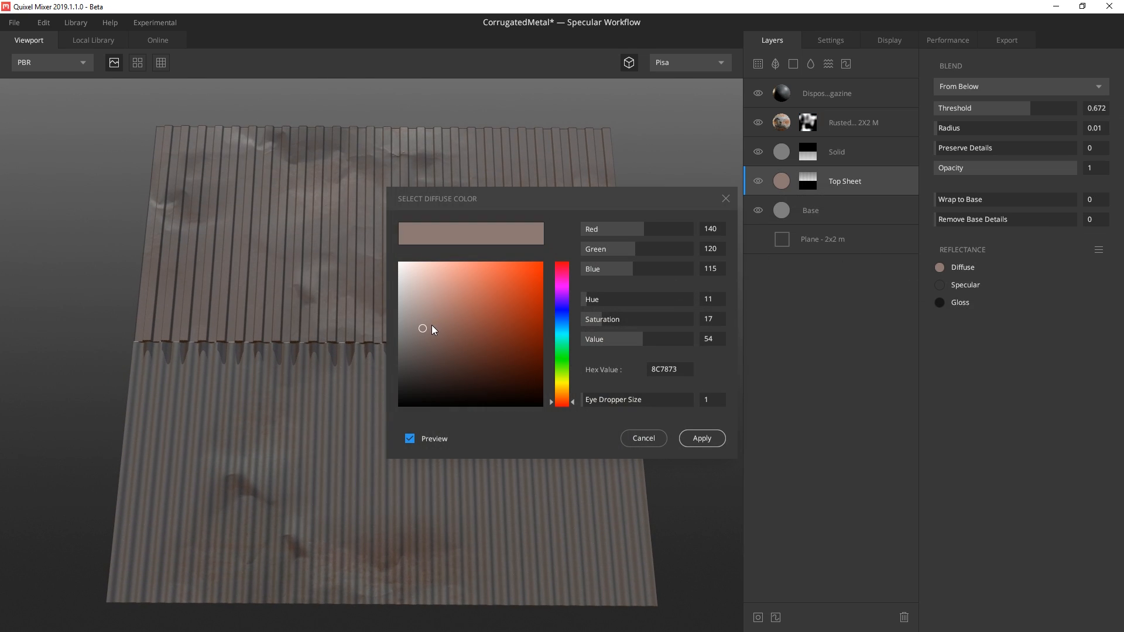
{"action": "left_click_drag", "start_coordinate": [423, 329], "coordinate": [440, 317]}
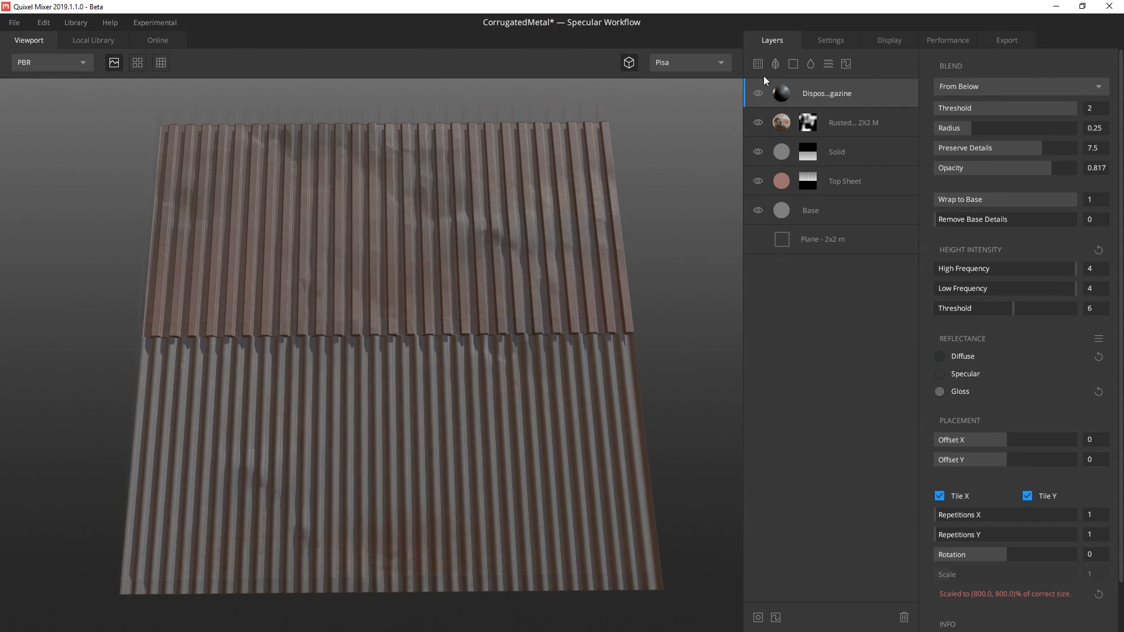
{"action": "mouse_move", "coordinate": [775, 64]}
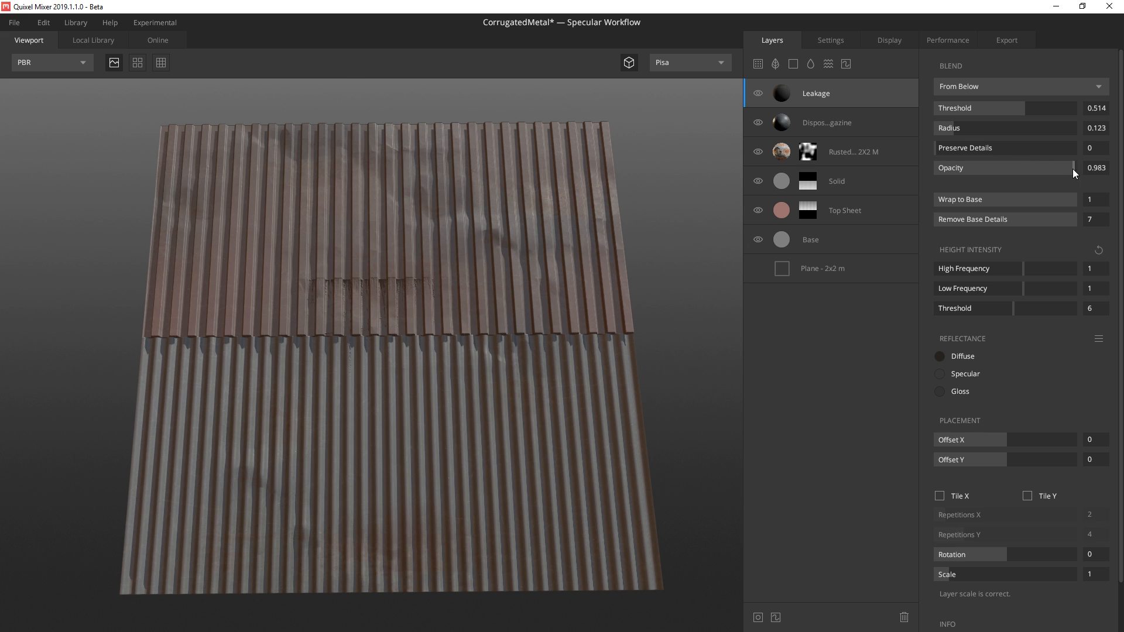
Step: Set the Leakage decal to 0.775 opacity, boost height detail, offset it and scale about 3x
{"action": "left_click_drag", "start_coordinate": [1073, 167], "coordinate": [1044, 167]}
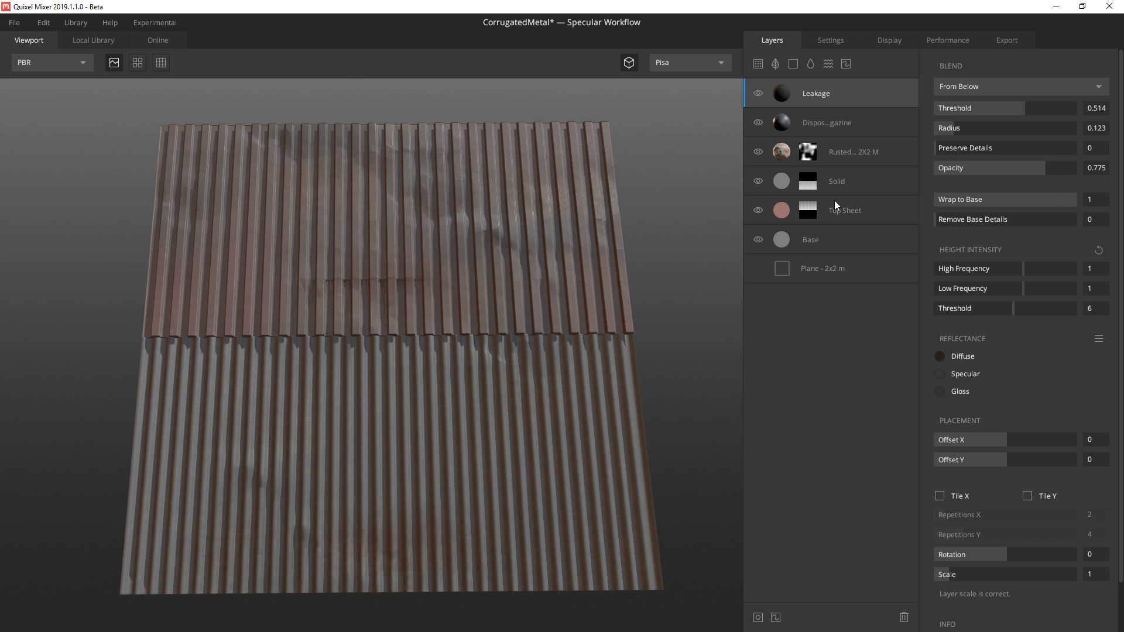
{"action": "left_click_drag", "start_coordinate": [1032, 268], "coordinate": [1034, 268]}
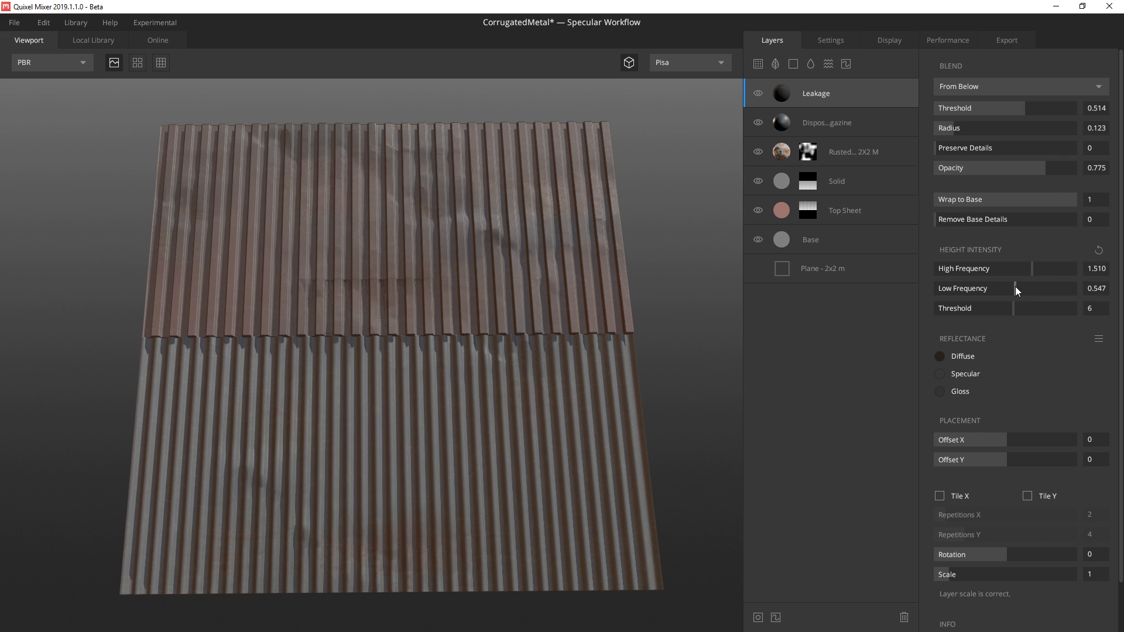
{"action": "mouse_move", "coordinate": [1006, 443]}
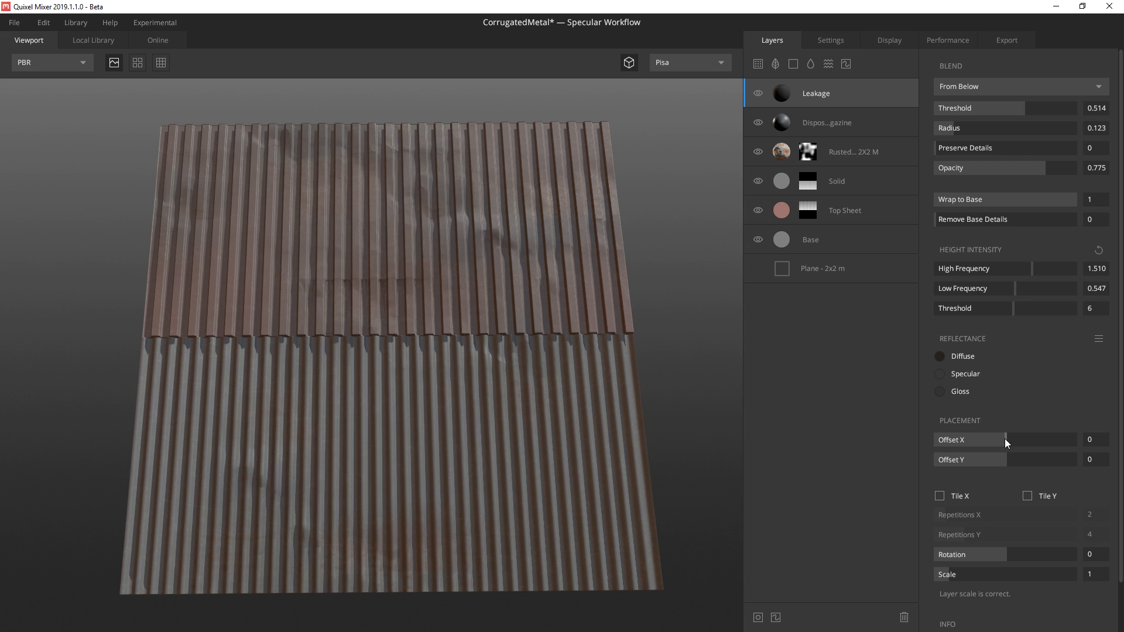
{"action": "left_click_drag", "start_coordinate": [975, 439], "coordinate": [1032, 439]}
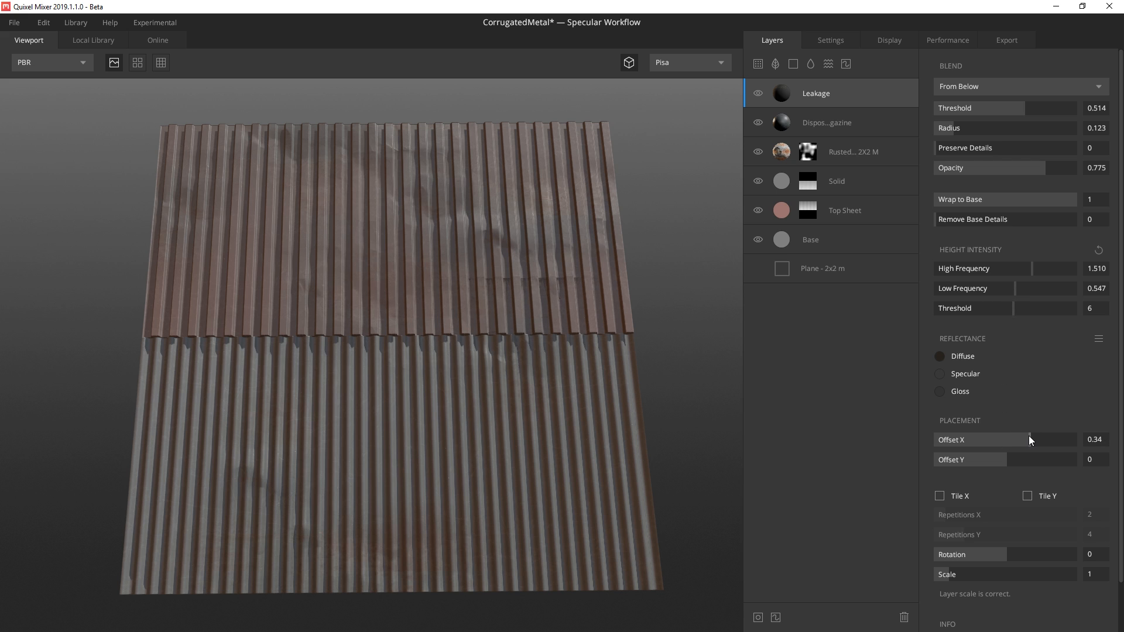
{"action": "left_click_drag", "start_coordinate": [1023, 460], "coordinate": [1016, 460]}
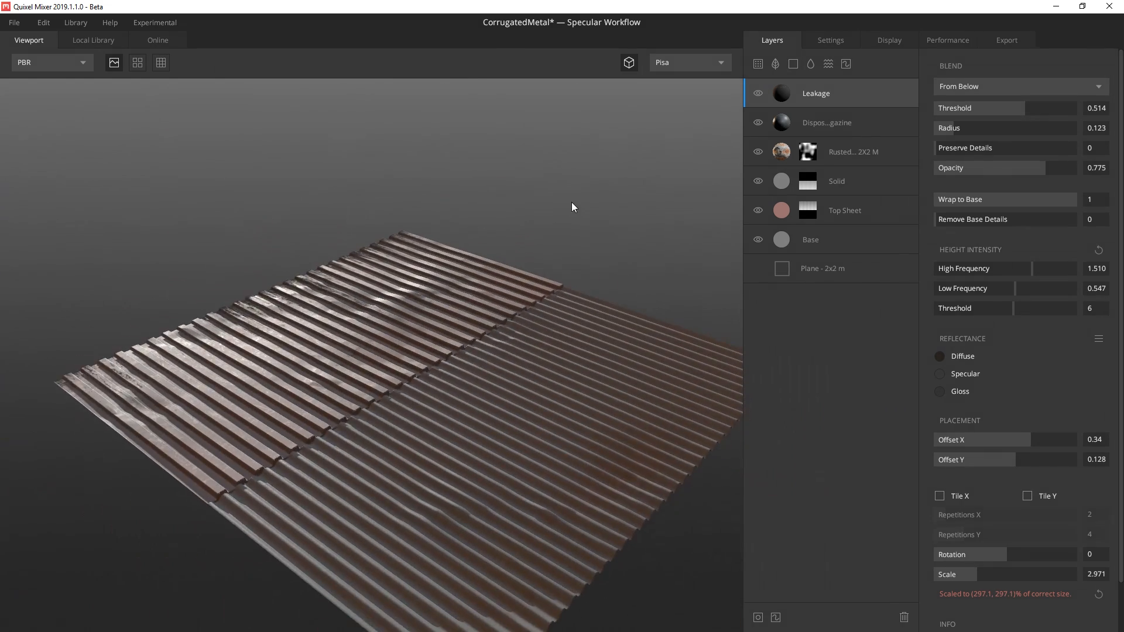
Step: Add a Rusted Metal surface with Wrap to Base 0.941 and Low Frequency 0.680
{"action": "left_click", "coordinate": [93, 40]}
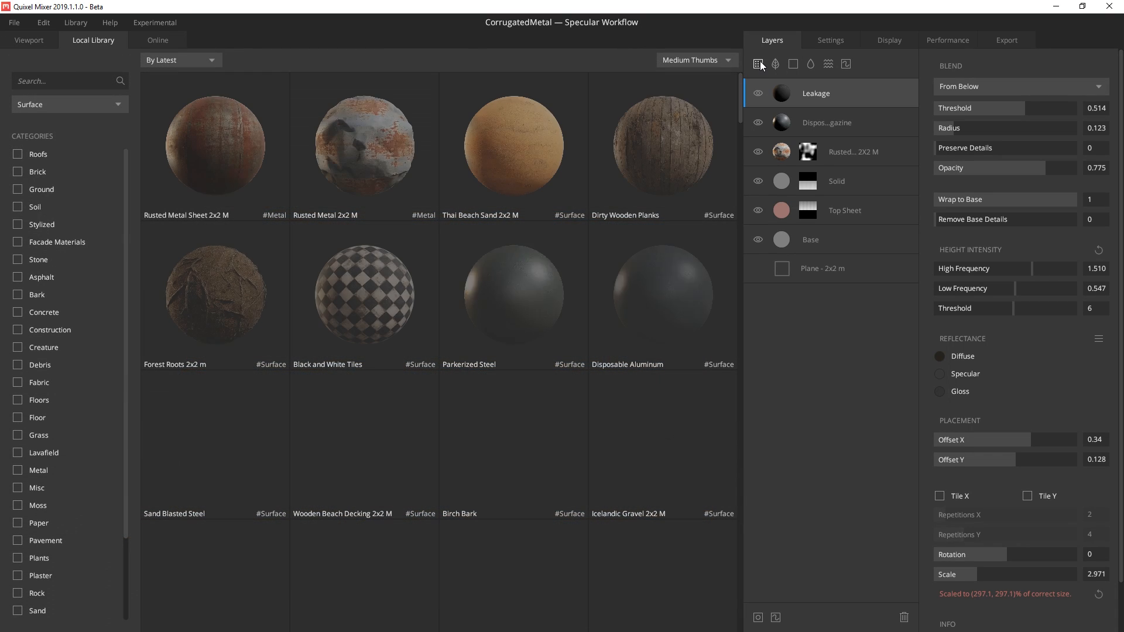
{"action": "scroll", "scroll_direction": "down", "scroll_amount": 3}
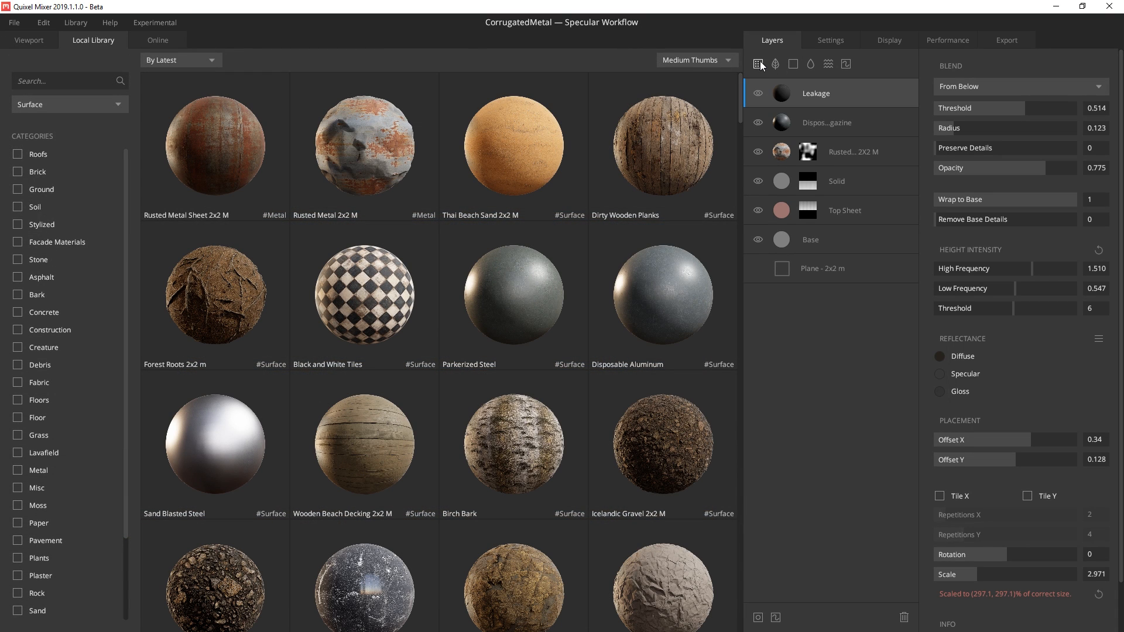
{"action": "mouse_move", "coordinate": [272, 140]}
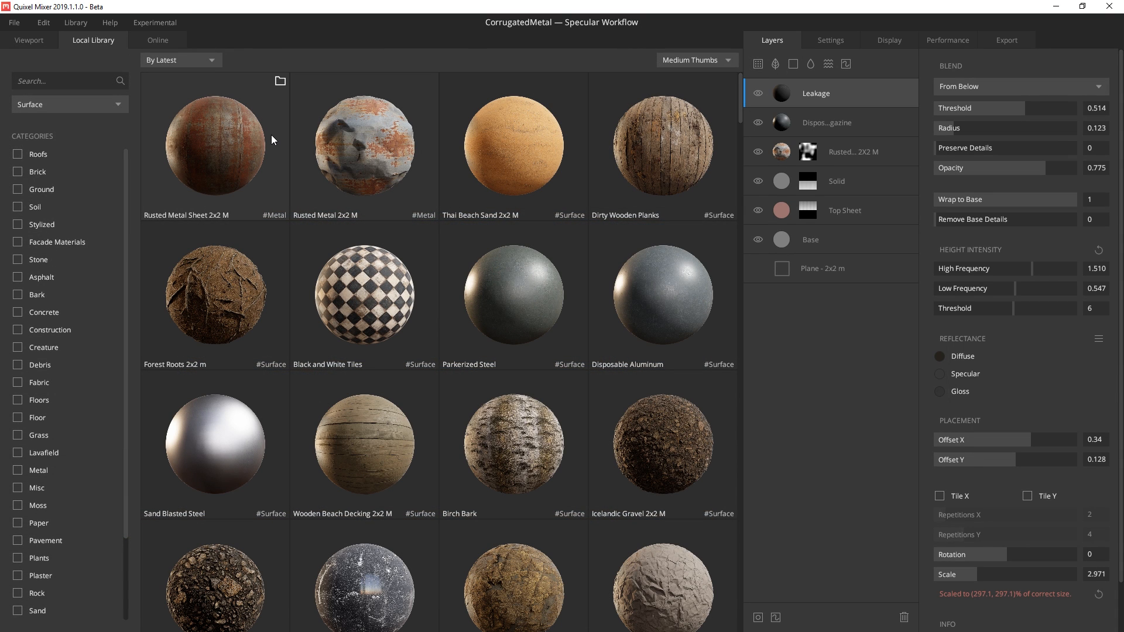
{"action": "mouse_move", "coordinate": [255, 141]}
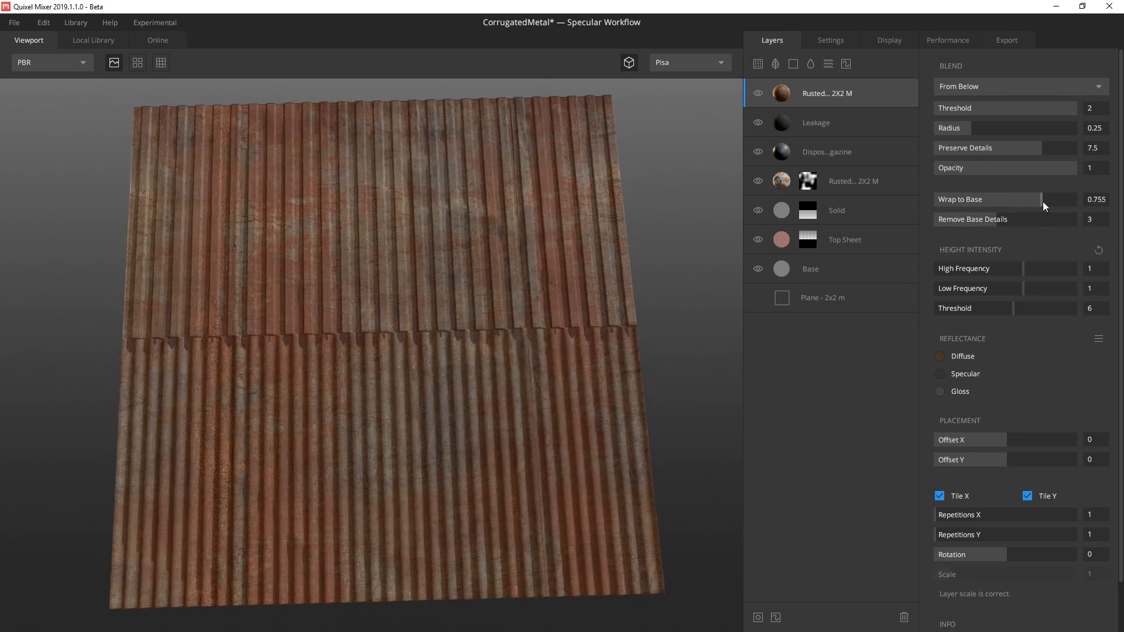
{"action": "left_click_drag", "start_coordinate": [1057, 199], "coordinate": [1068, 199]}
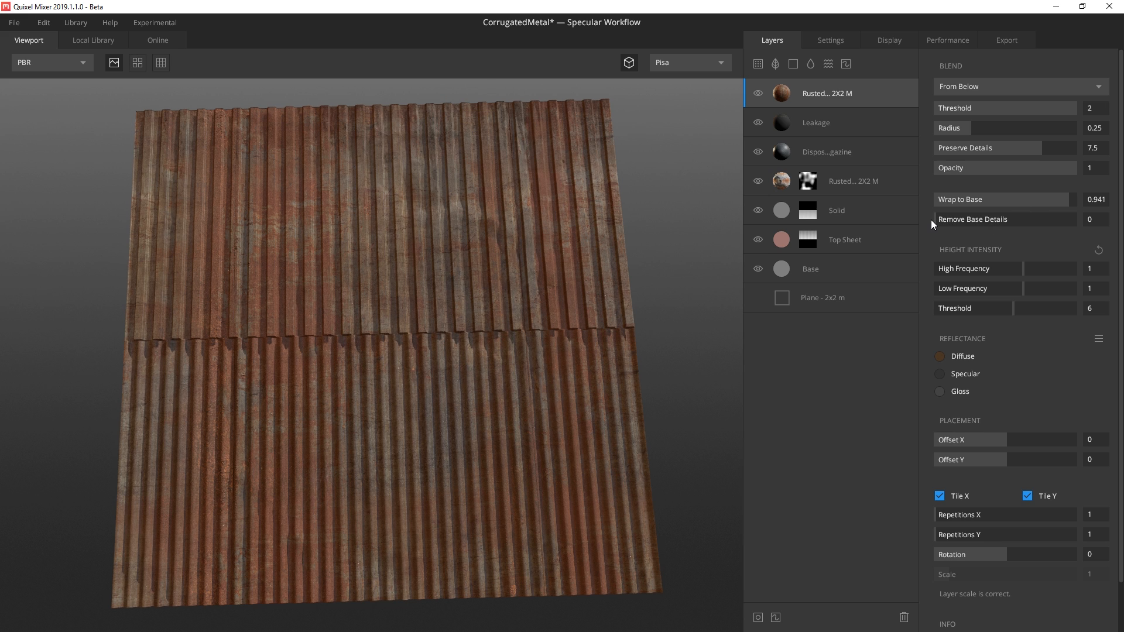
{"action": "left_click_drag", "start_coordinate": [1075, 288], "coordinate": [1018, 287]}
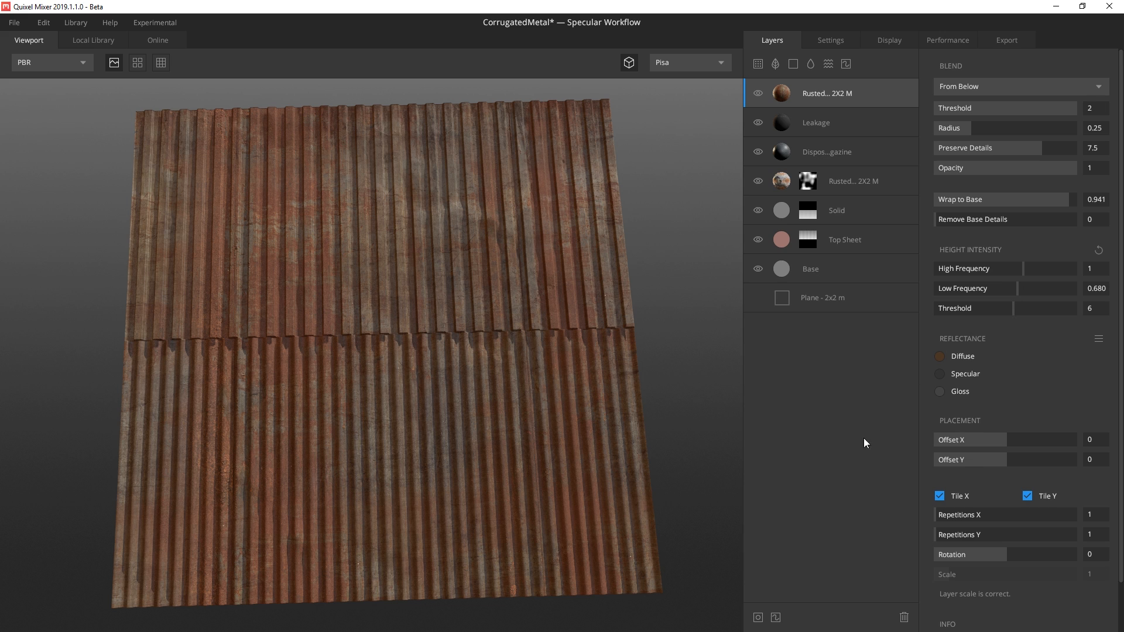
{"action": "mouse_move", "coordinate": [757, 617]}
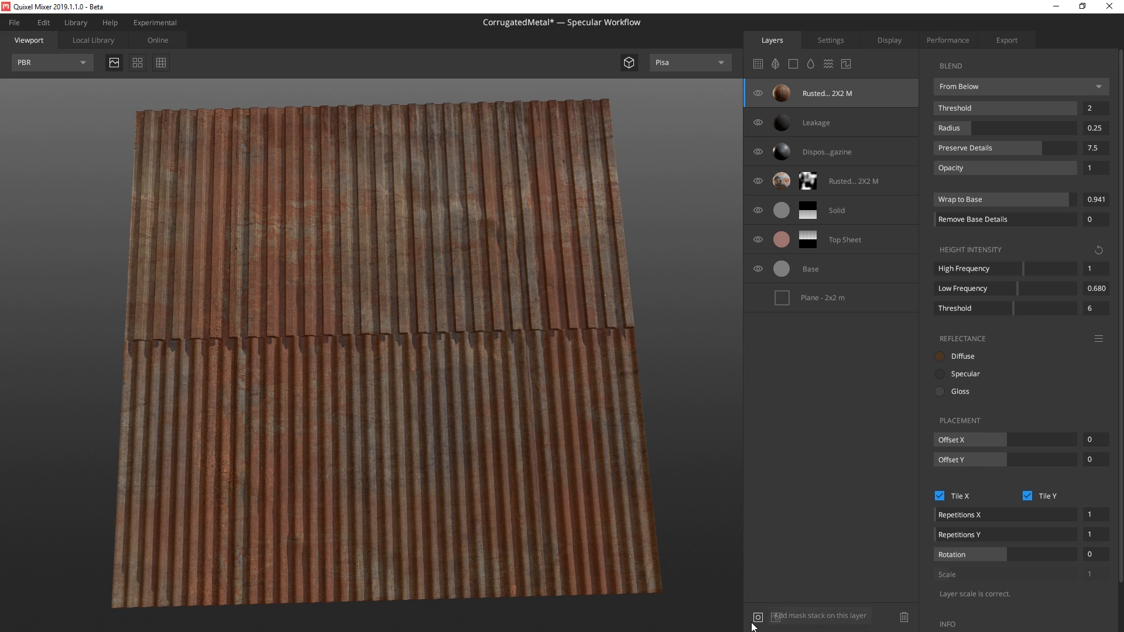
{"action": "mouse_move", "coordinate": [757, 622]}
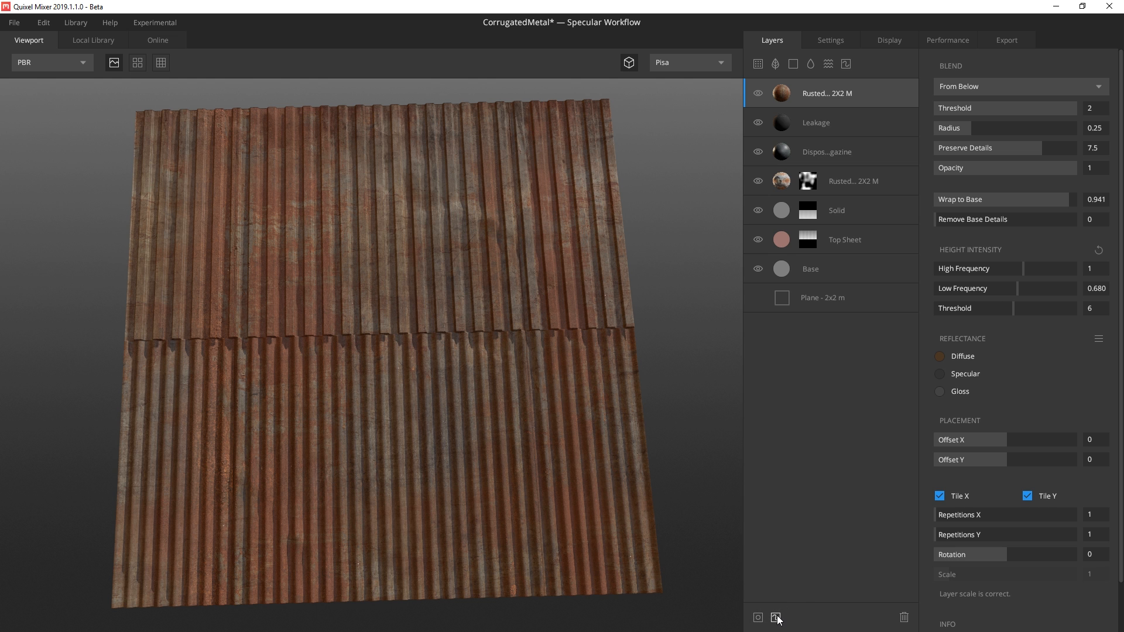
Step: Give the rust layer a paint mask with a soft round brush, Size 1.8, Opacity 50, Spacing 412
{"action": "left_click", "coordinate": [776, 617]}
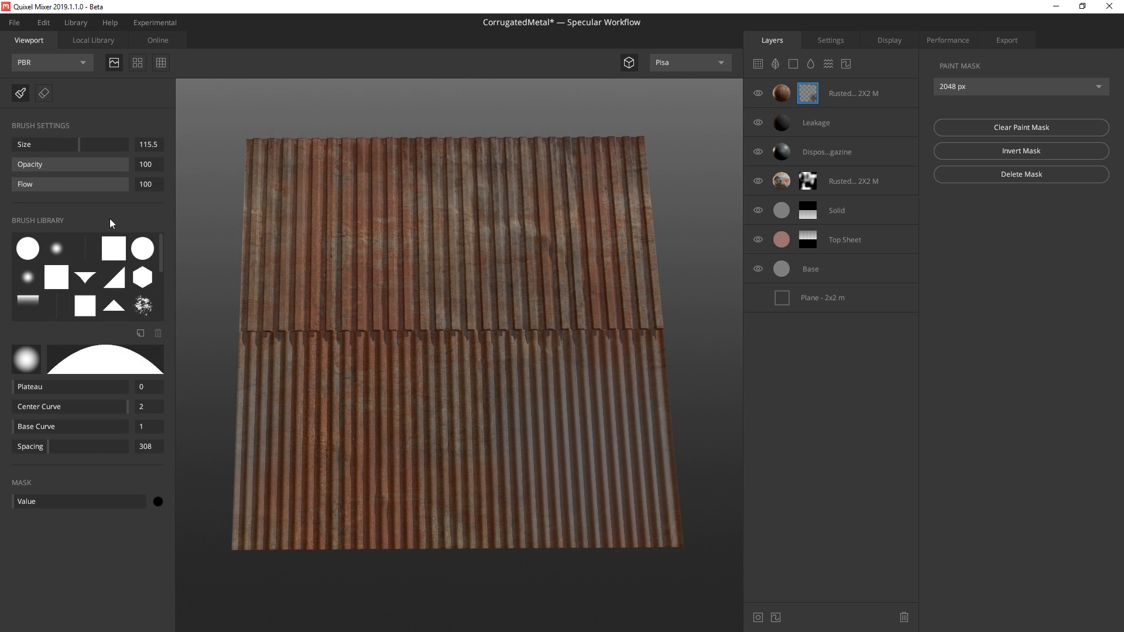
{"action": "left_click", "coordinate": [27, 248]}
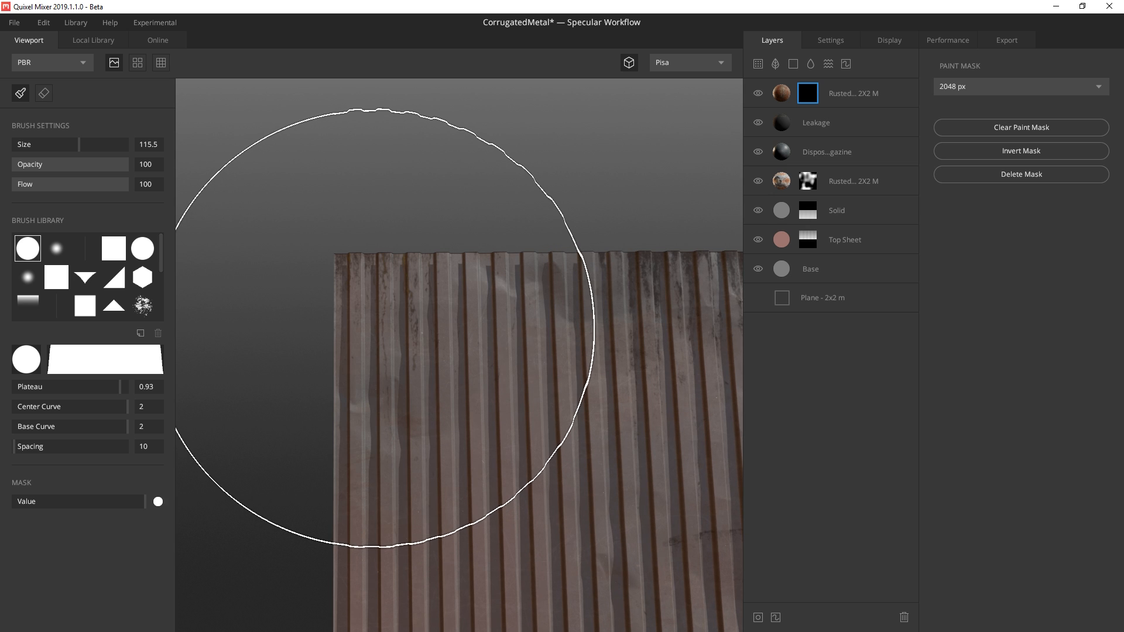
{"action": "mouse_move", "coordinate": [162, 151]}
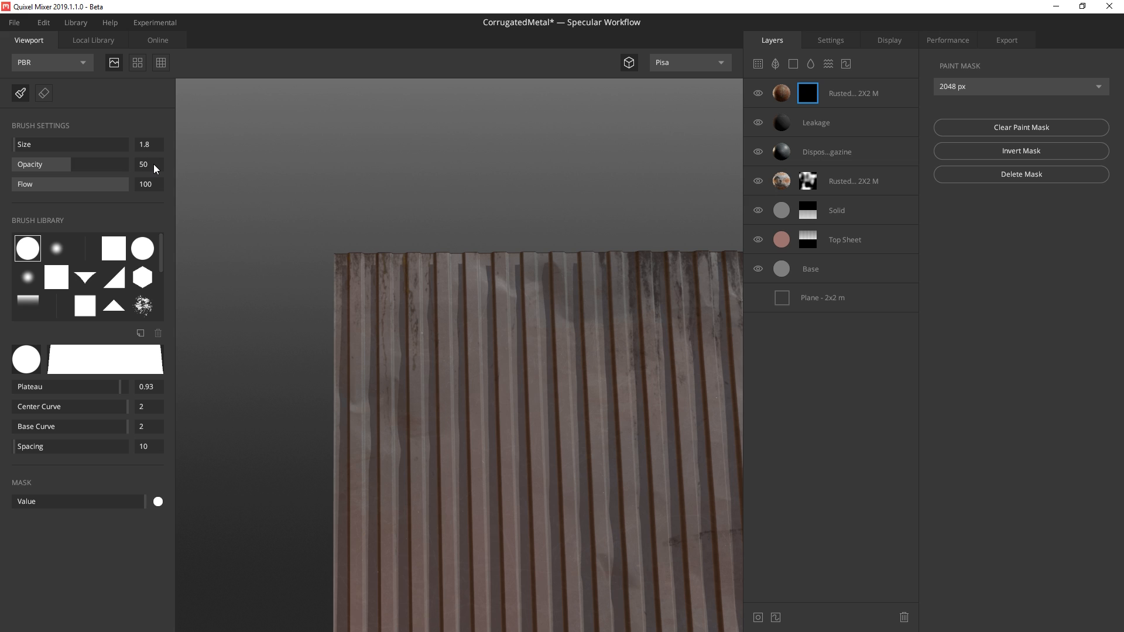
{"action": "left_click", "coordinate": [56, 248]}
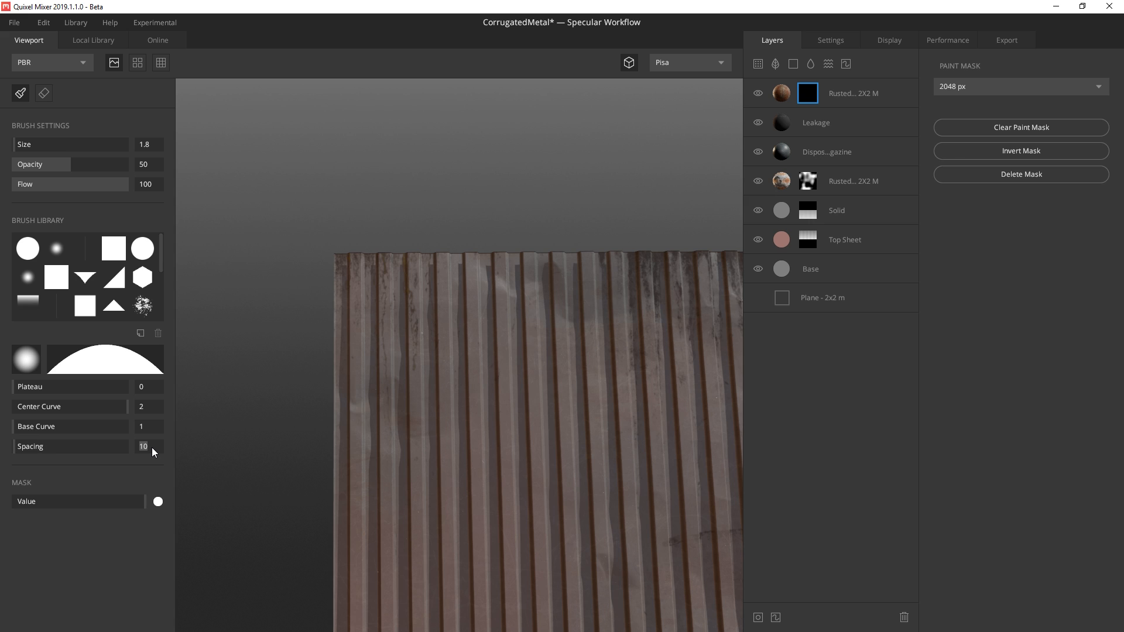
{"action": "type", "text": "412"}
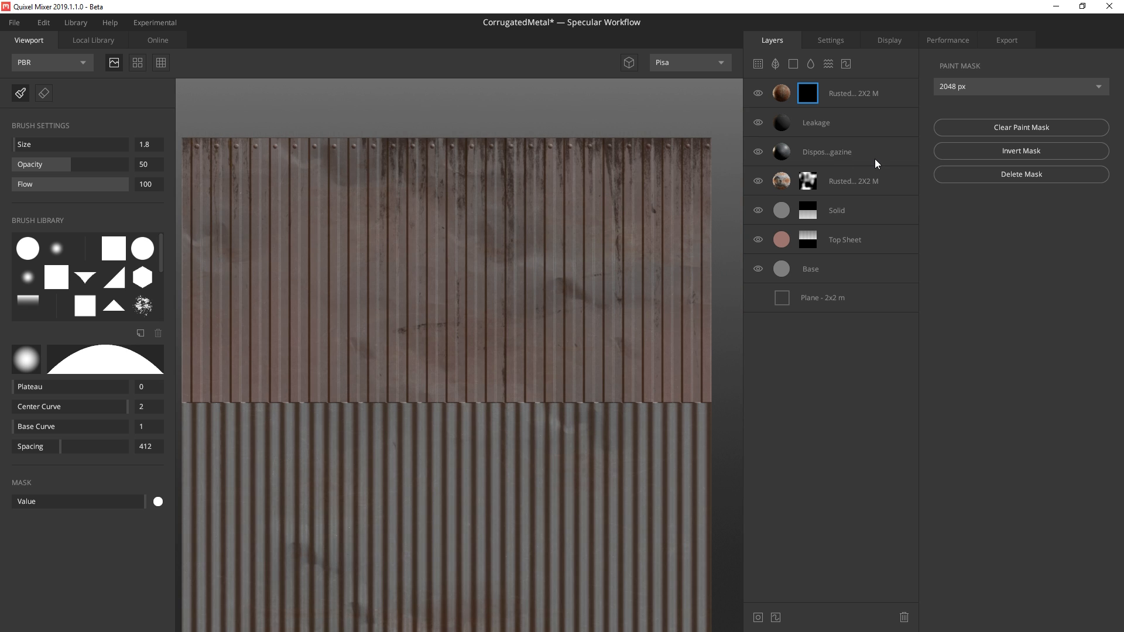
{"action": "mouse_move", "coordinate": [869, 162]}
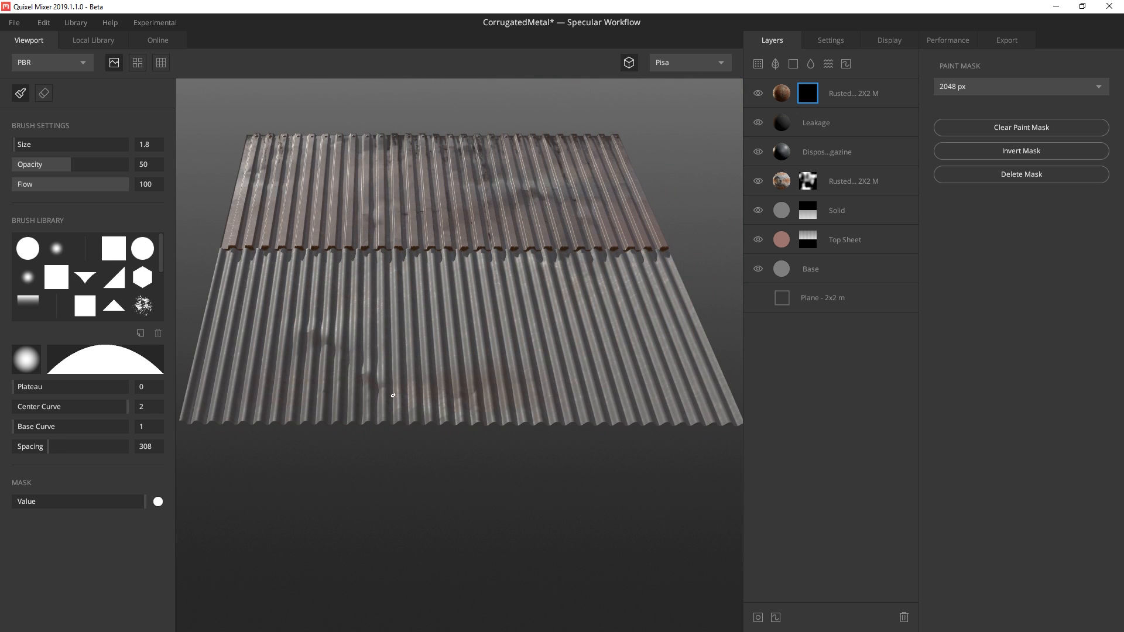
{"action": "left_click_drag", "start_coordinate": [392, 395], "coordinate": [201, 409]}
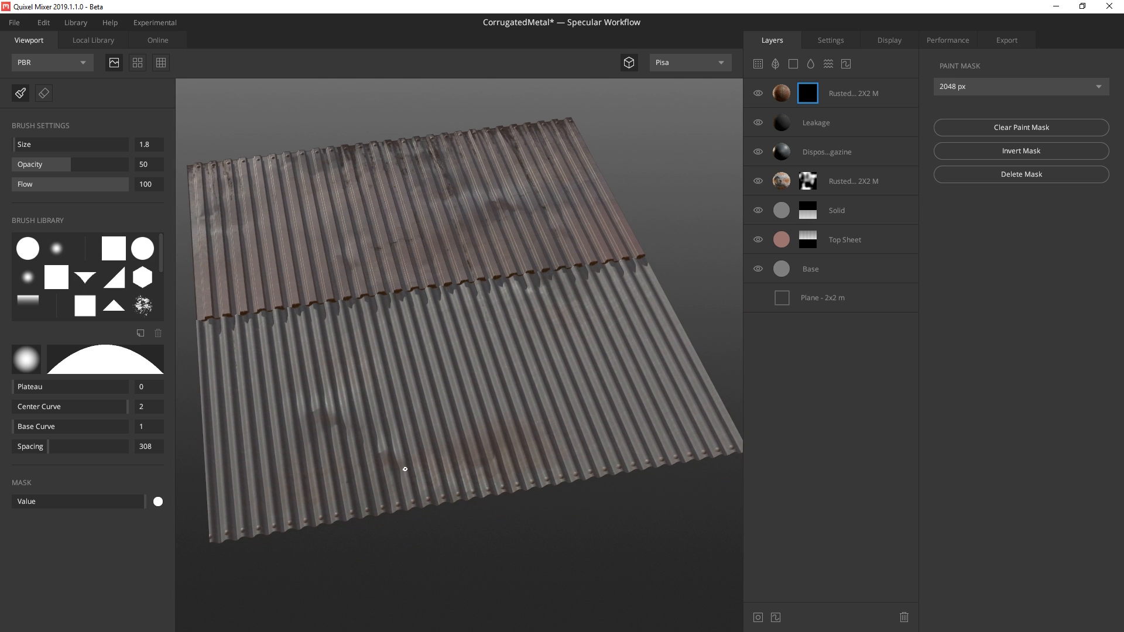
{"action": "left_click_drag", "start_coordinate": [405, 469], "coordinate": [452, 443]}
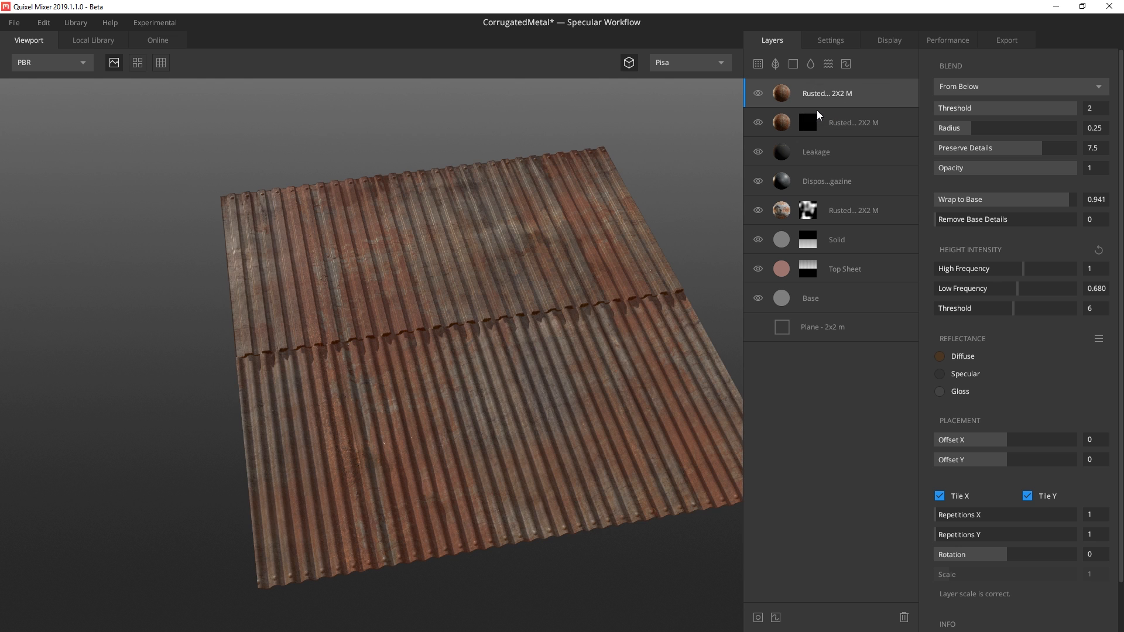
Step: Set the top rust layer to blend From Above at threshold 0.655 and add a noise mask
{"action": "left_click", "coordinate": [826, 93]}
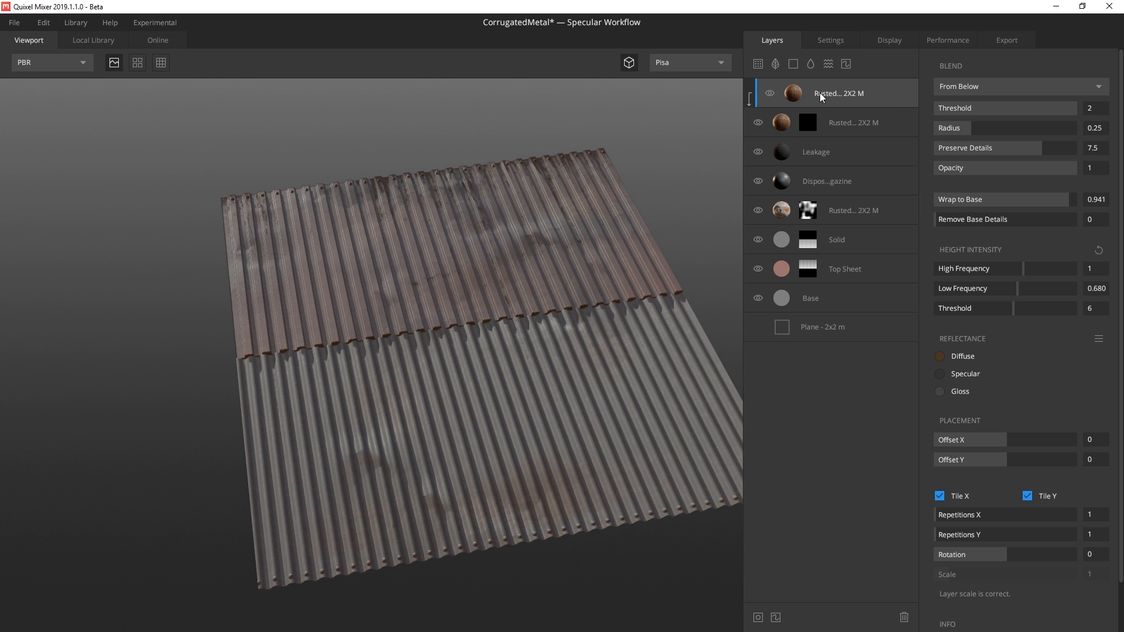
{"action": "left_click", "coordinate": [1019, 86]}
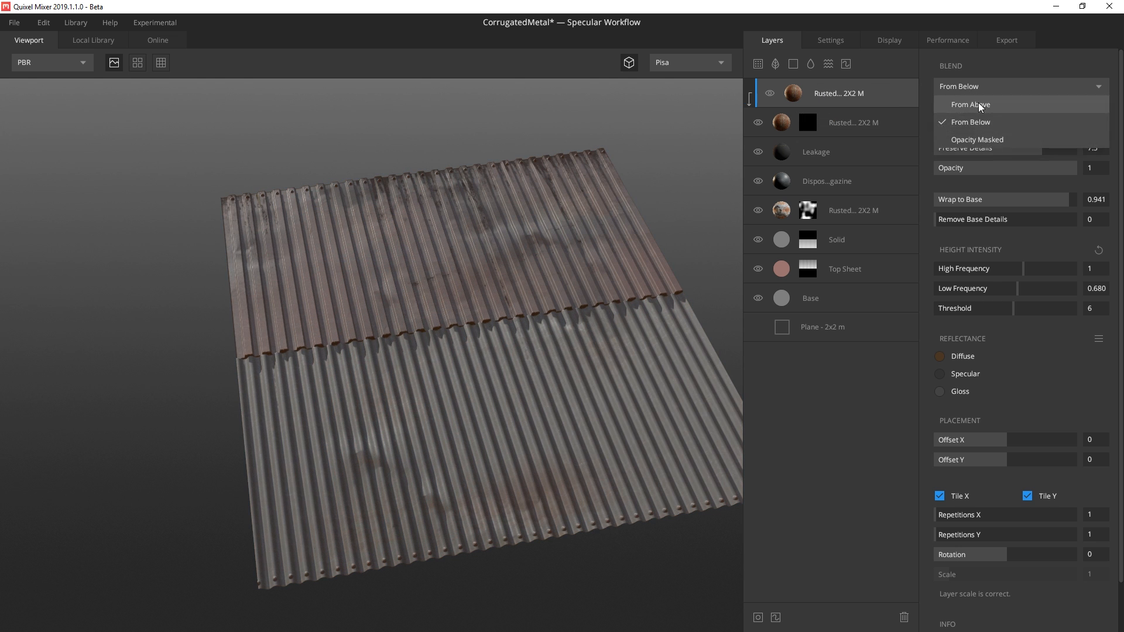
{"action": "left_click", "coordinate": [970, 104]}
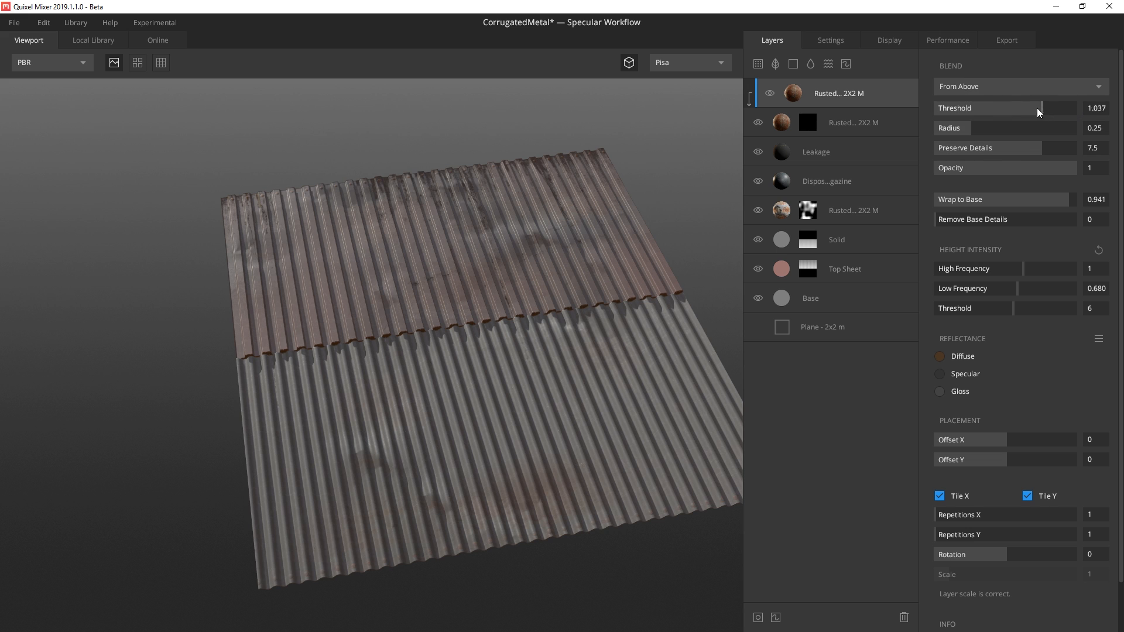
{"action": "left_click_drag", "start_coordinate": [1041, 108], "coordinate": [1026, 108]}
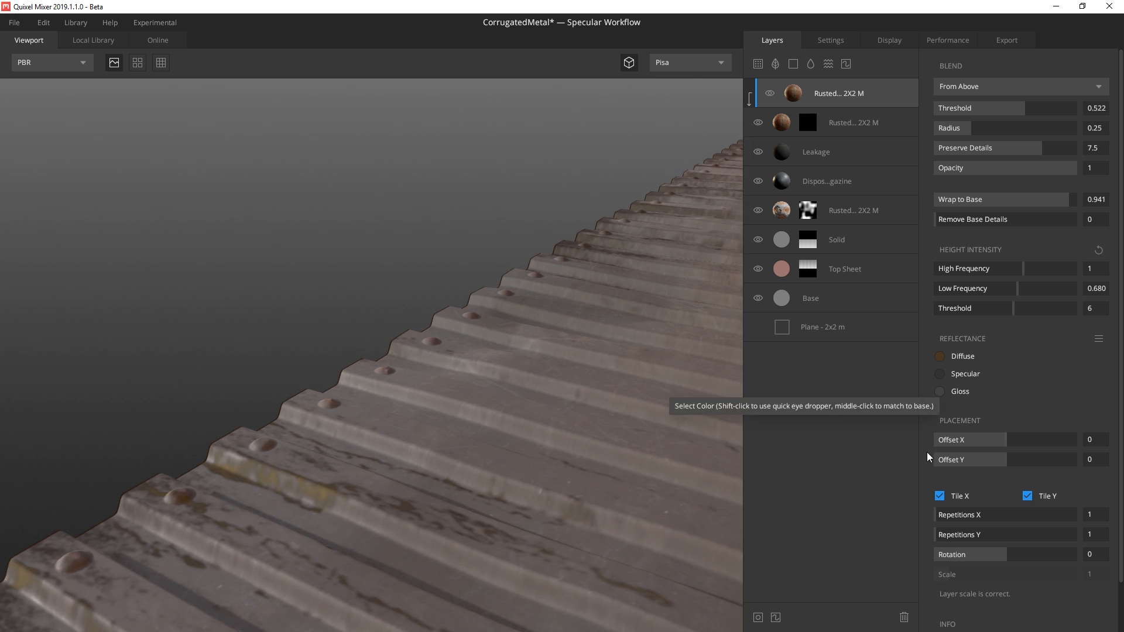
{"action": "left_click", "coordinate": [932, 63]}
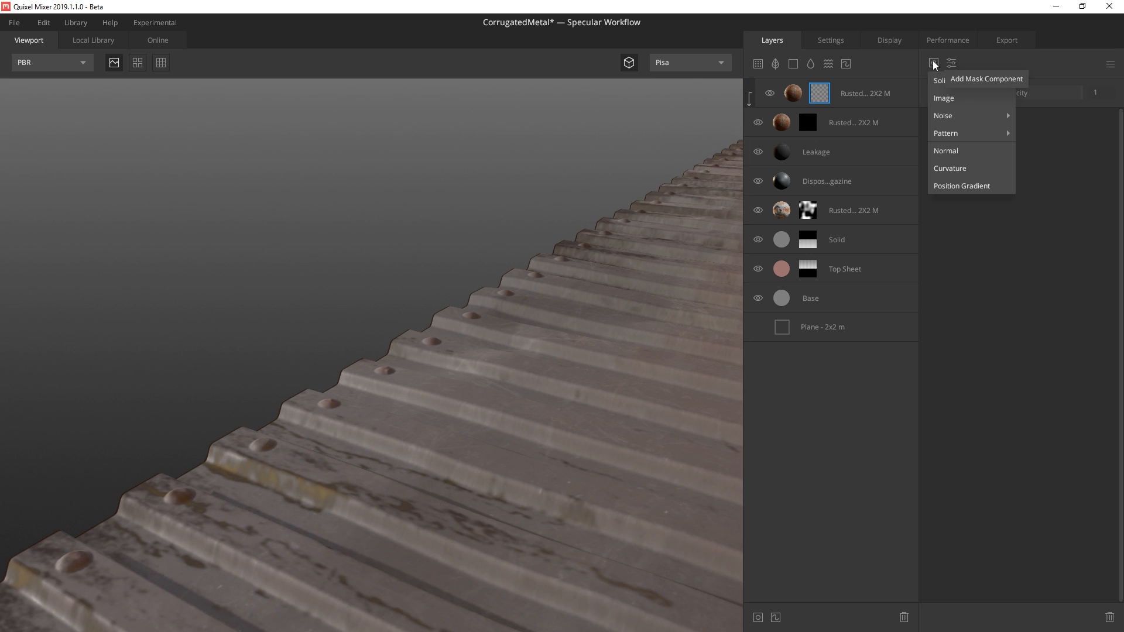
{"action": "left_click", "coordinate": [943, 115]}
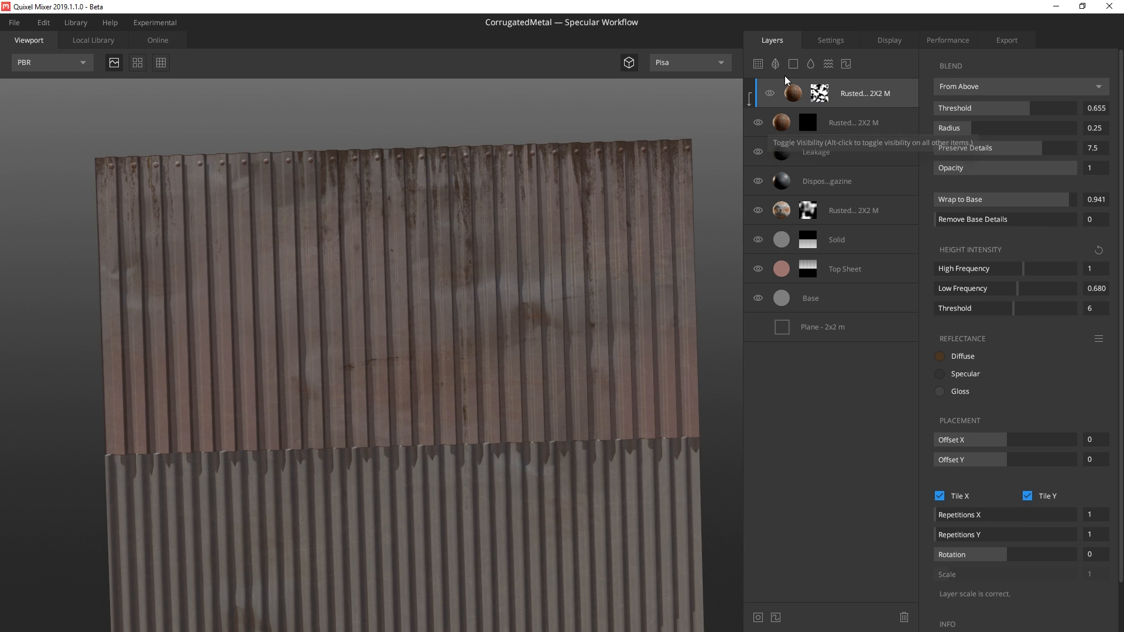
Step: Add another Rusted Metal 2x2 surface on top and give it an empty mask stack
{"action": "left_click", "coordinate": [93, 40]}
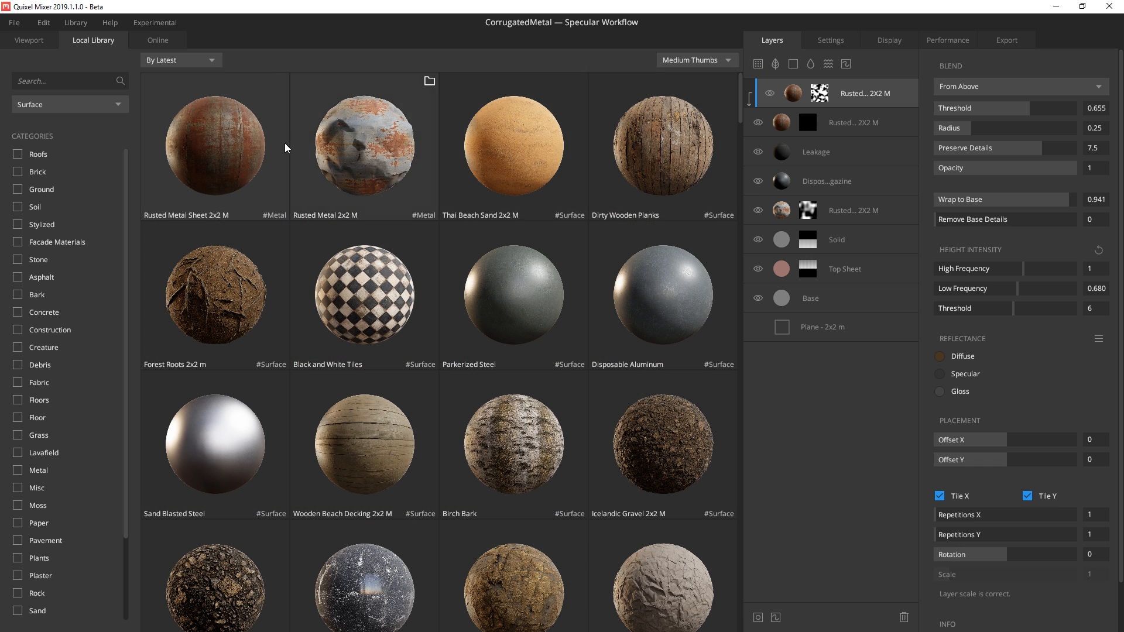
{"action": "left_click", "coordinate": [29, 40]}
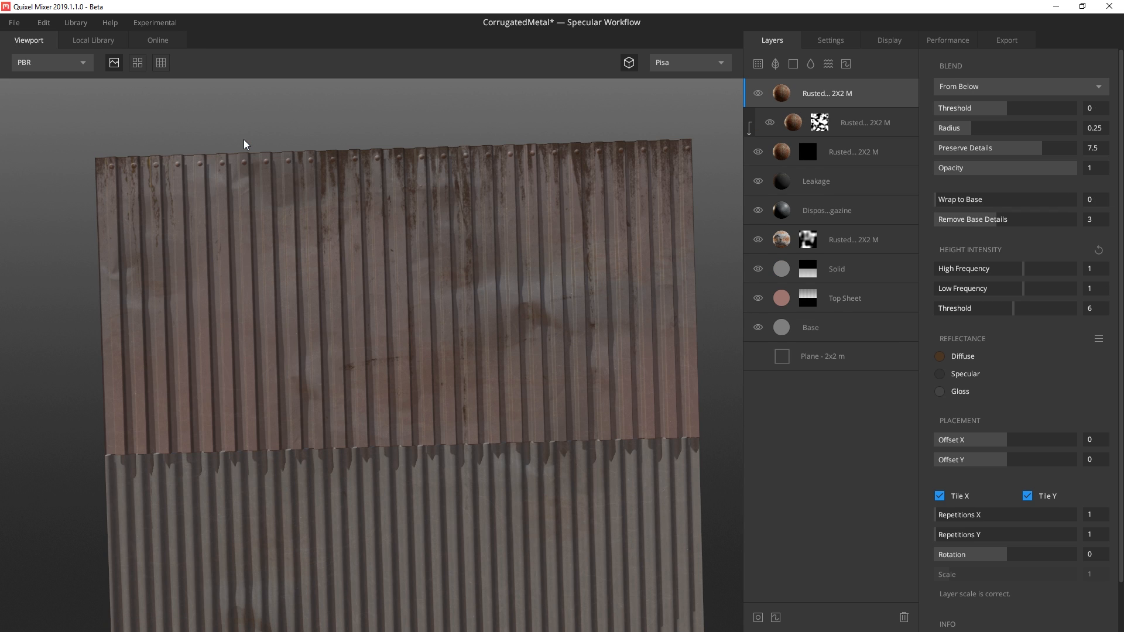
{"action": "mouse_move", "coordinate": [257, 141]}
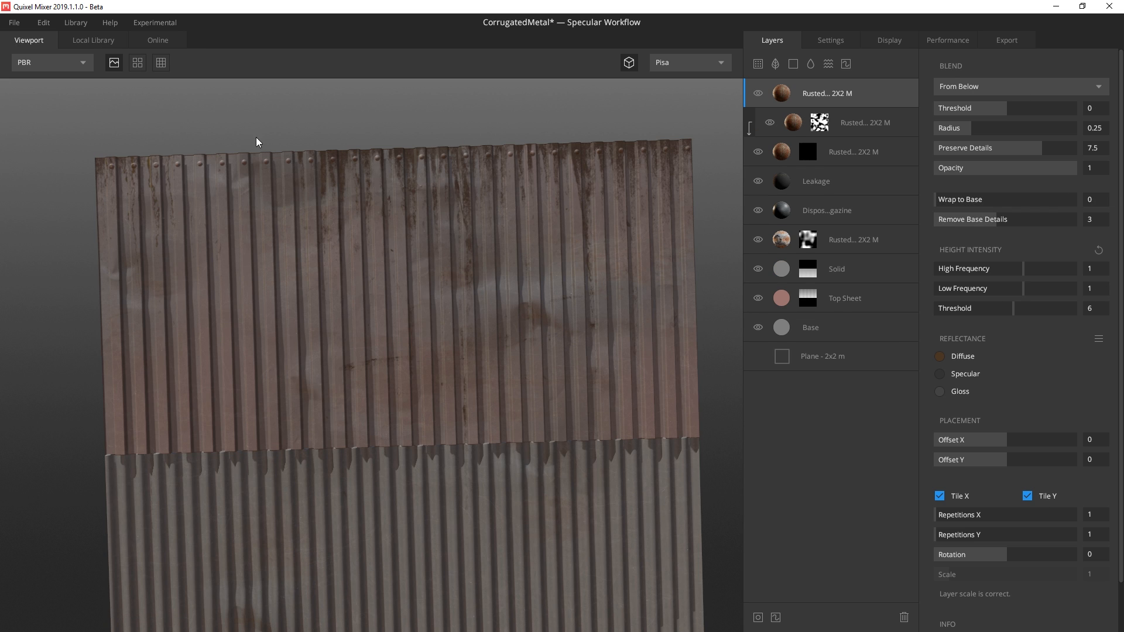
{"action": "left_click", "coordinate": [1018, 86]}
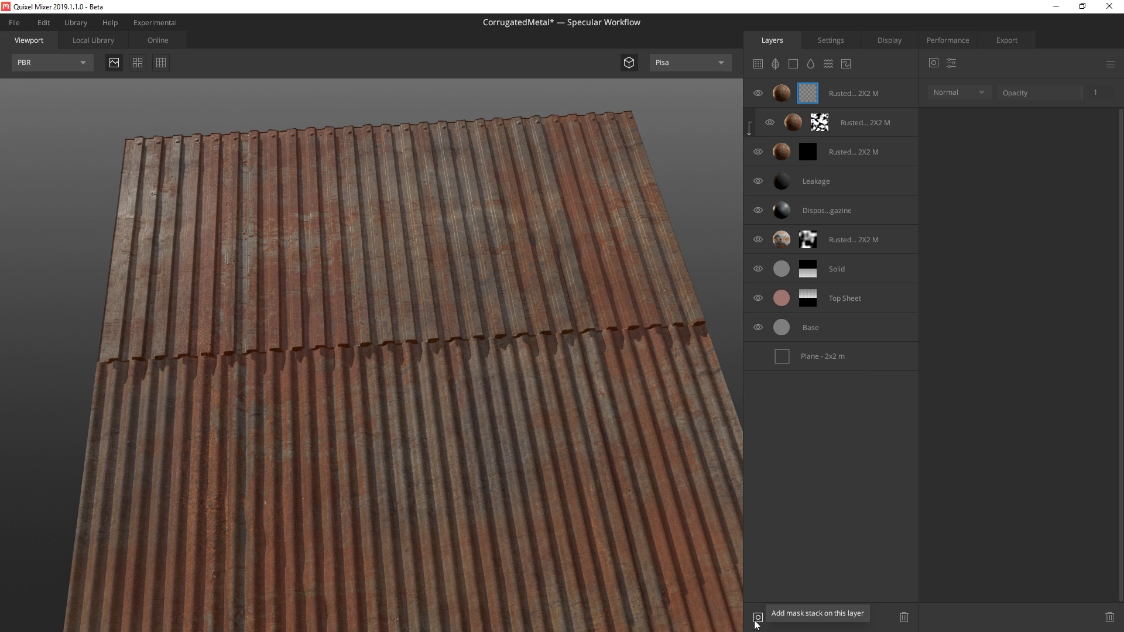
Step: Mask the top rust layer by Curvature with tightened Levels, multiplied by weakened Perlin Noise
{"action": "left_click", "coordinate": [933, 63]}
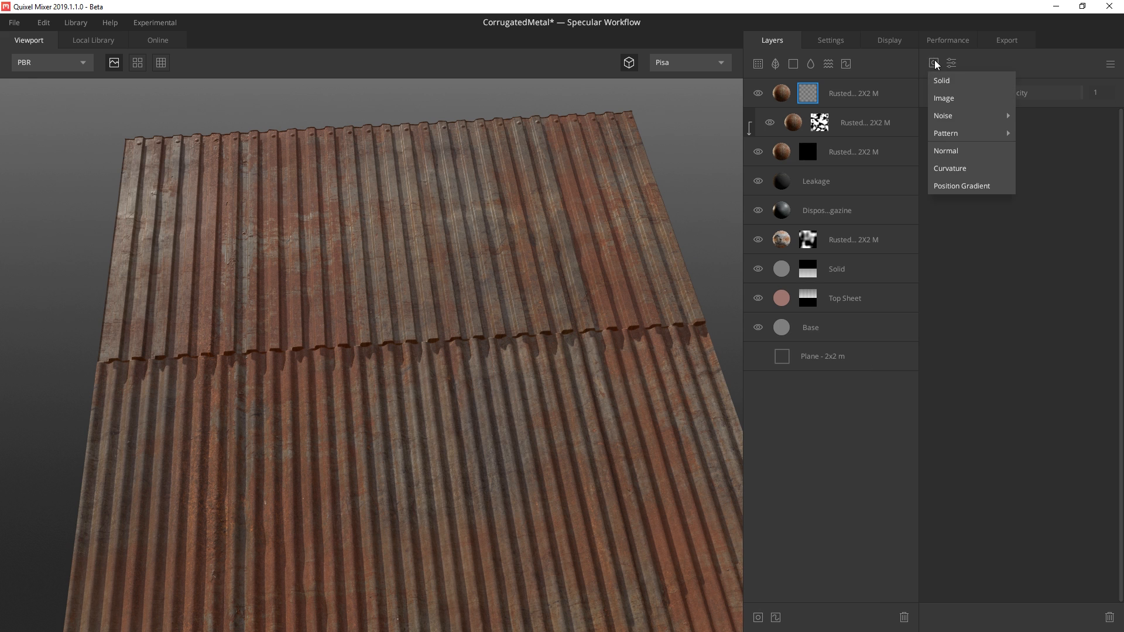
{"action": "left_click", "coordinate": [949, 168]}
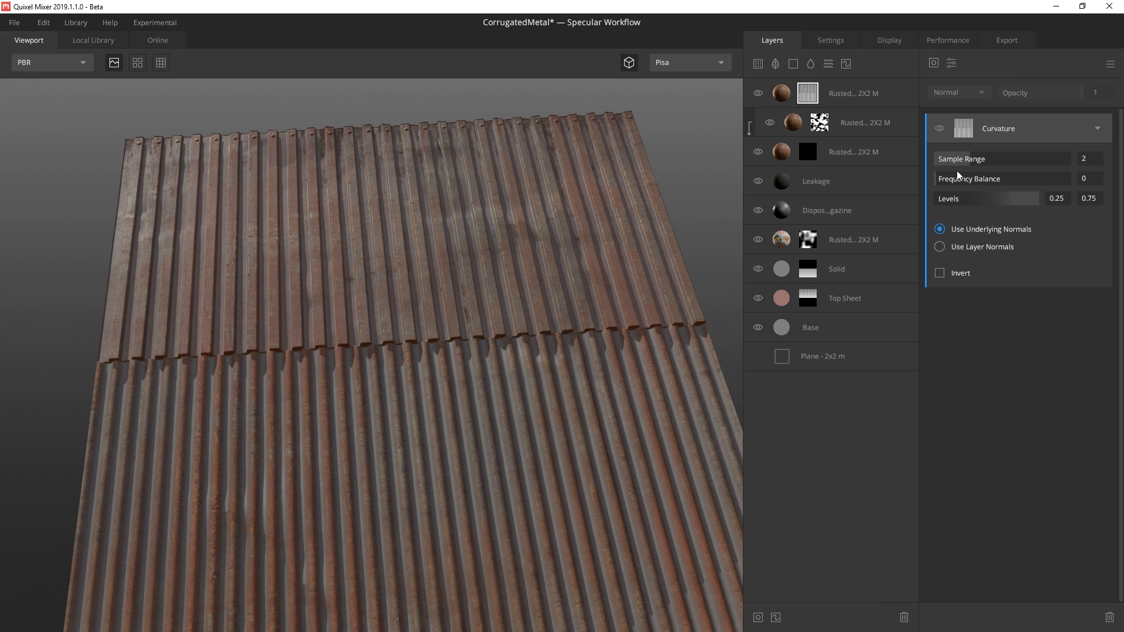
{"action": "left_click_drag", "start_coordinate": [997, 198], "coordinate": [998, 198]}
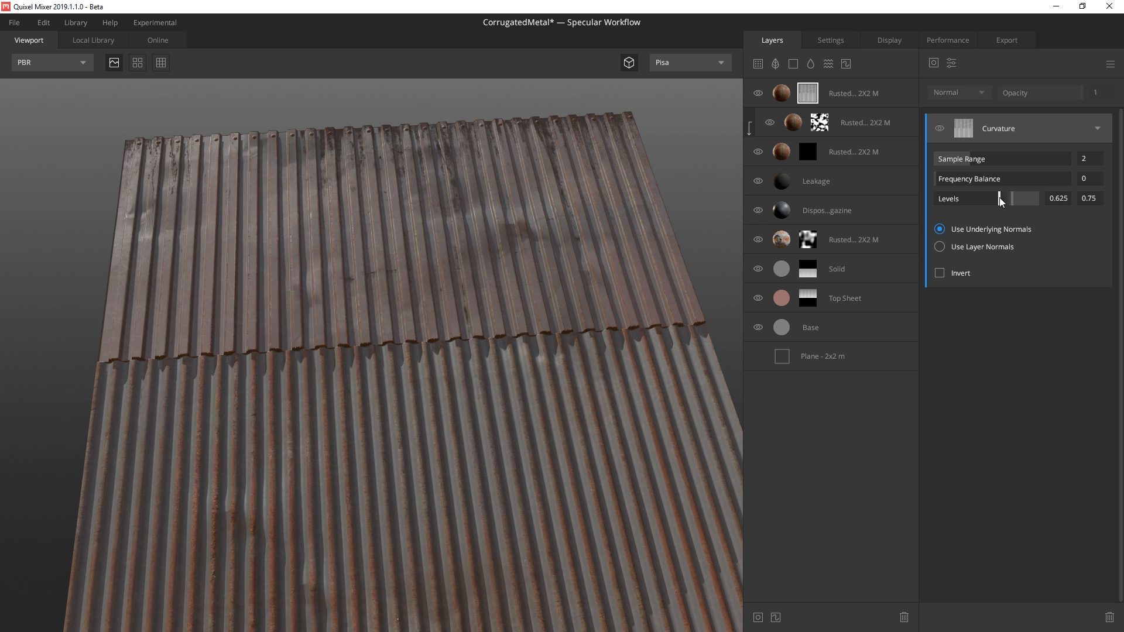
{"action": "left_click_drag", "start_coordinate": [1000, 199], "coordinate": [1018, 199]}
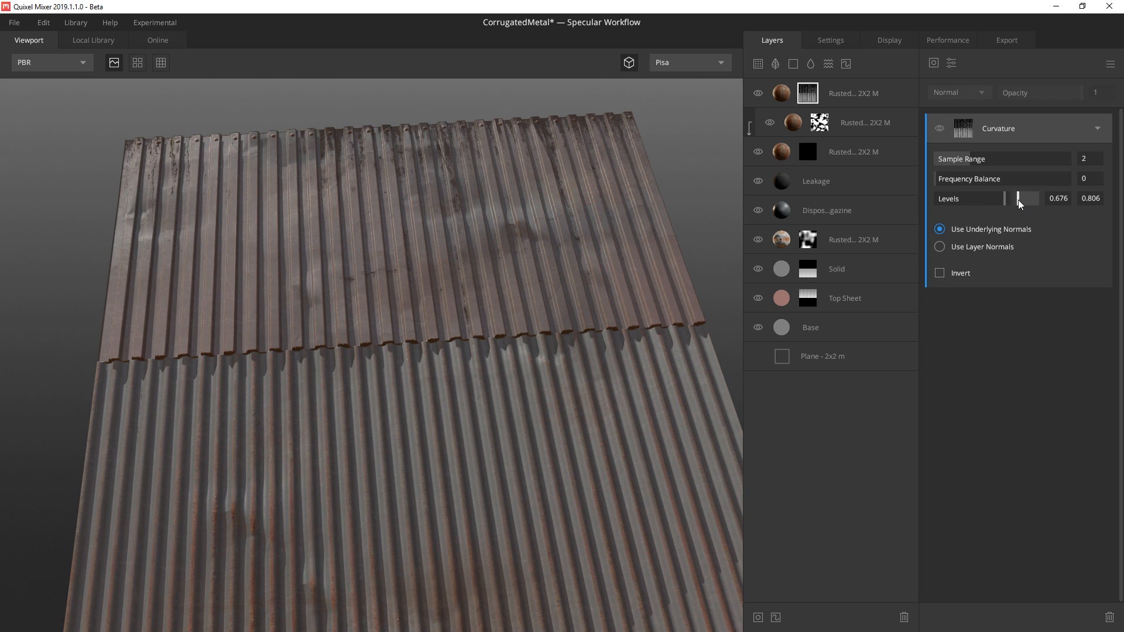
{"action": "left_click_drag", "start_coordinate": [1038, 199], "coordinate": [1021, 199]}
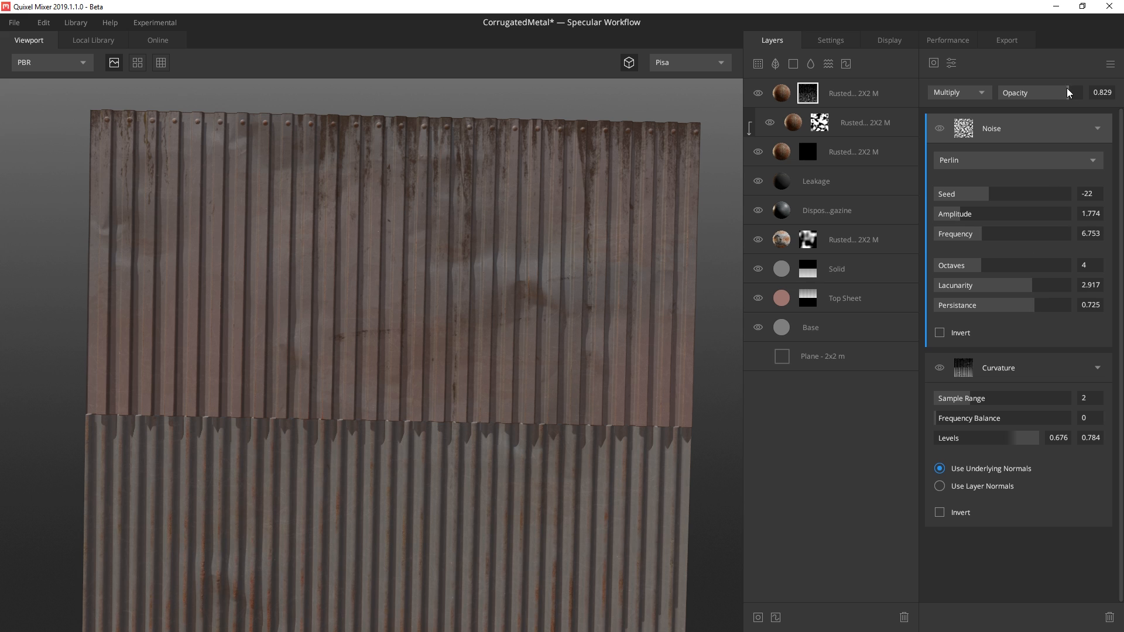
{"action": "left_click_drag", "start_coordinate": [1067, 93], "coordinate": [1061, 92]}
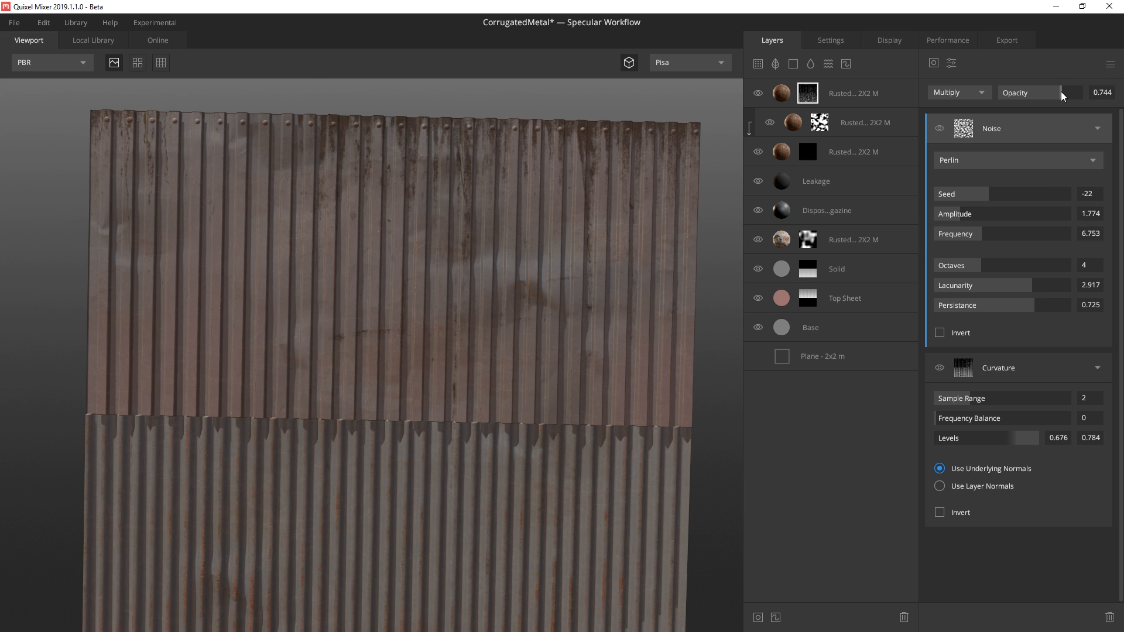
Step: Add Brightness/Contrast to the rust mask and raise both brightness and contrast
{"action": "left_click", "coordinate": [952, 63]}
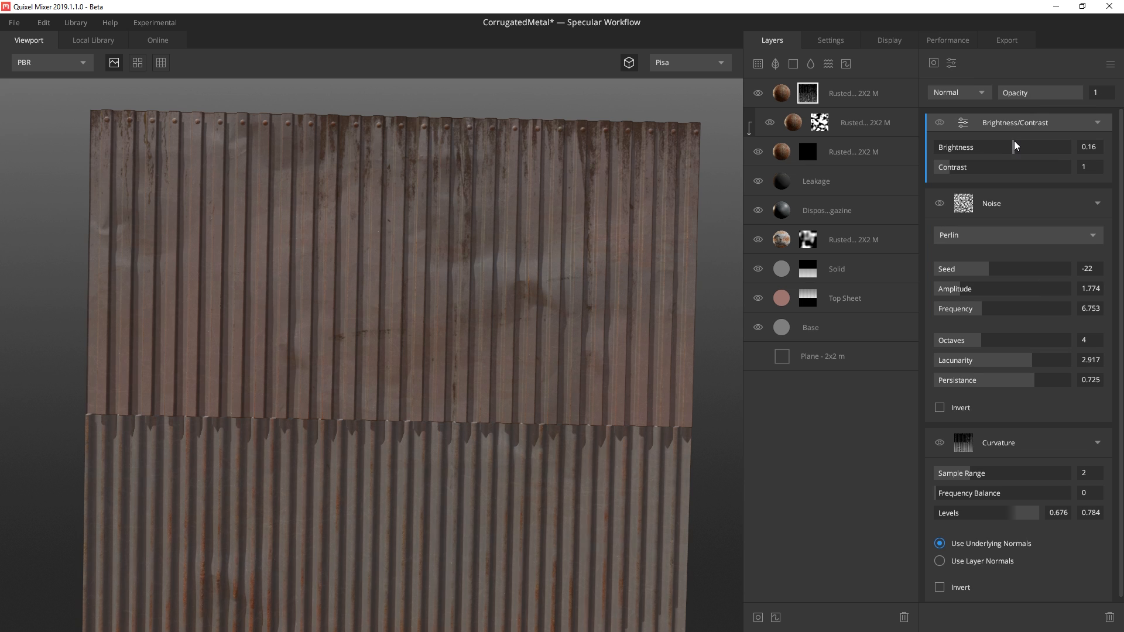
{"action": "left_click_drag", "start_coordinate": [989, 147], "coordinate": [1003, 147]}
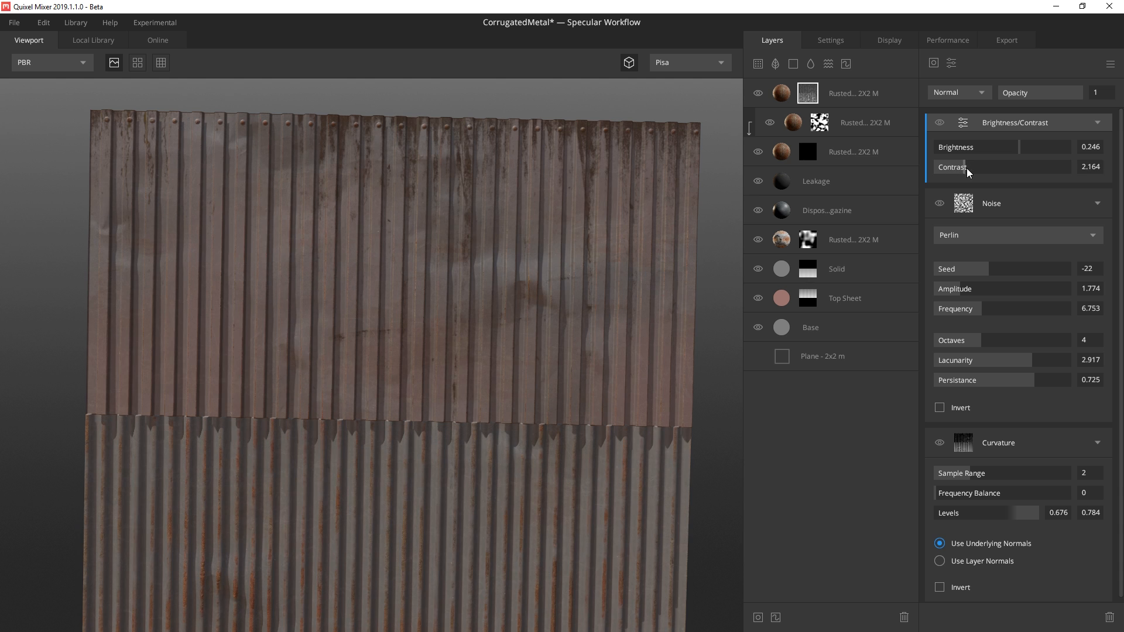
{"action": "left_click_drag", "start_coordinate": [975, 167], "coordinate": [1003, 166]}
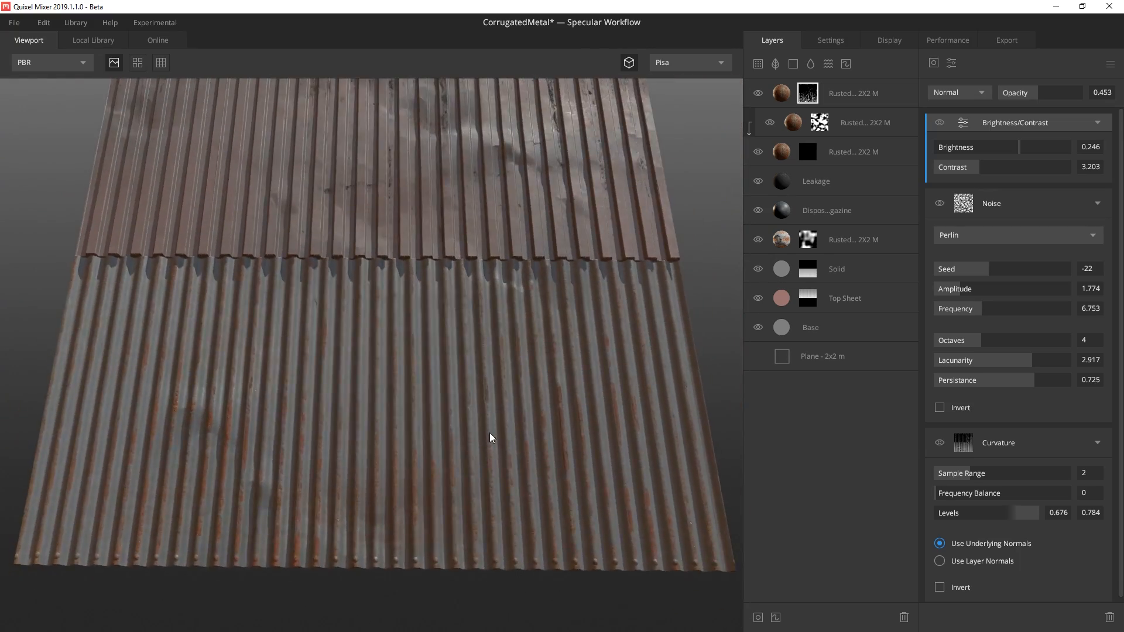
{"action": "left_click_drag", "start_coordinate": [492, 437], "coordinate": [441, 398]}
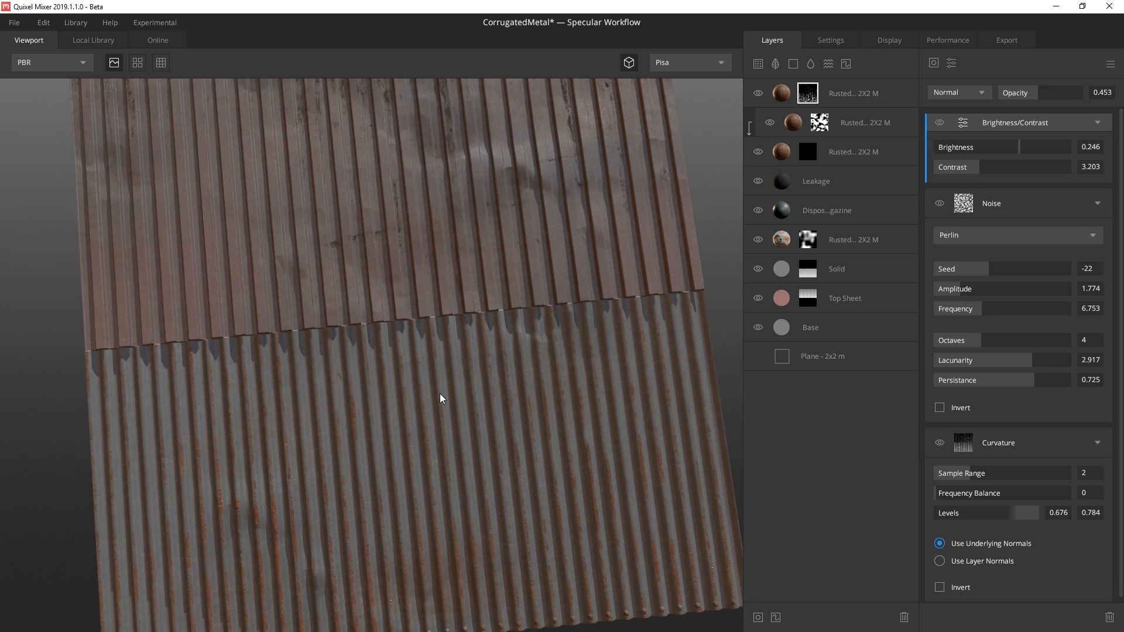
{"action": "left_click", "coordinate": [792, 63]}
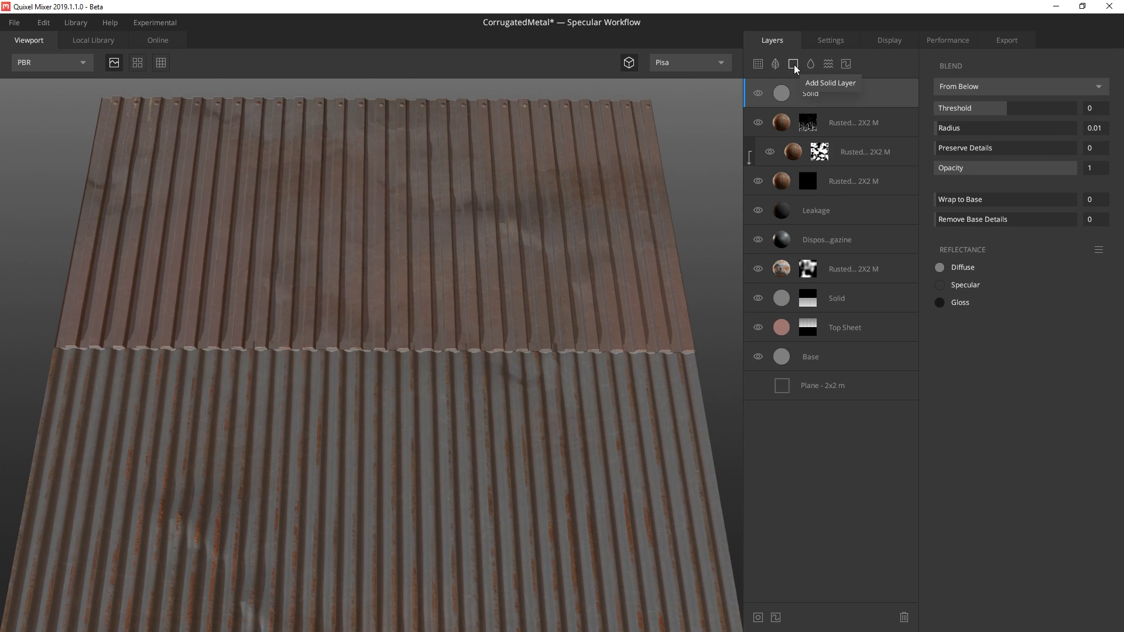
Step: Give the Solid layer a 0A0A0A gloss and an inverted curvature mask
{"action": "left_click", "coordinate": [1018, 86]}
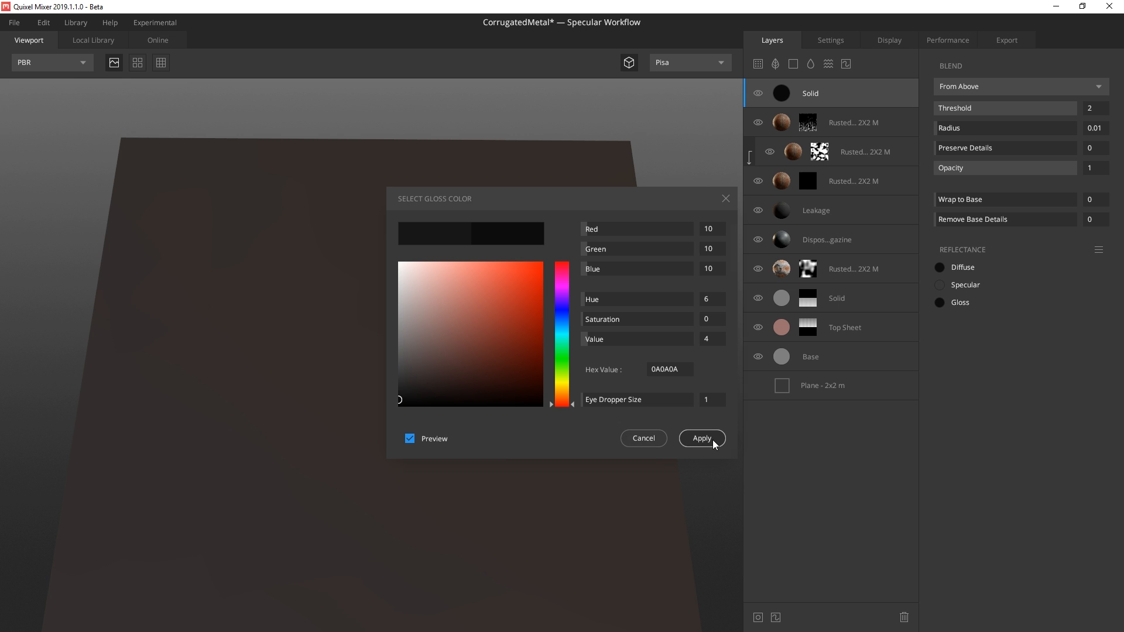
{"action": "left_click", "coordinate": [701, 438]}
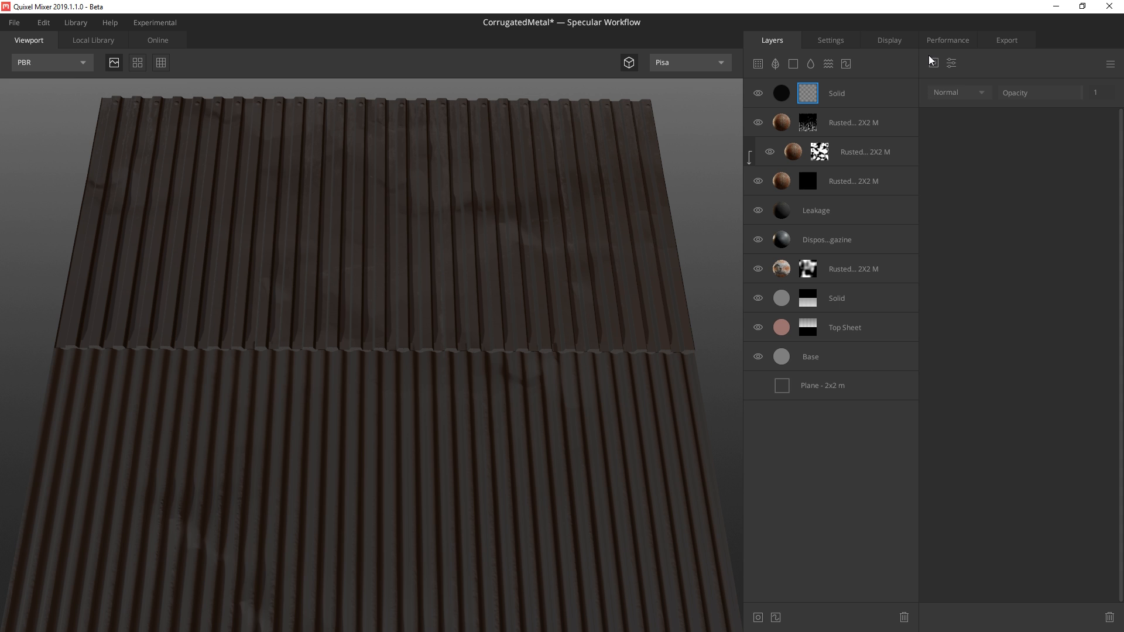
{"action": "left_click", "coordinate": [807, 93]}
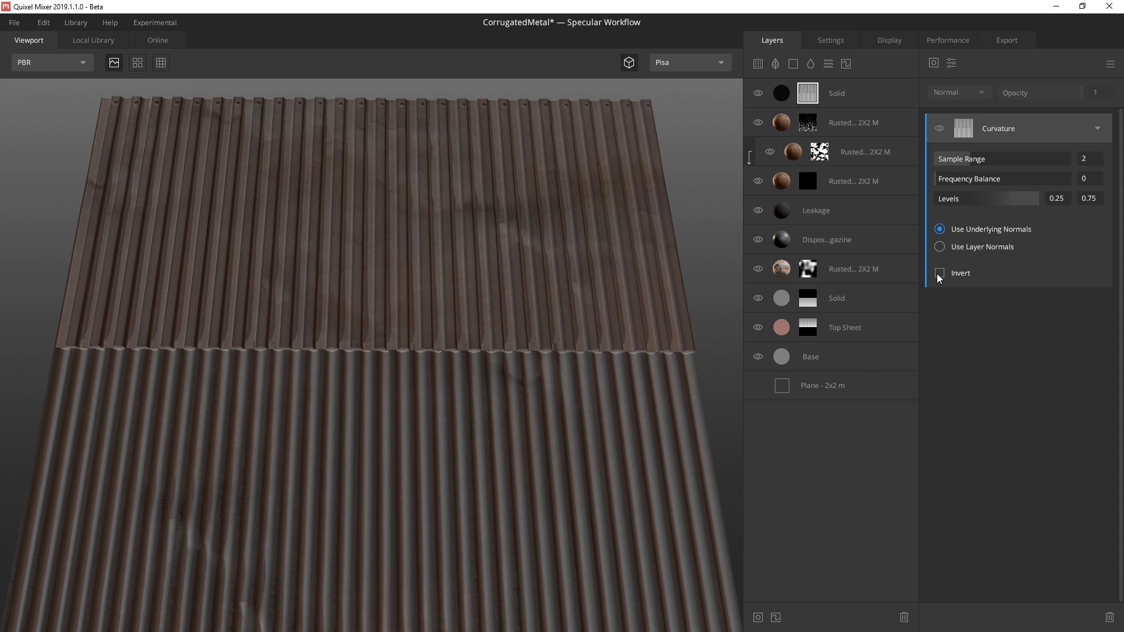
{"action": "left_click", "coordinate": [938, 274]}
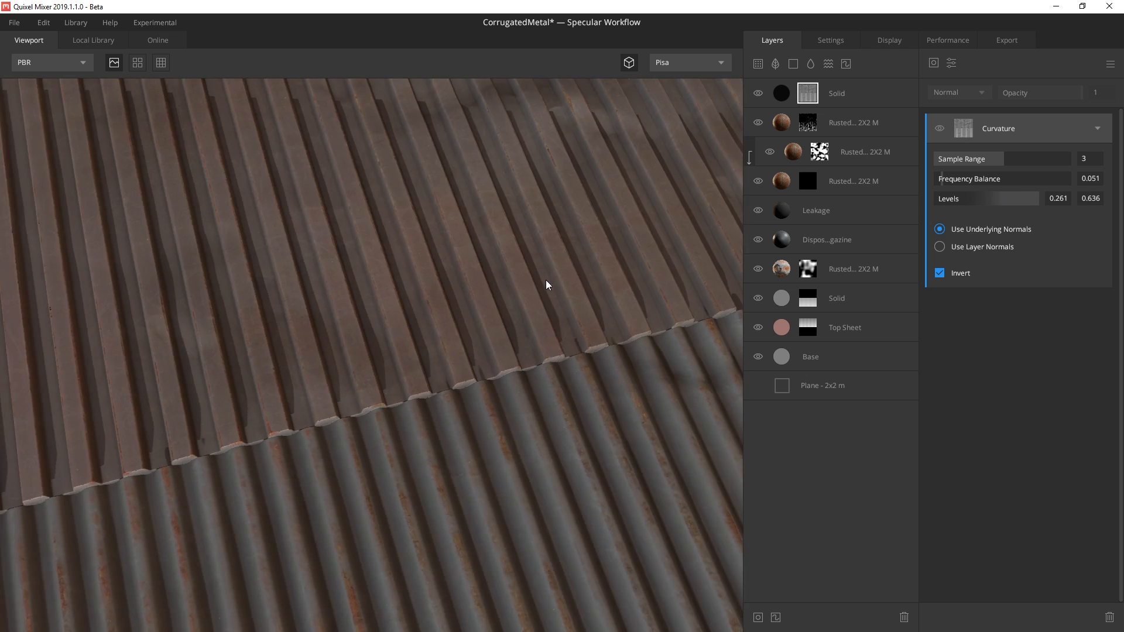
Step: Preview the diffuse colour across the lower panel, then return to the full material view
{"action": "left_click", "coordinate": [50, 63]}
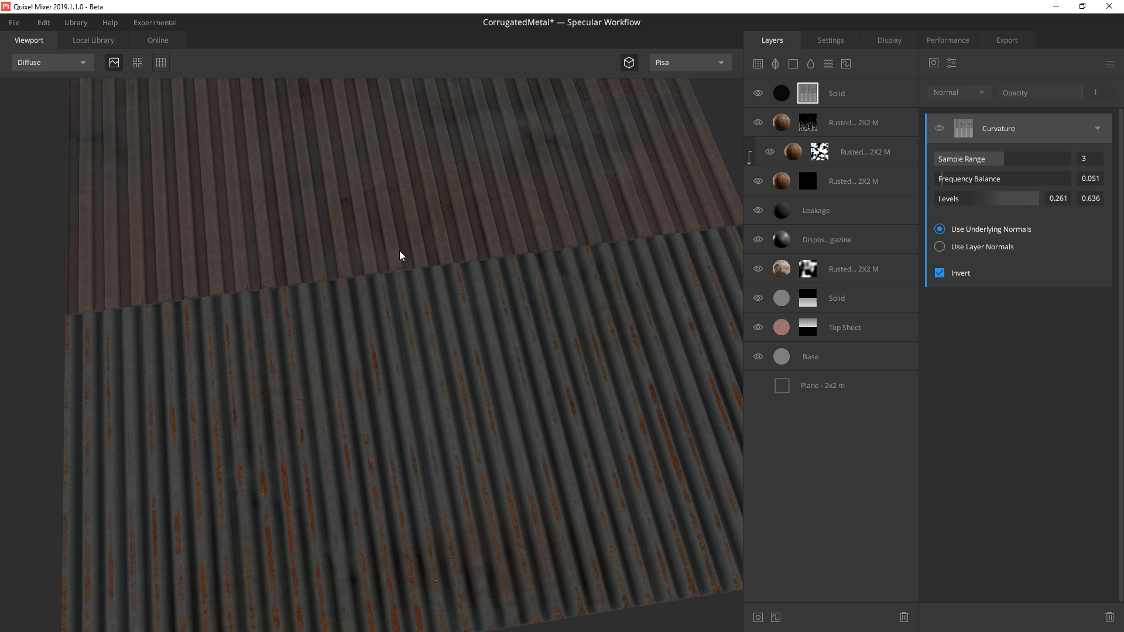
{"action": "left_click_drag", "start_coordinate": [399, 256], "coordinate": [299, 379]}
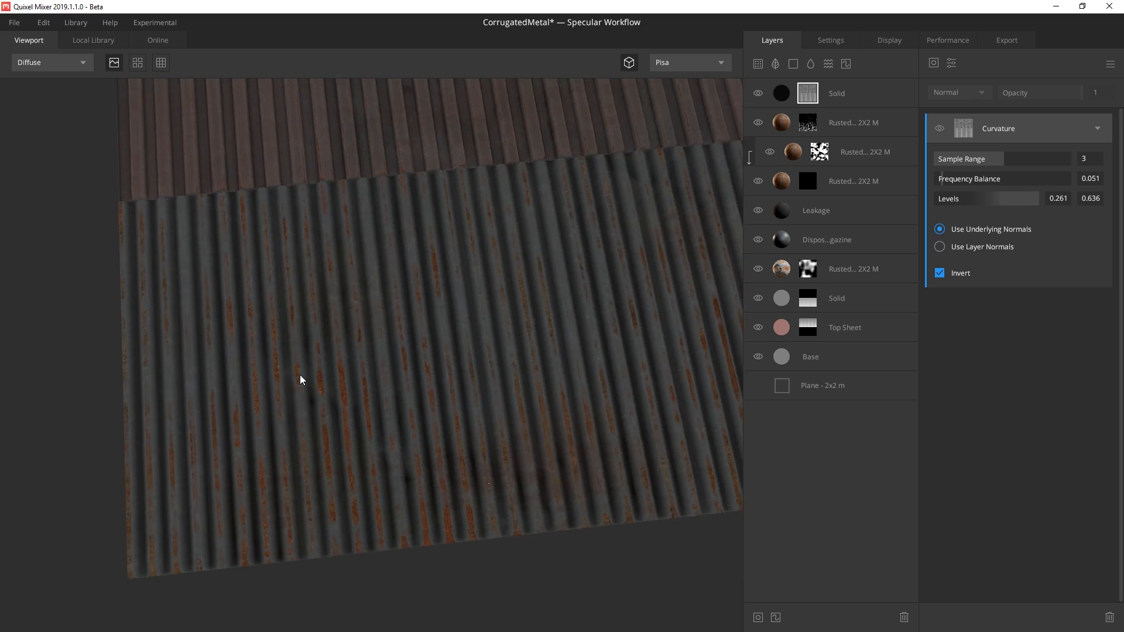
{"action": "left_click", "coordinate": [50, 62]}
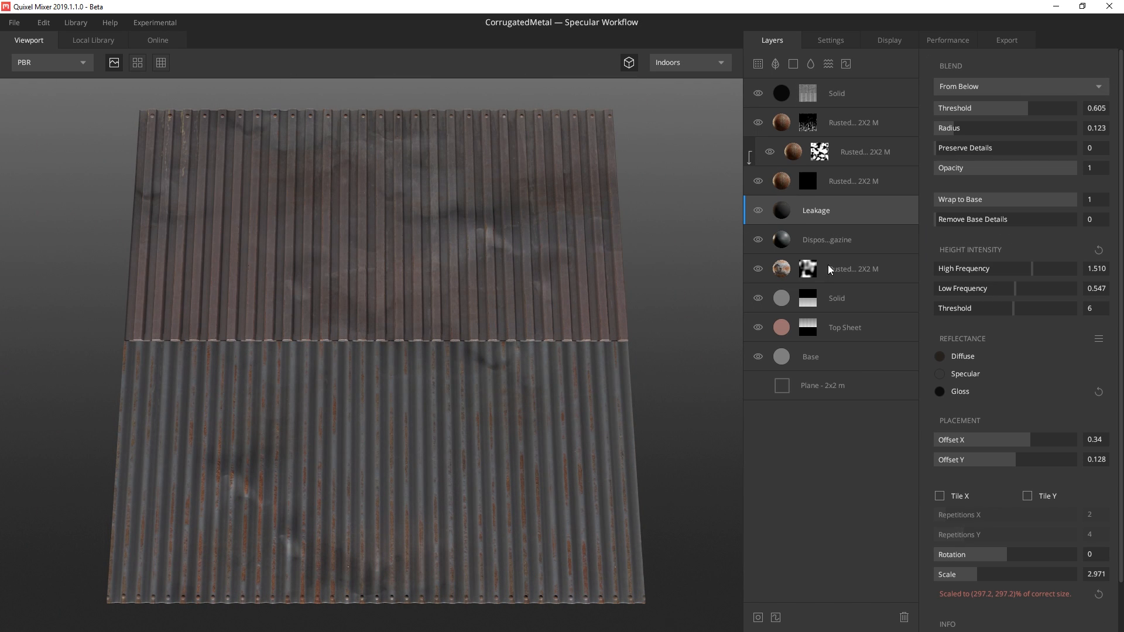
Step: Change the Leakage decal's diffuse colour to a brighter reddish brown, 492B1F
{"action": "left_click", "coordinate": [941, 356]}
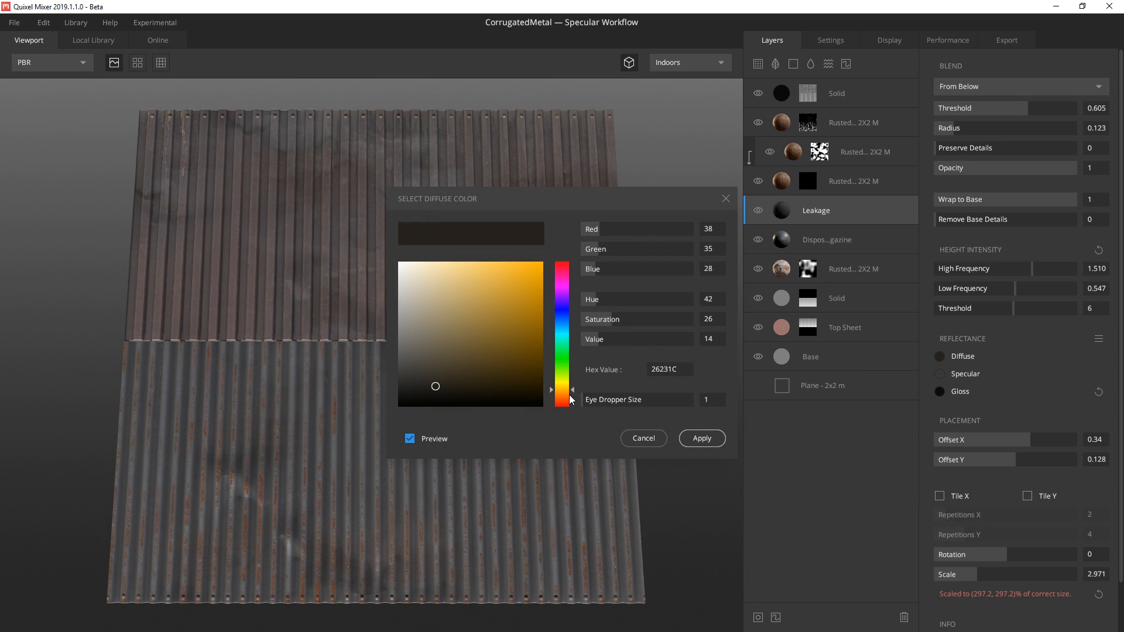
{"action": "left_click", "coordinate": [473, 361]}
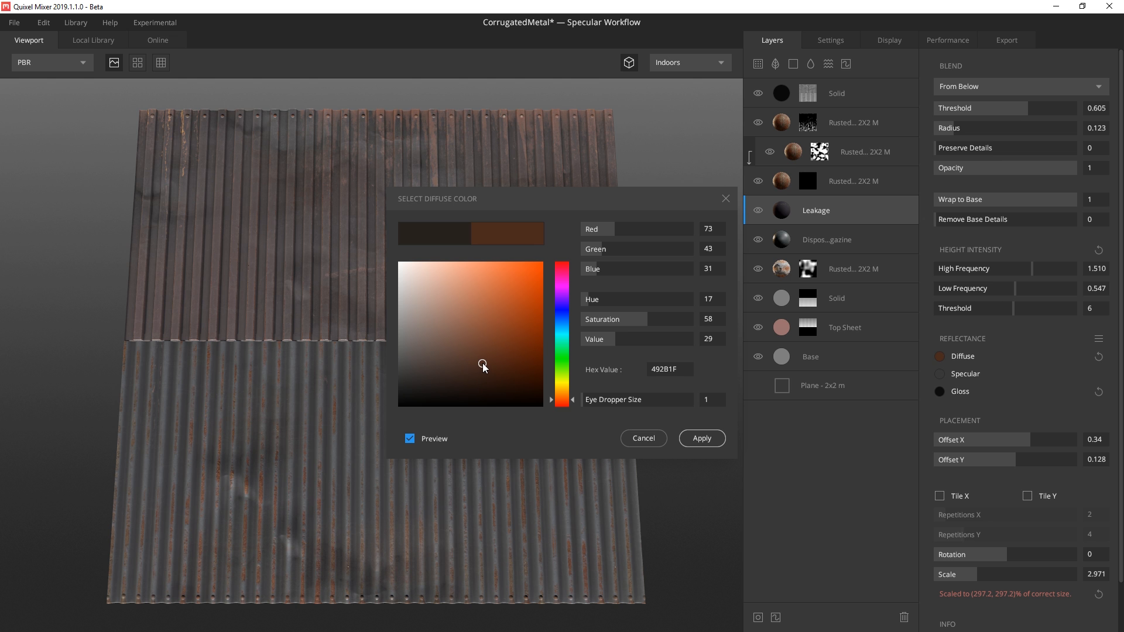
{"action": "left_click", "coordinate": [701, 437]}
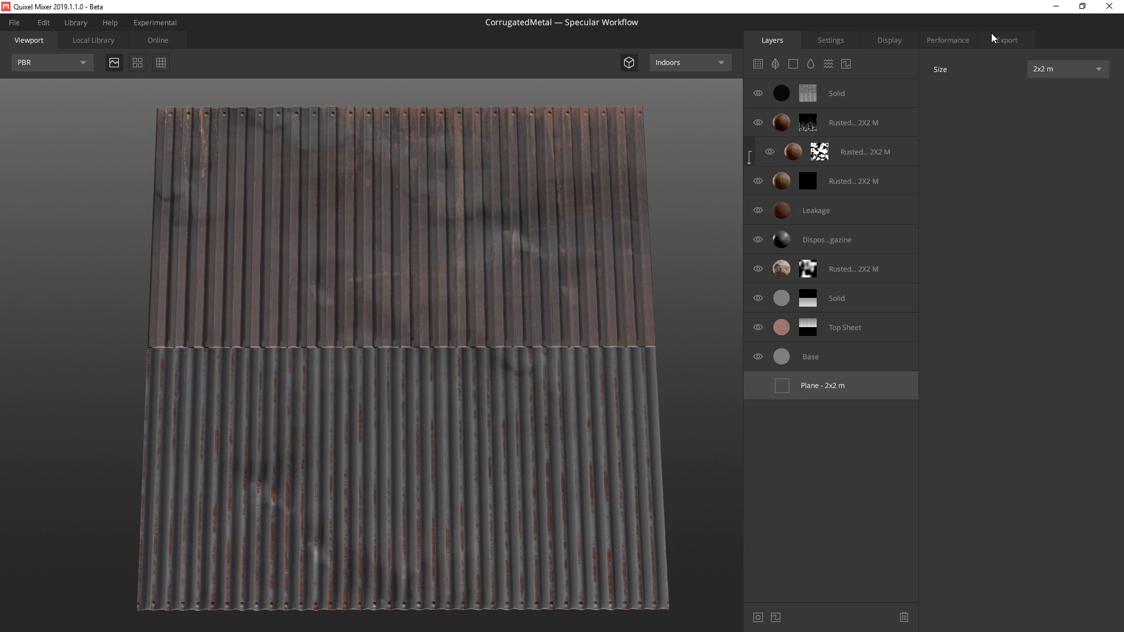
Step: Export the CorrugatedMetal surface's six texture maps at 2048 px
{"action": "left_click", "coordinate": [1005, 40]}
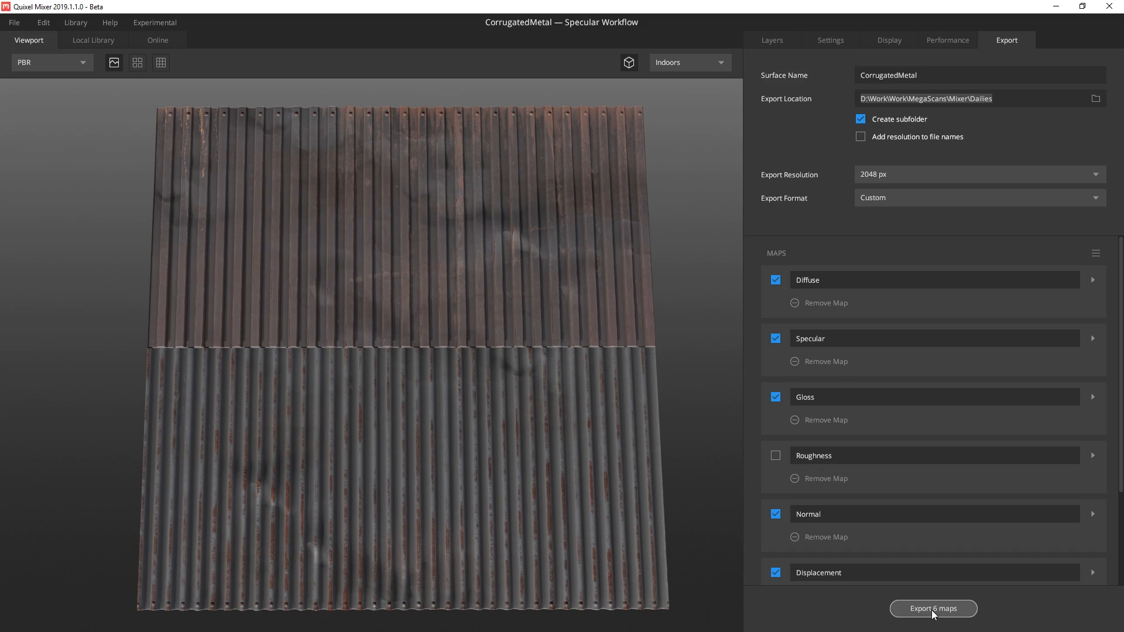
{"action": "left_click", "coordinate": [932, 608]}
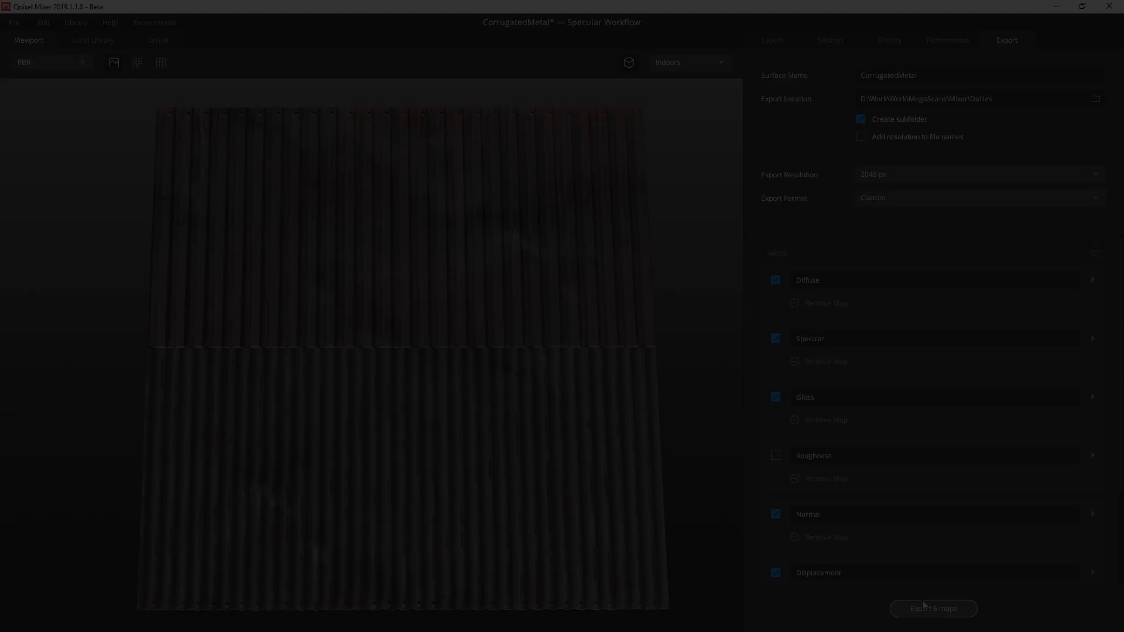